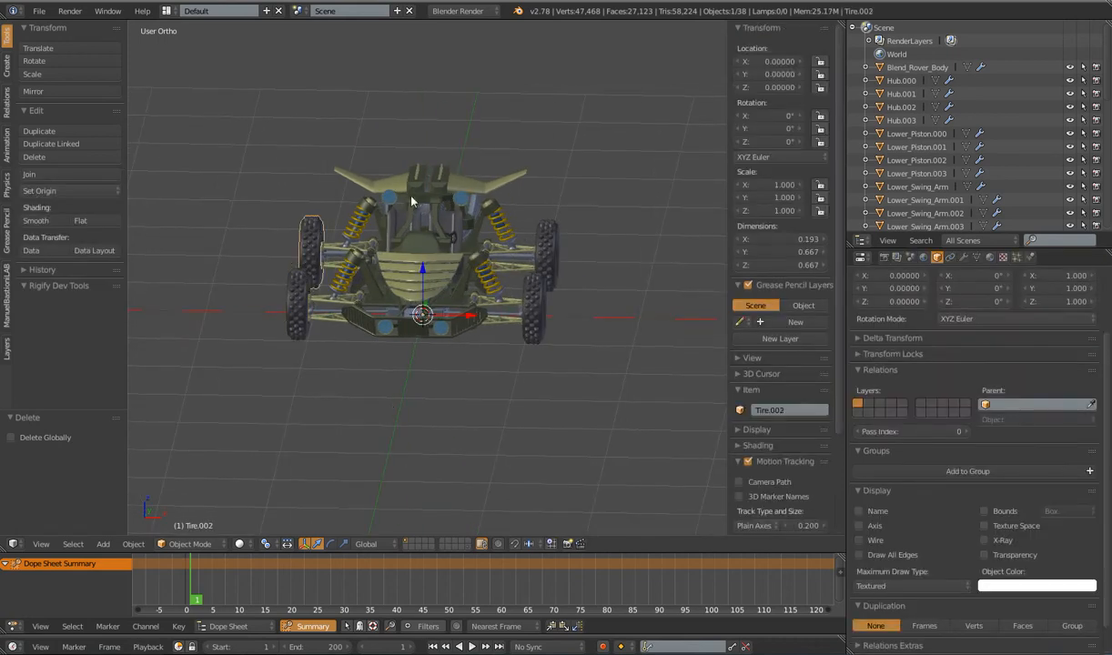
Select Blend_Rover_Body in the Outliner so it replaces the tire as active object
{"action": "left_click", "coordinate": [533, 301]}
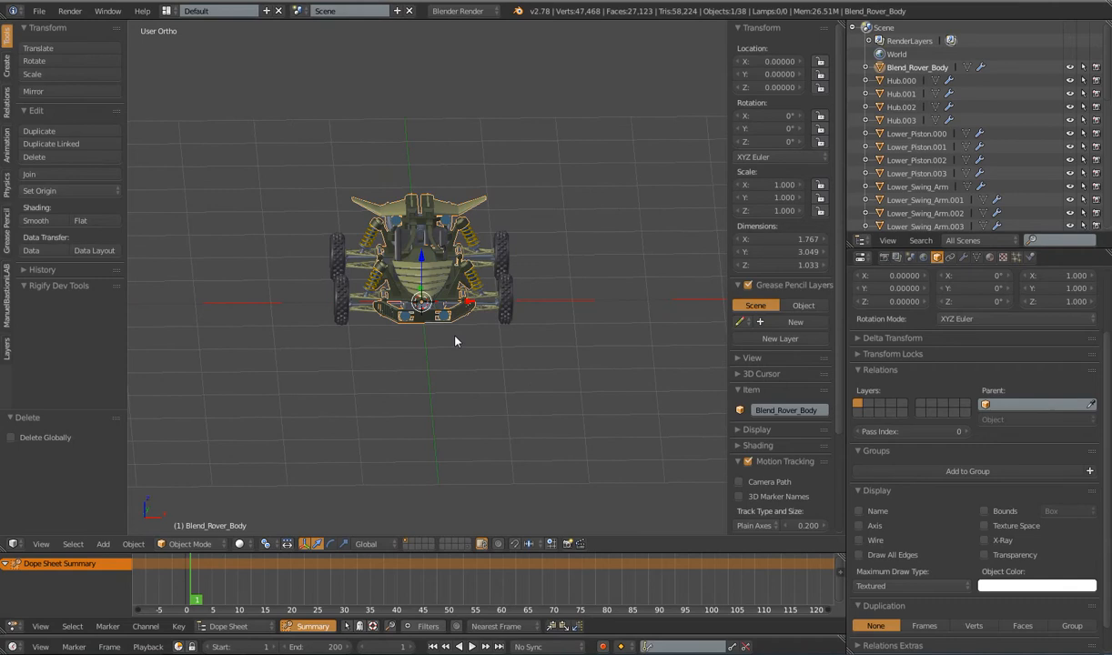
Snap the 3D cursor to the scene origin and add a single-bone armature there
{"action": "key", "text": "shift+s"}
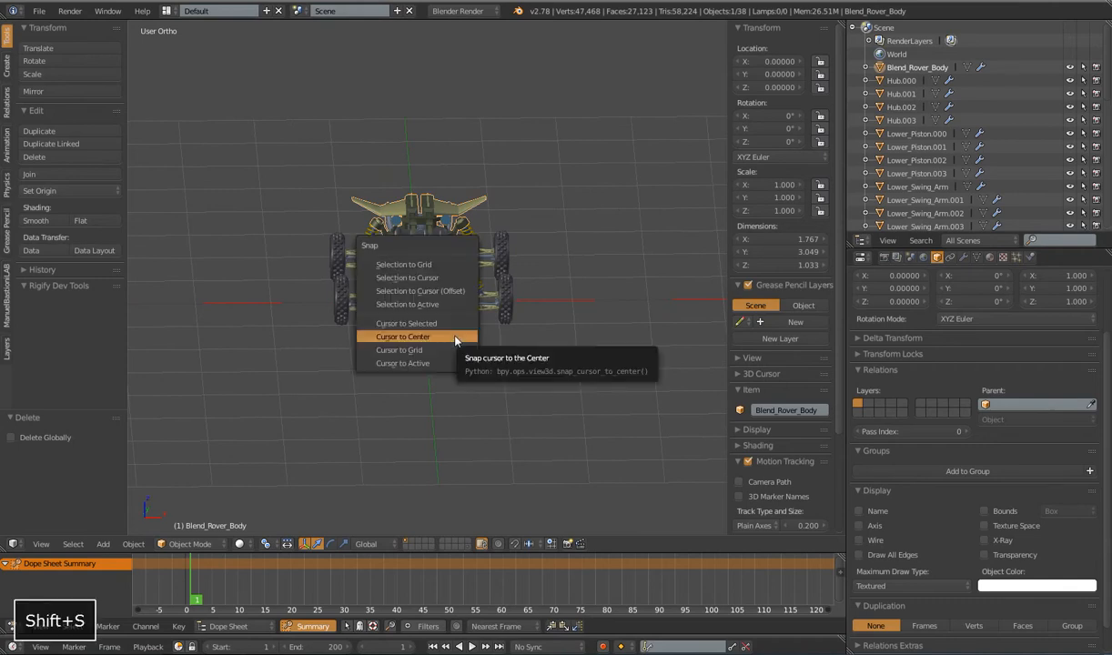
{"action": "left_click", "coordinate": [402, 337]}
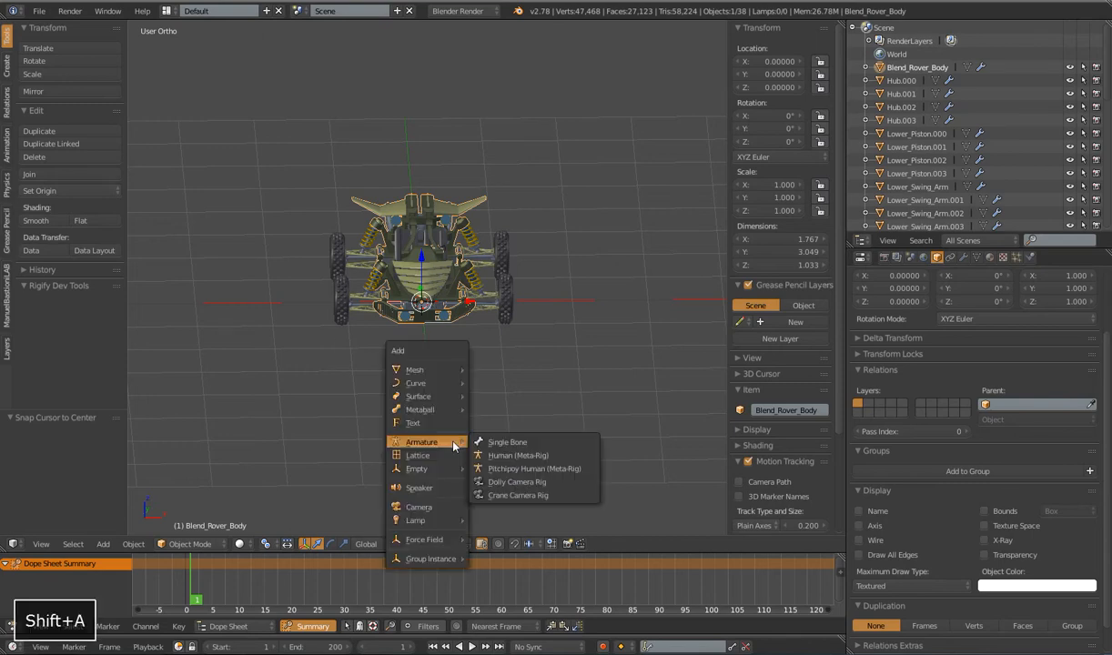
{"action": "left_click", "coordinate": [508, 443]}
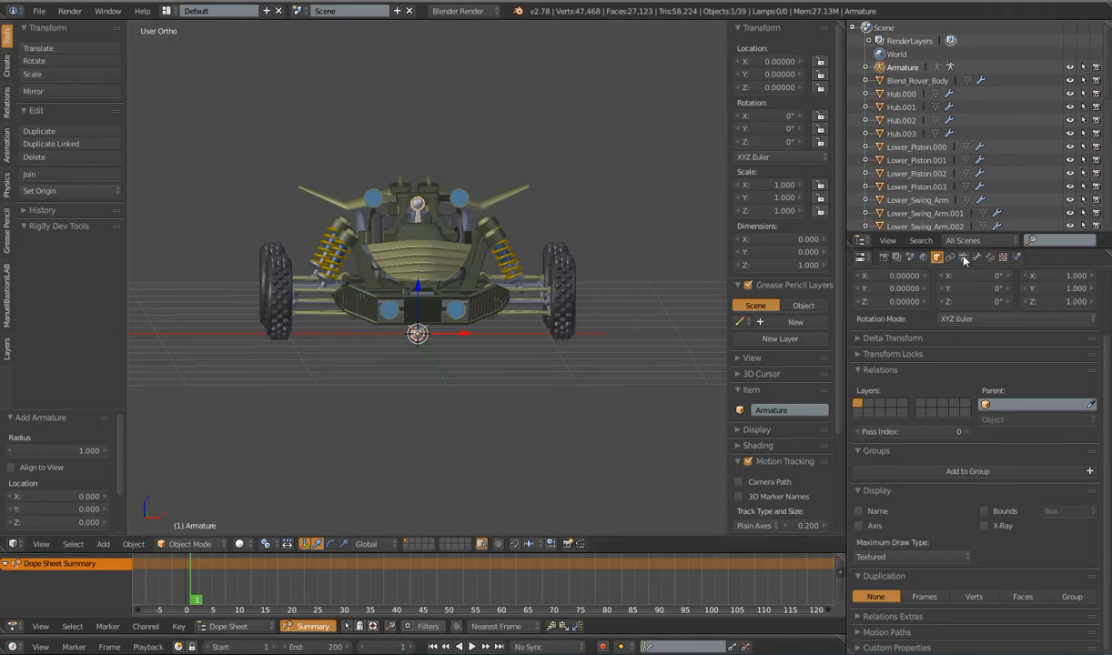
Enable X-Ray and Axes on the armature and set its Maximum Draw Type to Wire
{"action": "left_click", "coordinate": [963, 256]}
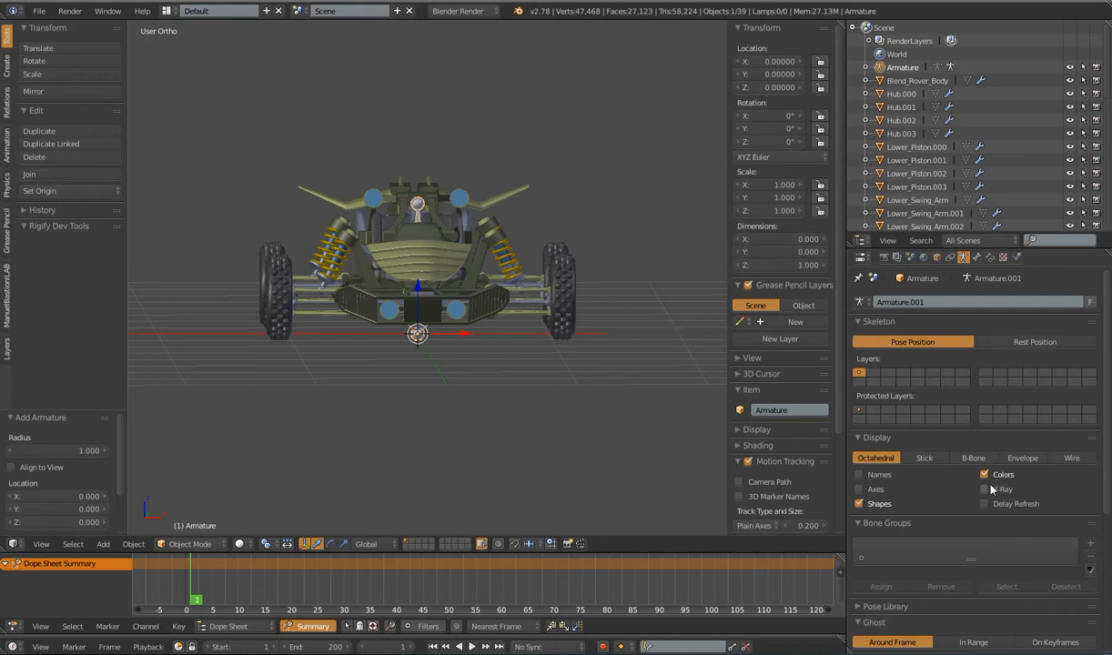
{"action": "left_click", "coordinate": [984, 490]}
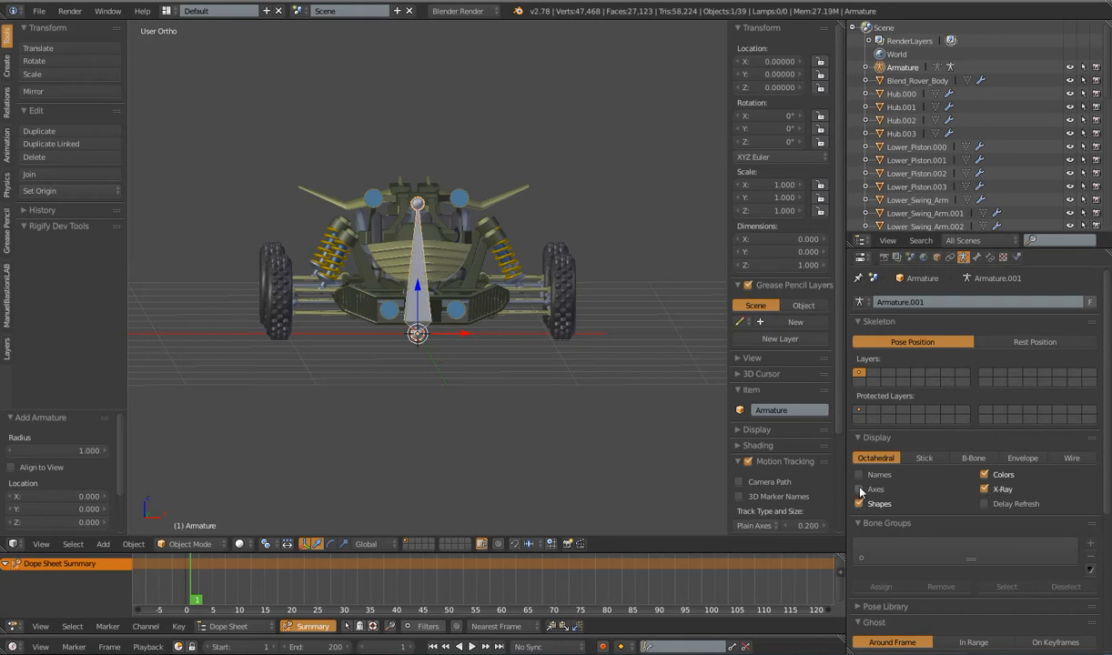
{"action": "left_click", "coordinate": [860, 489]}
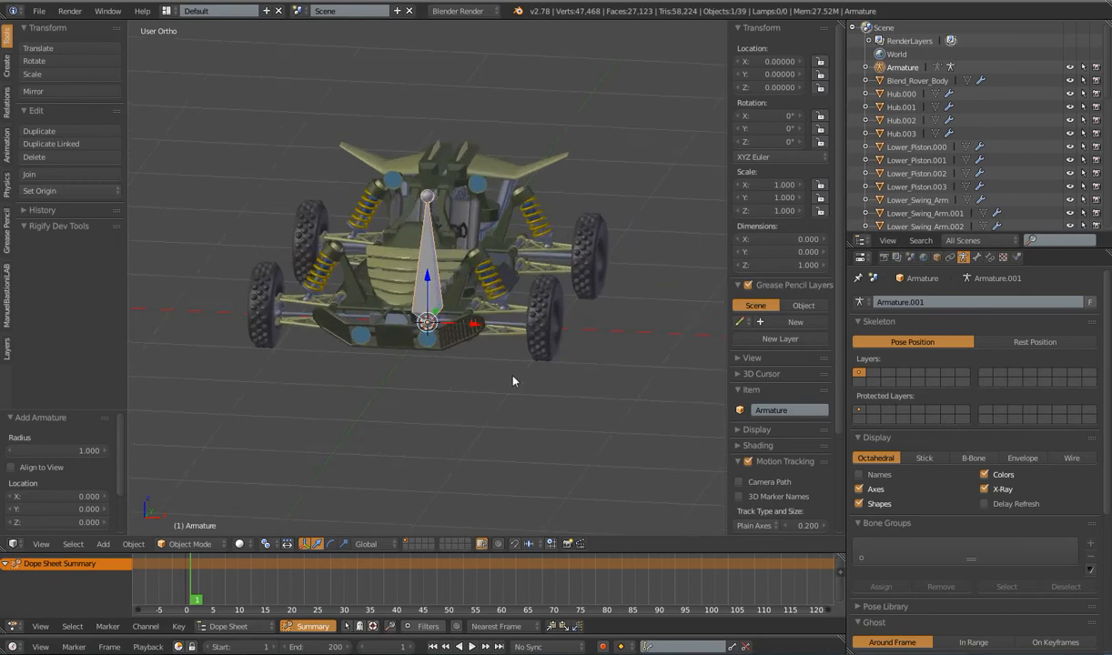
{"action": "mouse_move", "coordinate": [522, 406]}
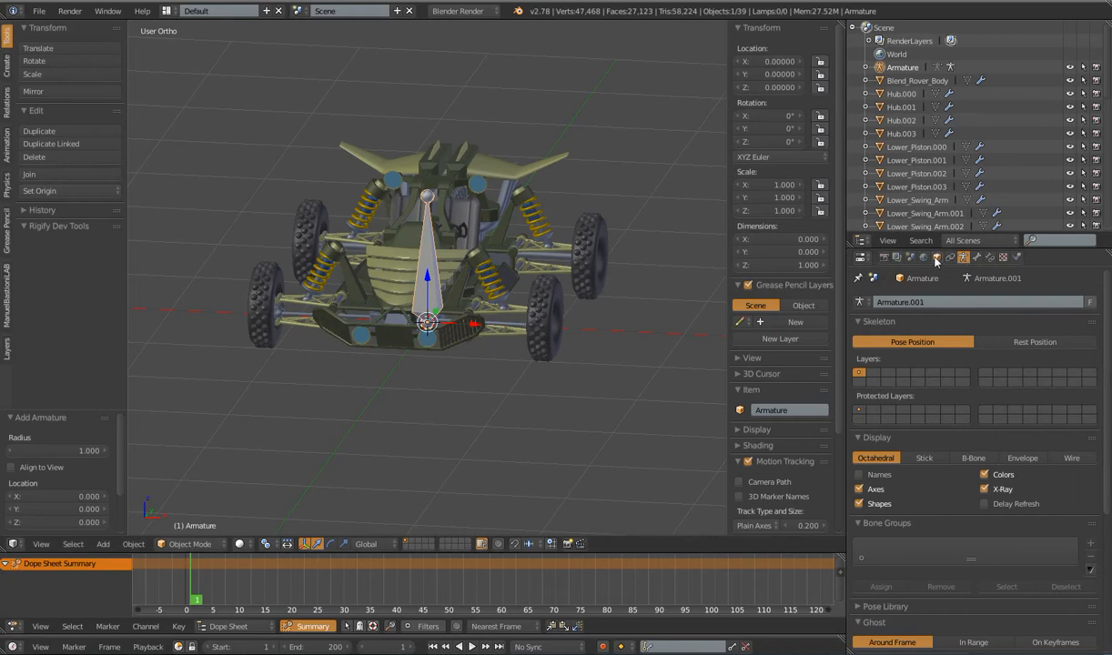
{"action": "left_click", "coordinate": [937, 257]}
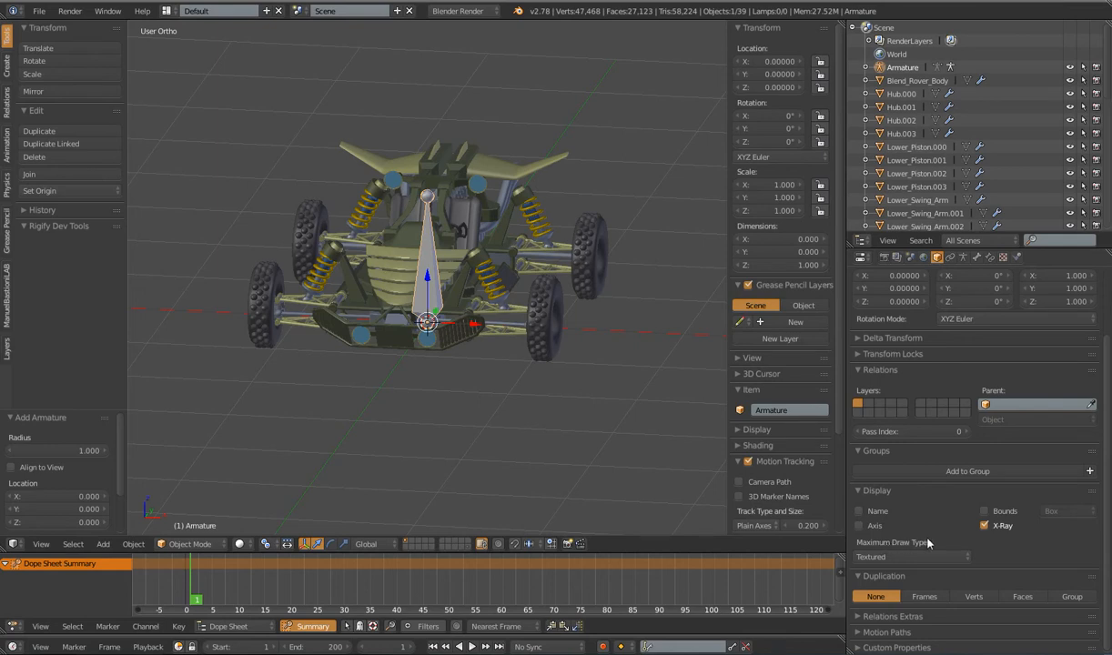
{"action": "left_click", "coordinate": [911, 556]}
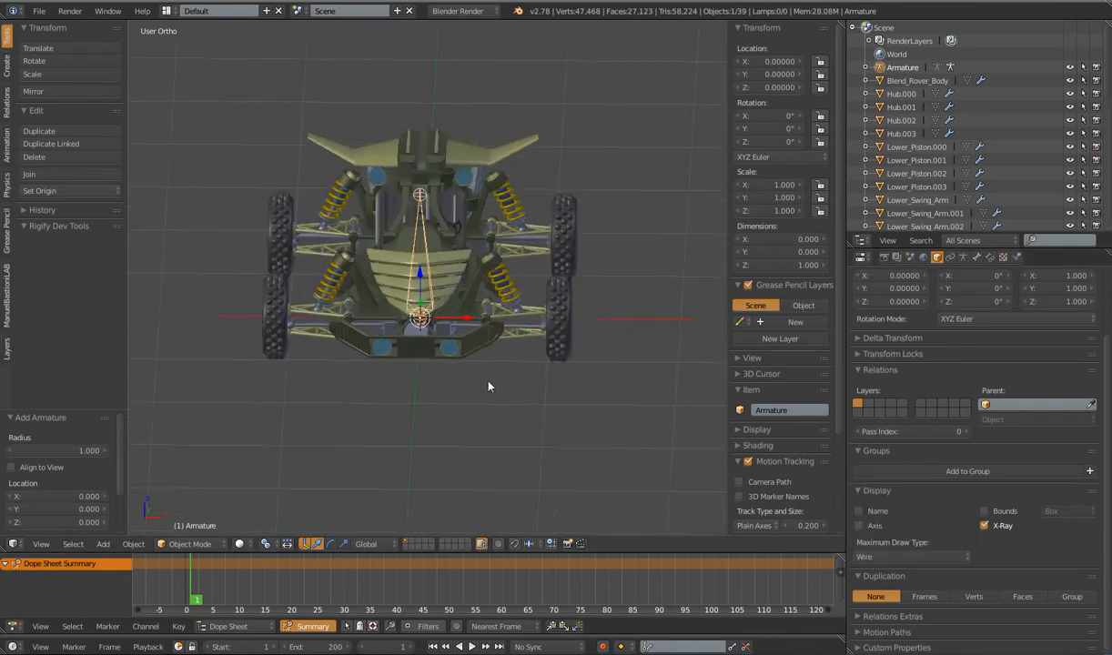
Zoom in on the rover and switch the armature into Edit Mode
{"action": "left_click_drag", "start_coordinate": [489, 387], "coordinate": [473, 387]}
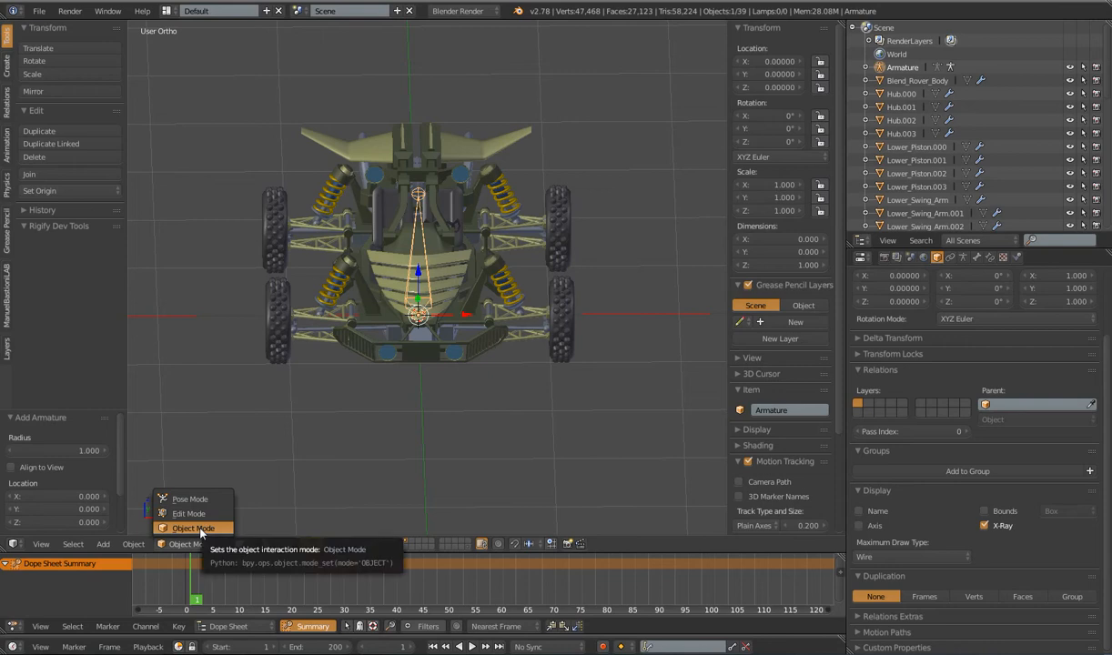
{"action": "left_click", "coordinate": [192, 528]}
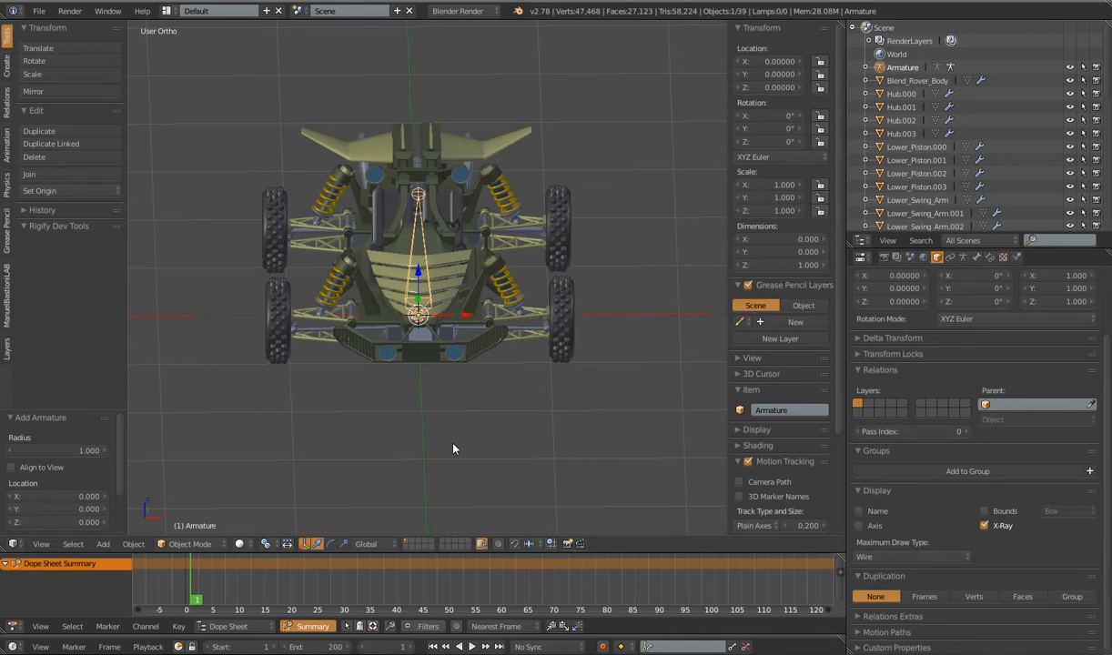
{"action": "key", "text": "g"}
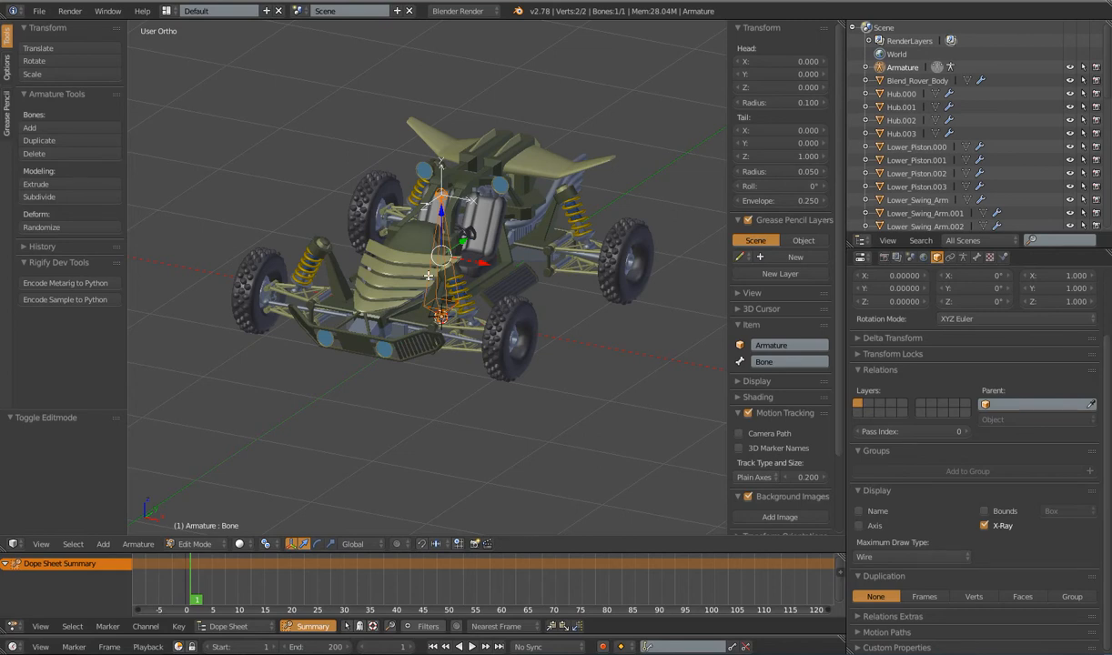
Put the armature in Pose Mode and show the bone's Bone Constraints settings
{"action": "left_click_drag", "start_coordinate": [442, 264], "coordinate": [474, 264]}
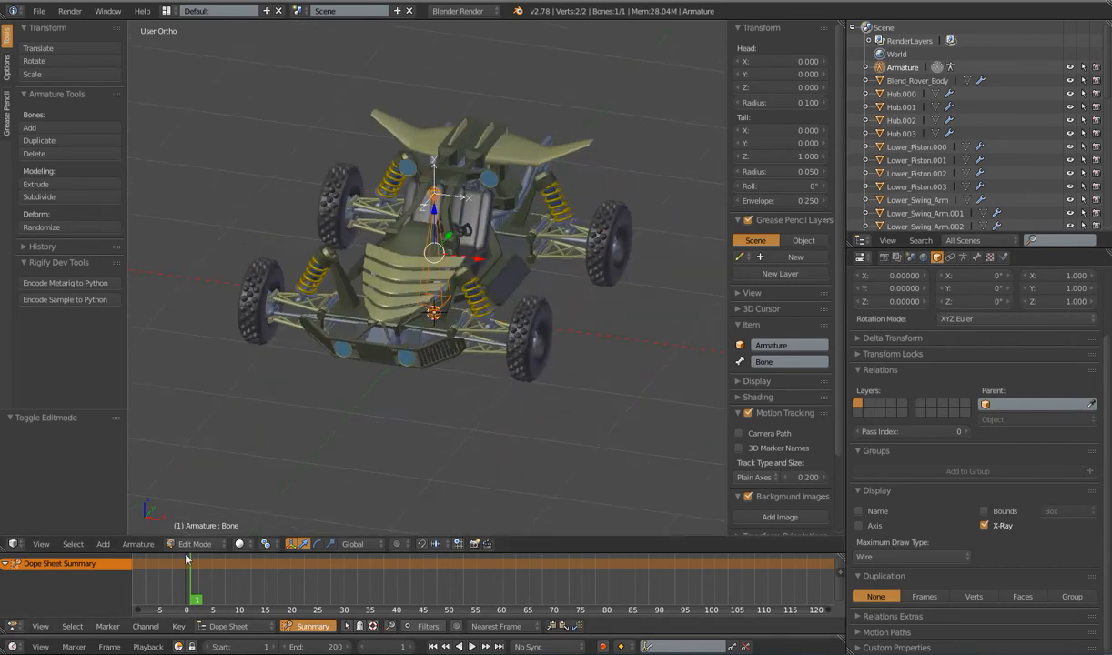
{"action": "left_click", "coordinate": [194, 544]}
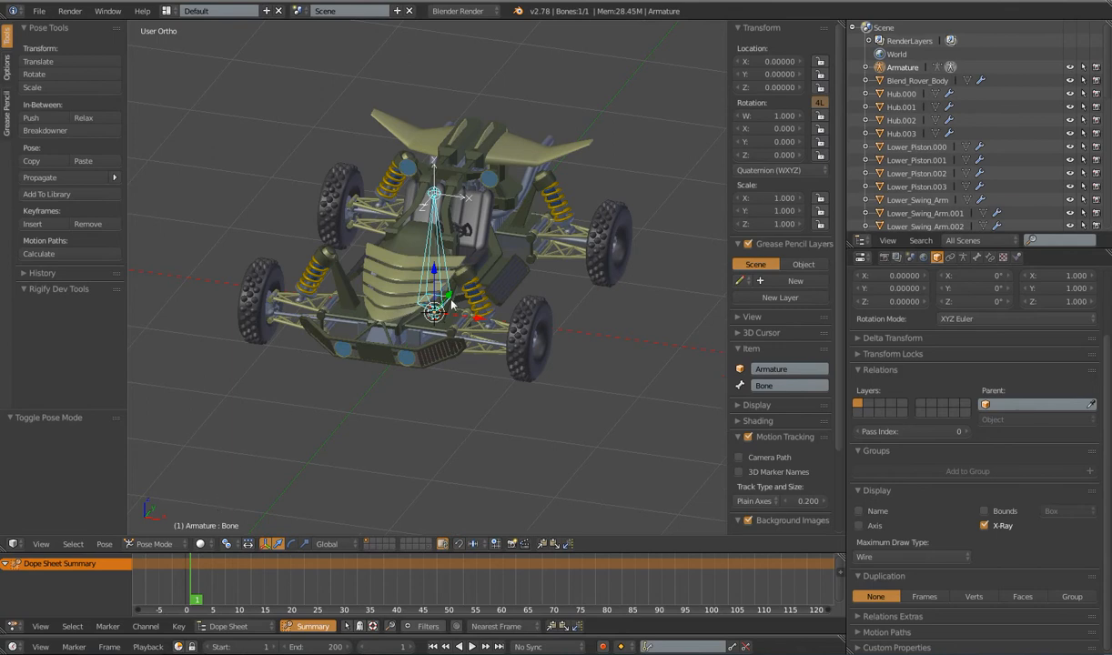
{"action": "left_click", "coordinate": [991, 257]}
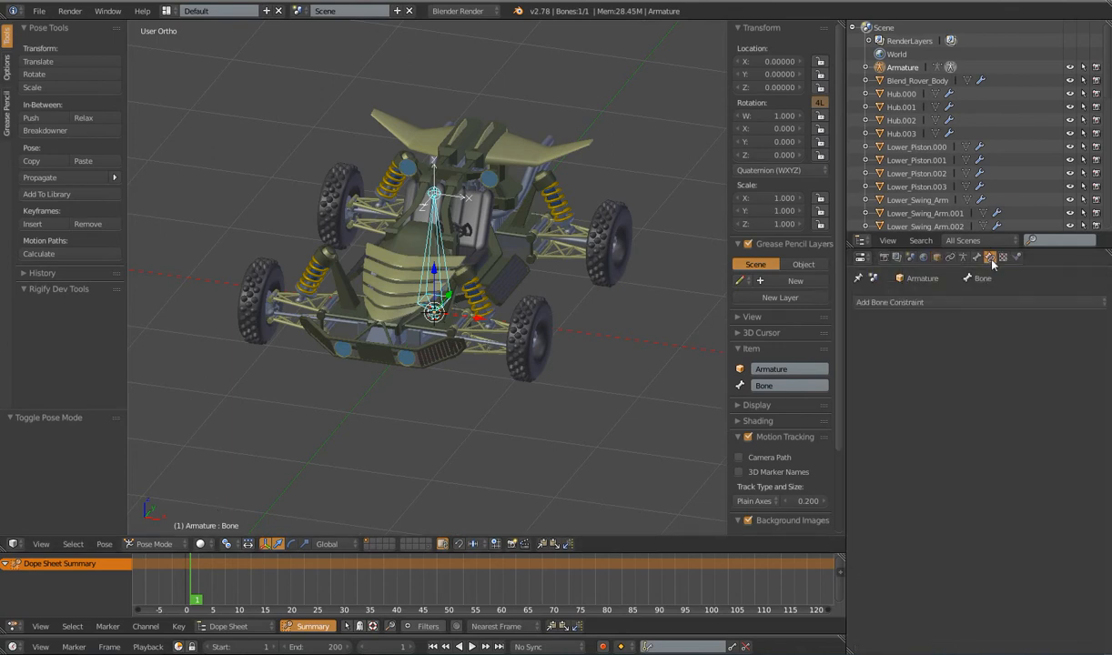
{"action": "mouse_move", "coordinate": [992, 257]}
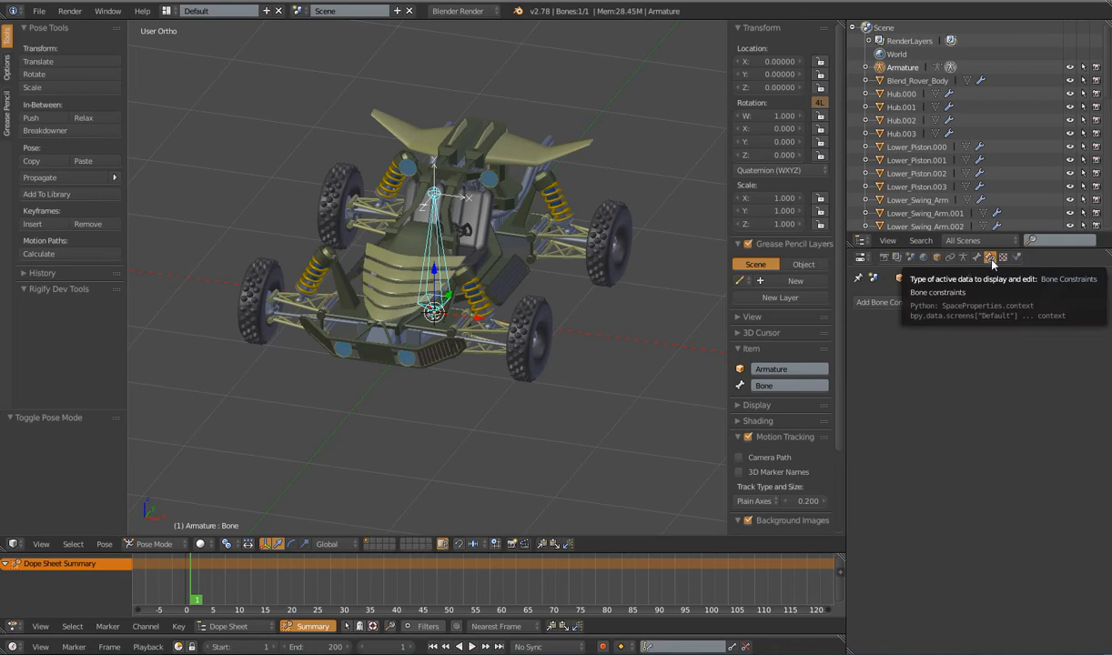
{"action": "left_click", "coordinate": [950, 257]}
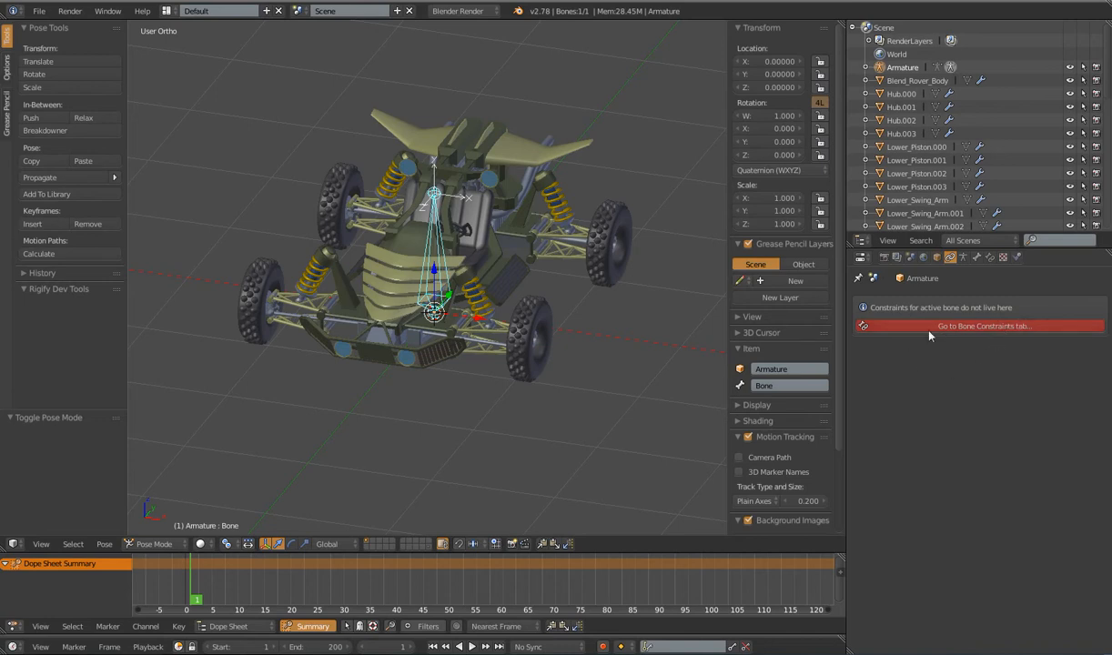
{"action": "mouse_move", "coordinate": [524, 230]}
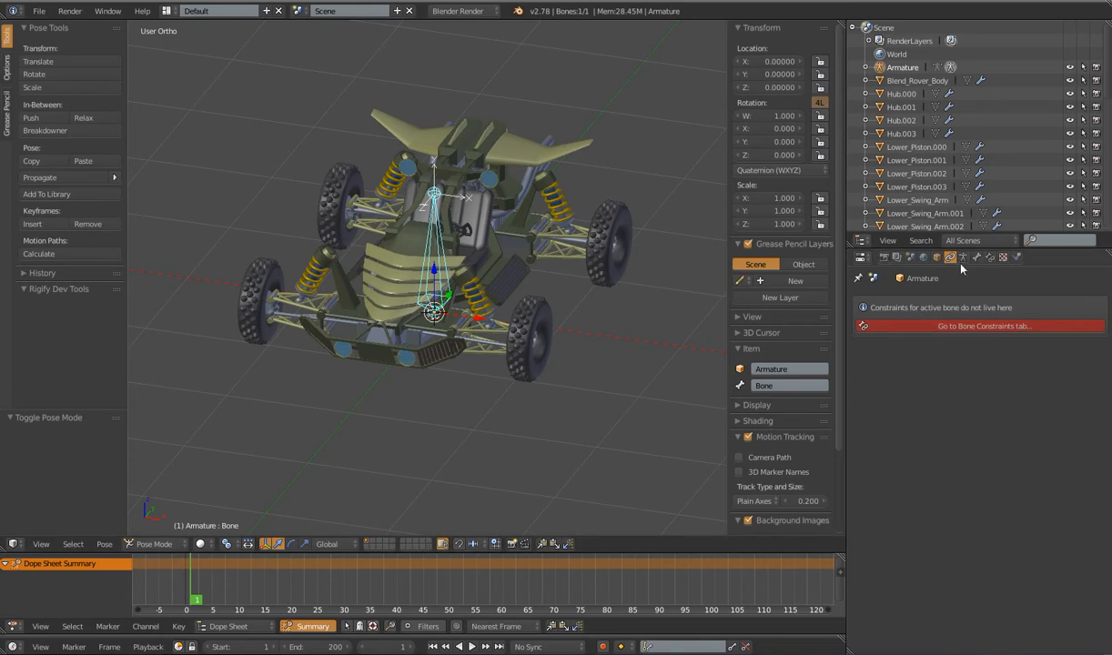
{"action": "left_click", "coordinate": [991, 256]}
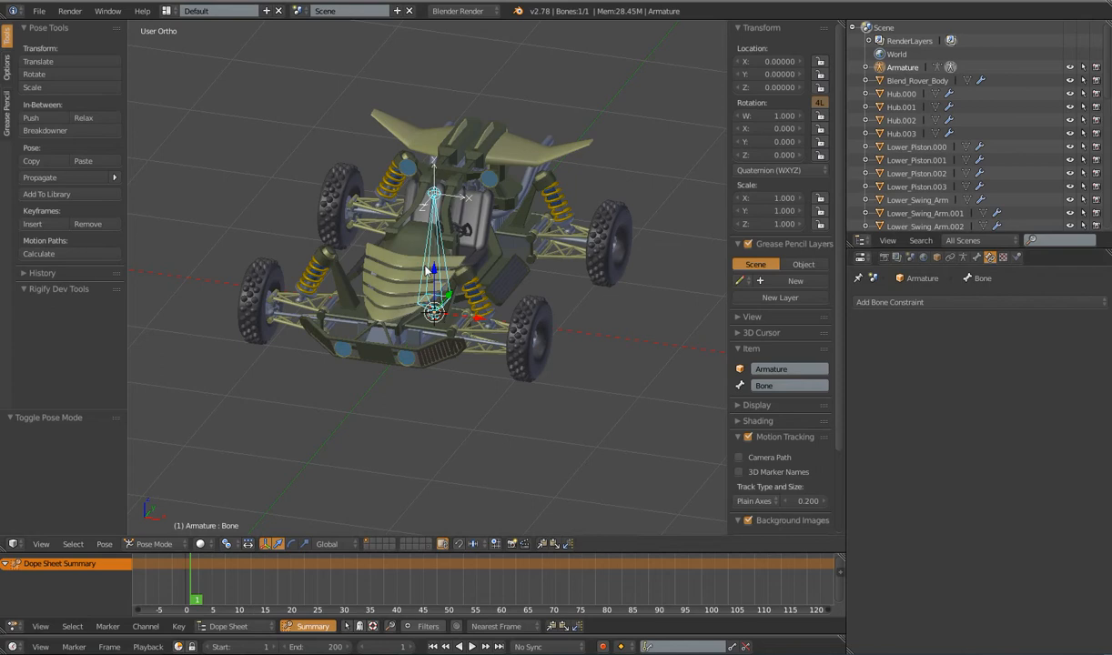
{"action": "left_click", "coordinate": [150, 543]}
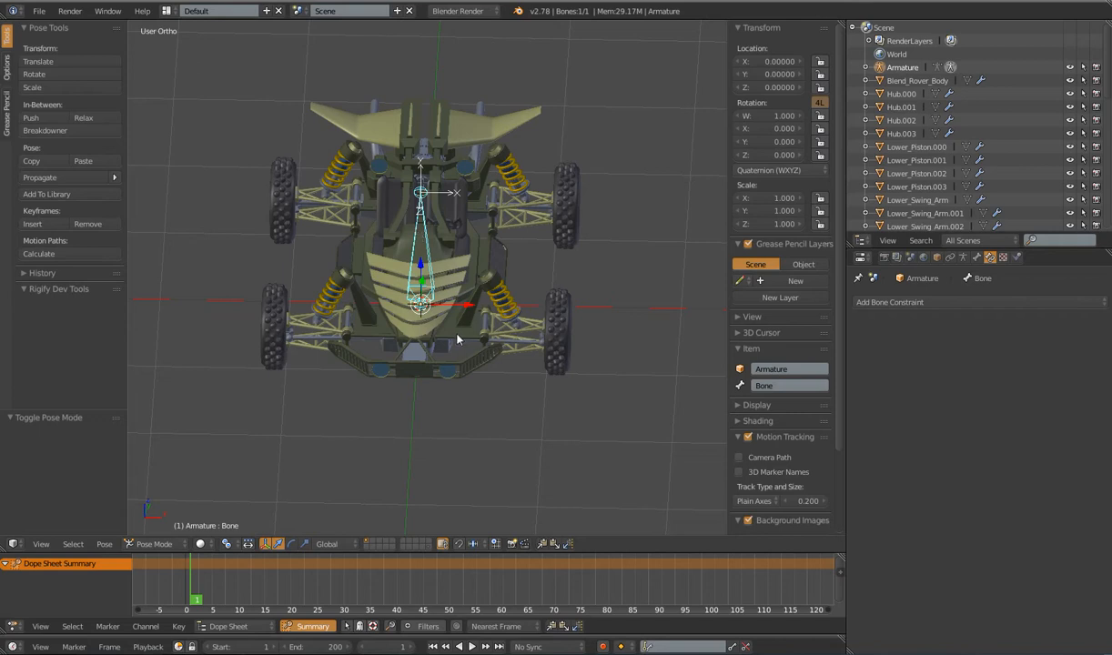
{"action": "key", "text": "Tab"}
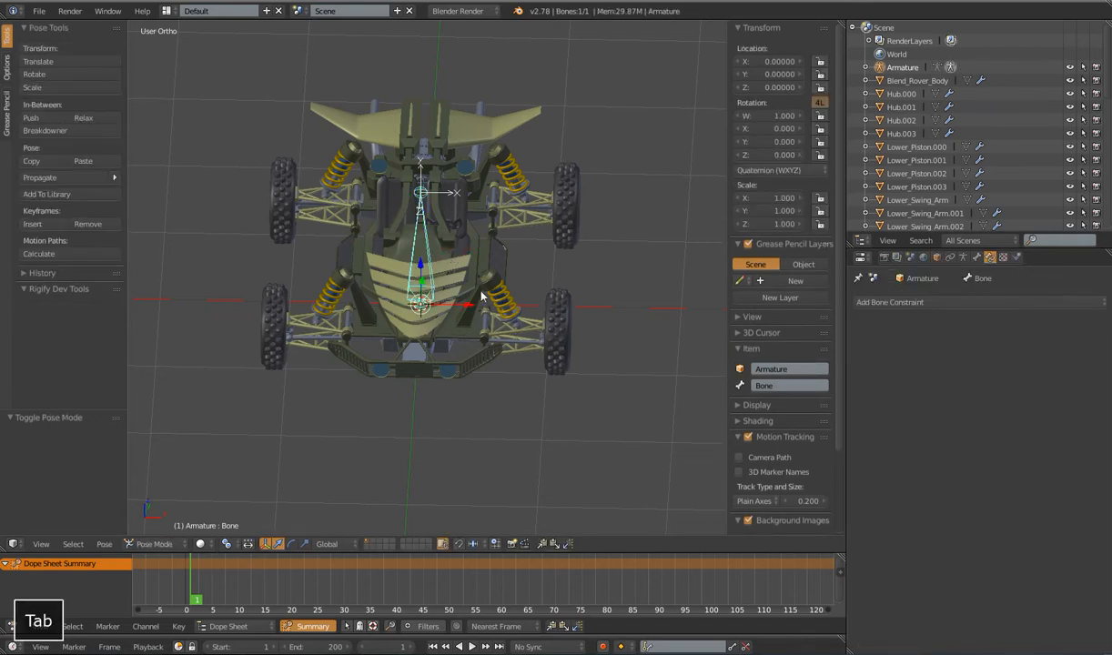
{"action": "key", "text": "Tab"}
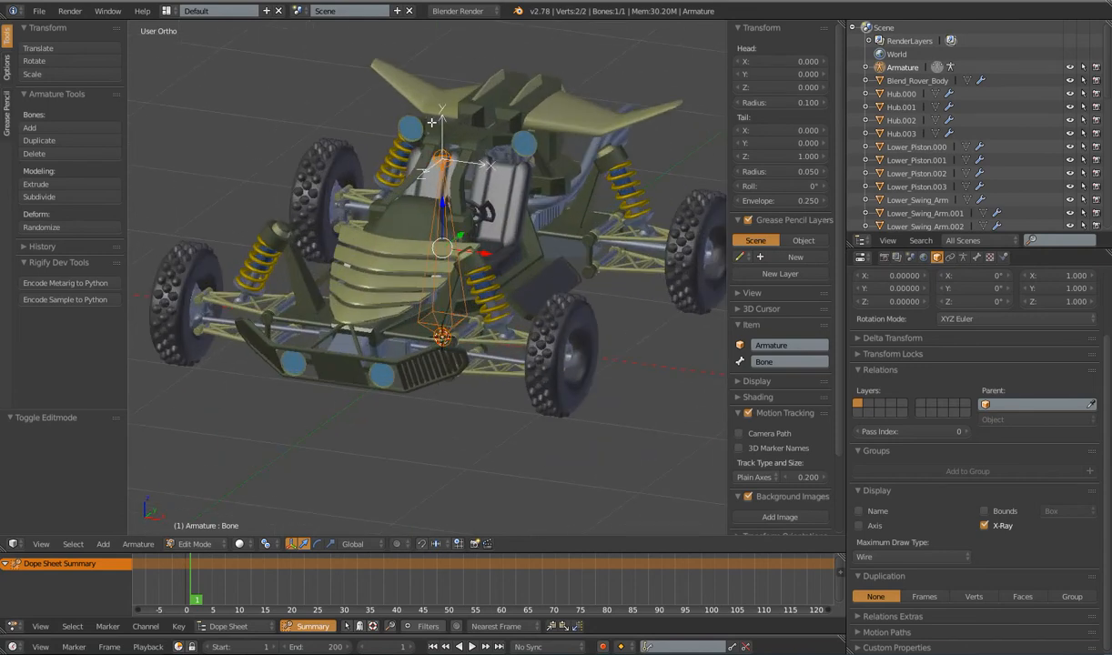
{"action": "key", "text": "Tab"}
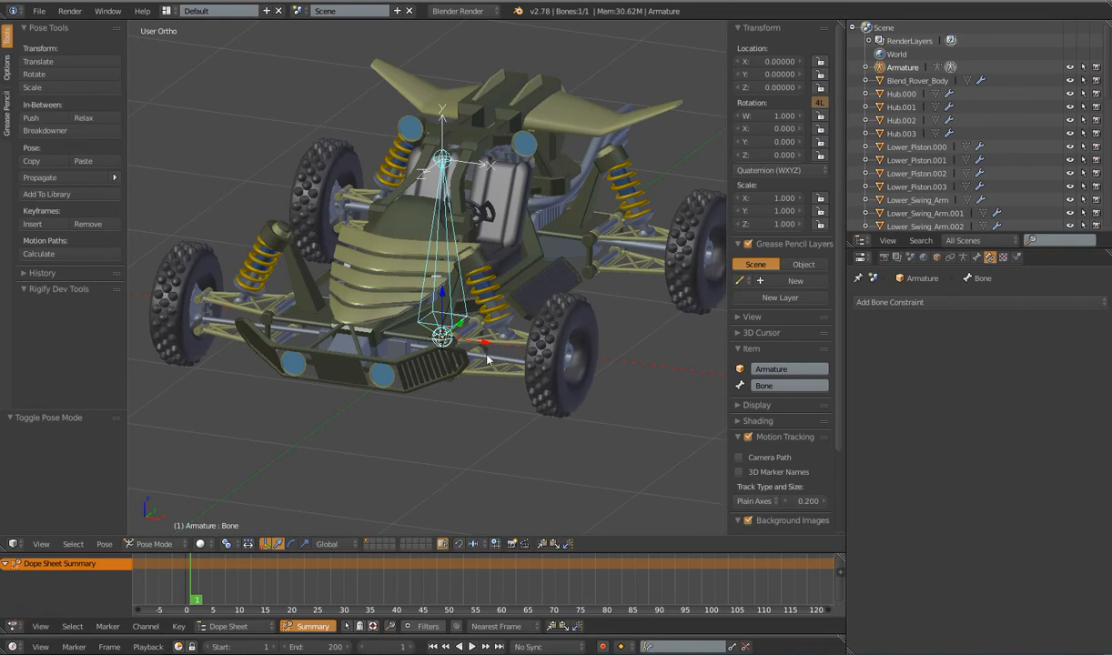
{"action": "key", "text": "Tab"}
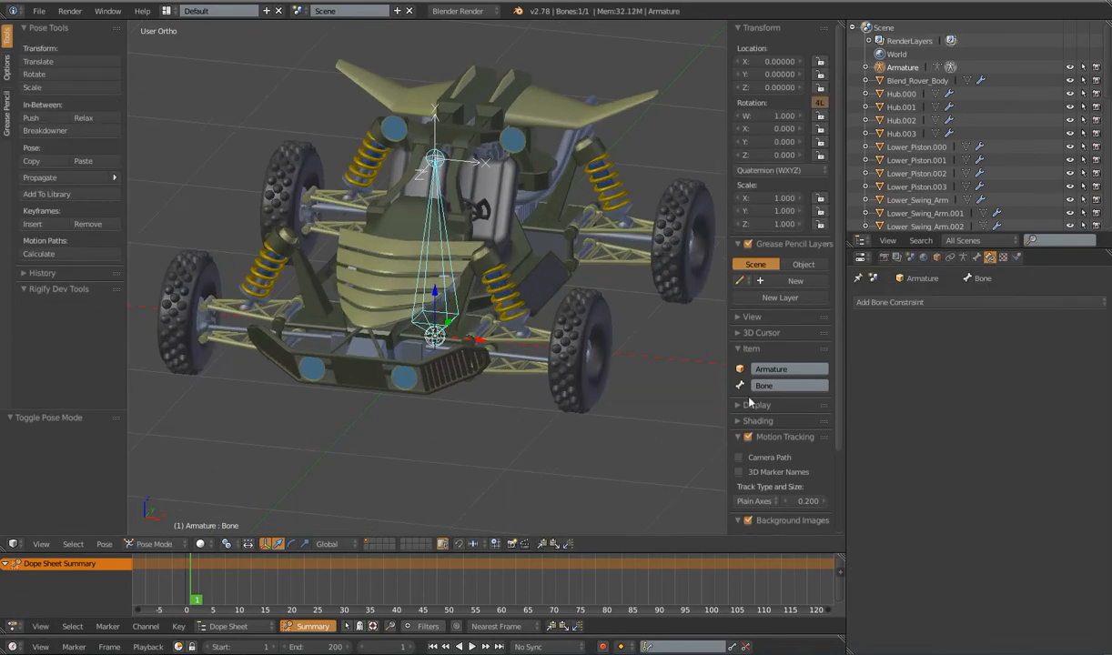
Rename the armature's single bone to Root
{"action": "double_click", "coordinate": [787, 385]}
{"action": "type", "text": "Root"}
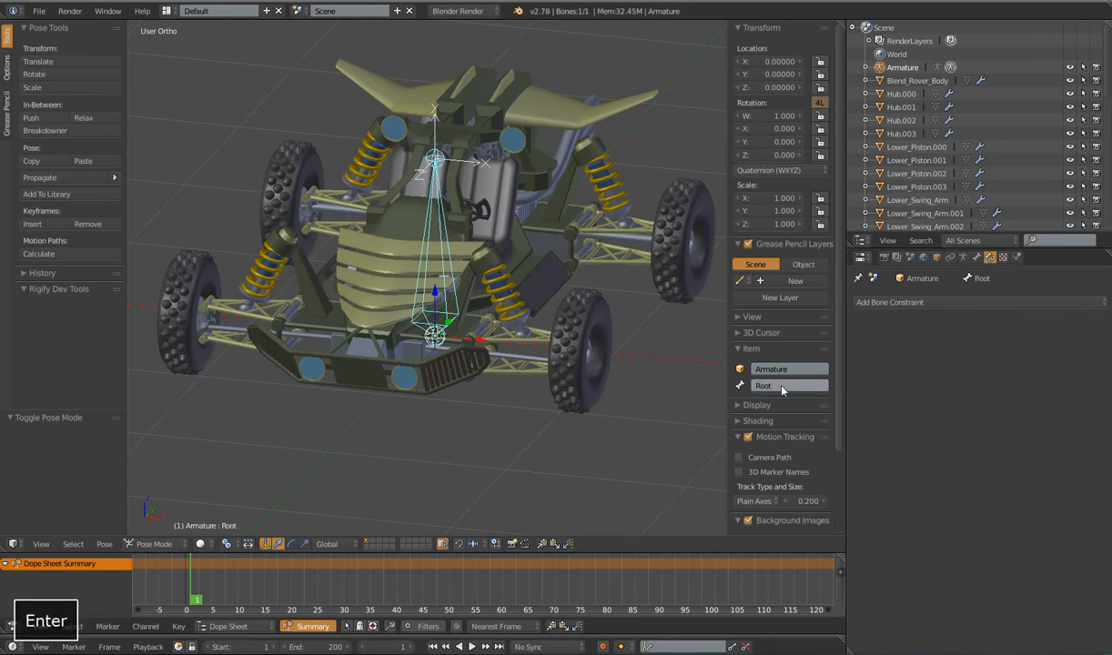
{"action": "mouse_move", "coordinate": [430, 384]}
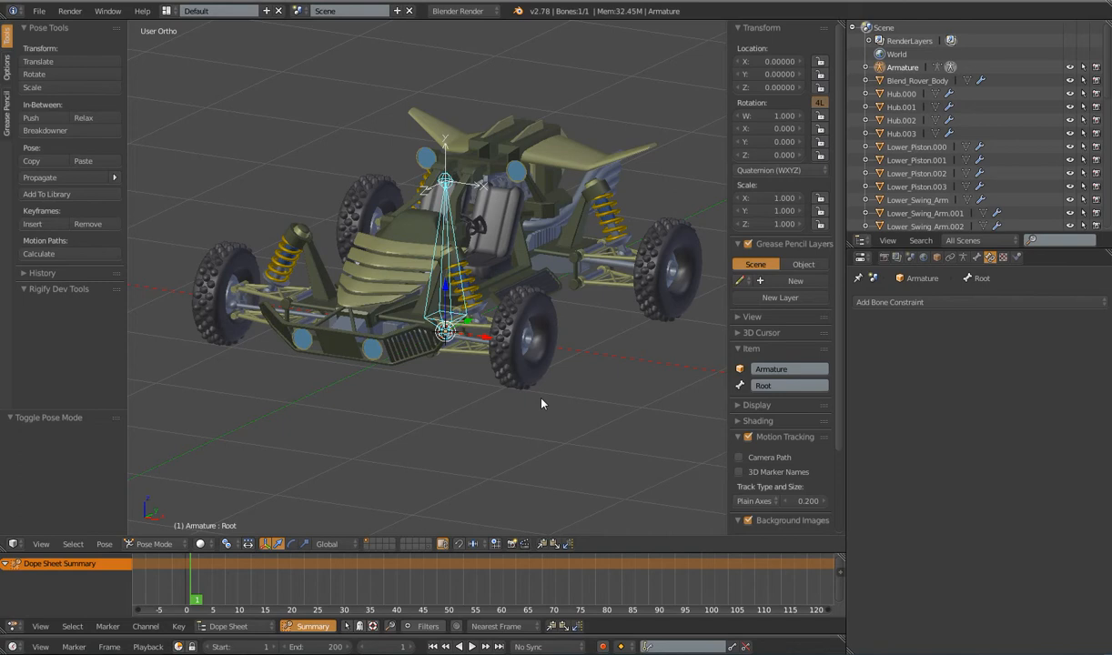
{"action": "mouse_move", "coordinate": [448, 351]}
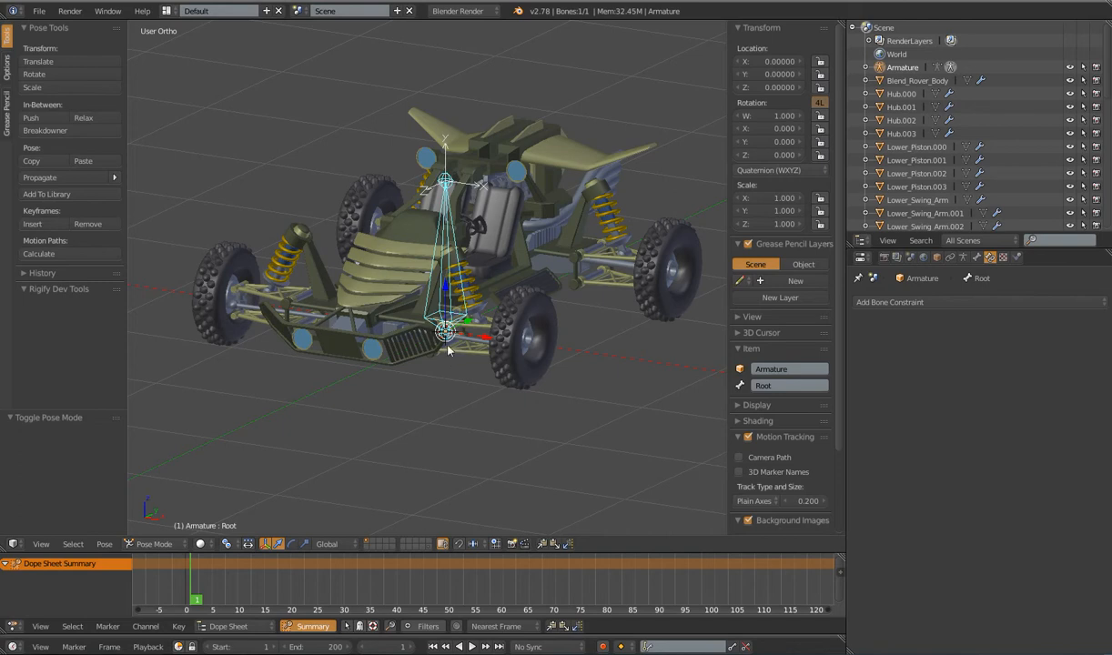
{"action": "key", "text": "z"}
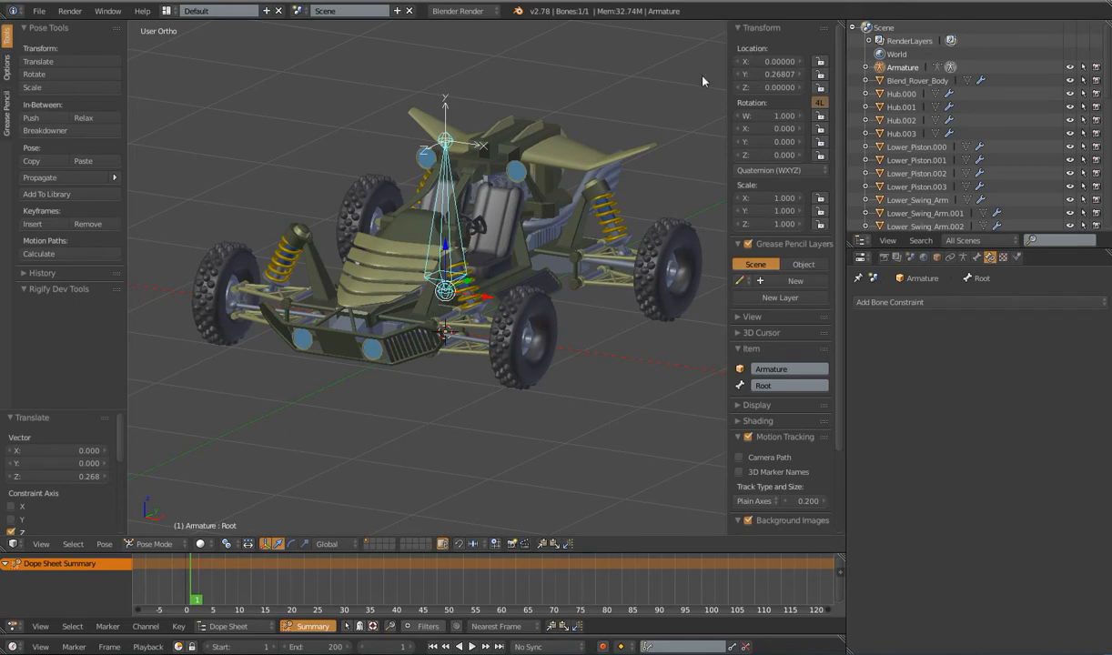
{"action": "key", "text": "z"}
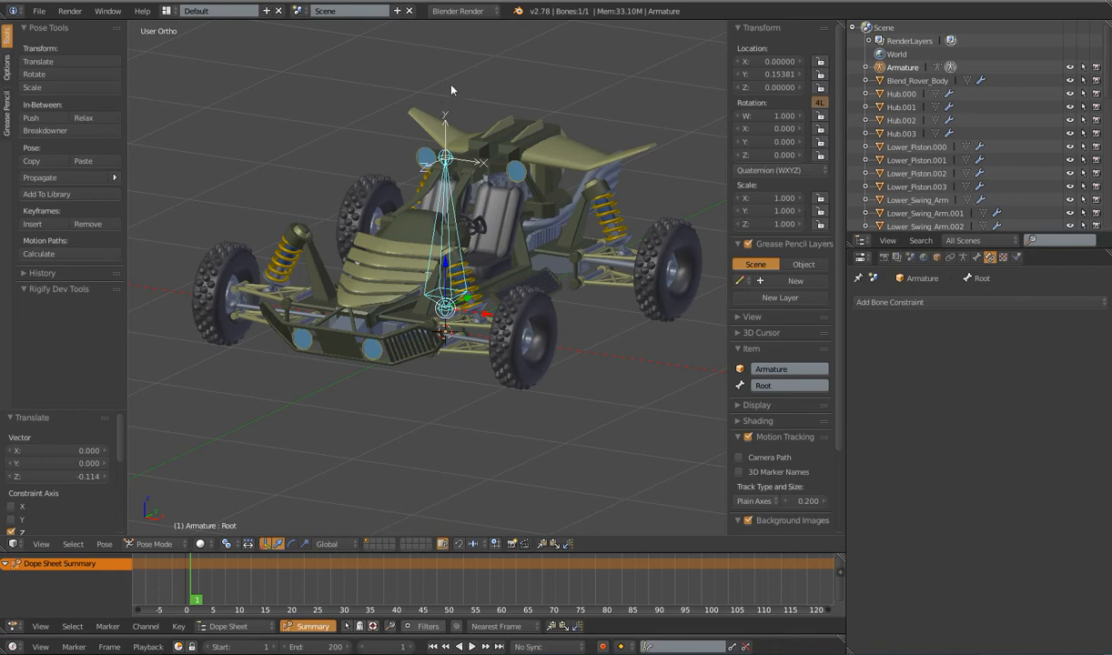
{"action": "key", "text": "g"}
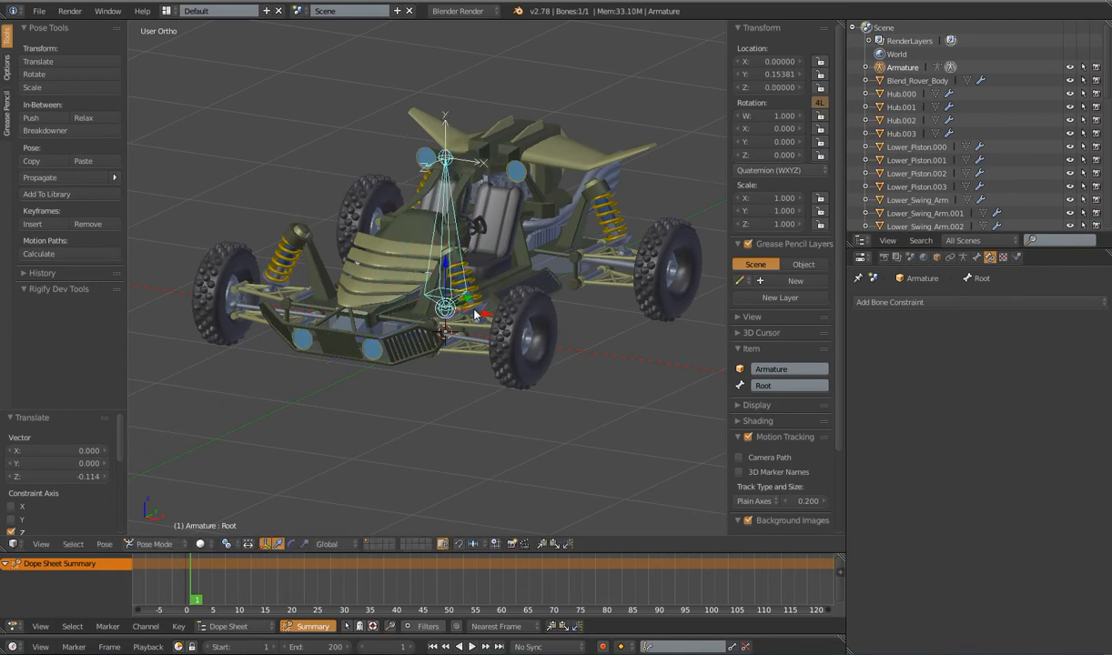
{"action": "key", "text": "a"}
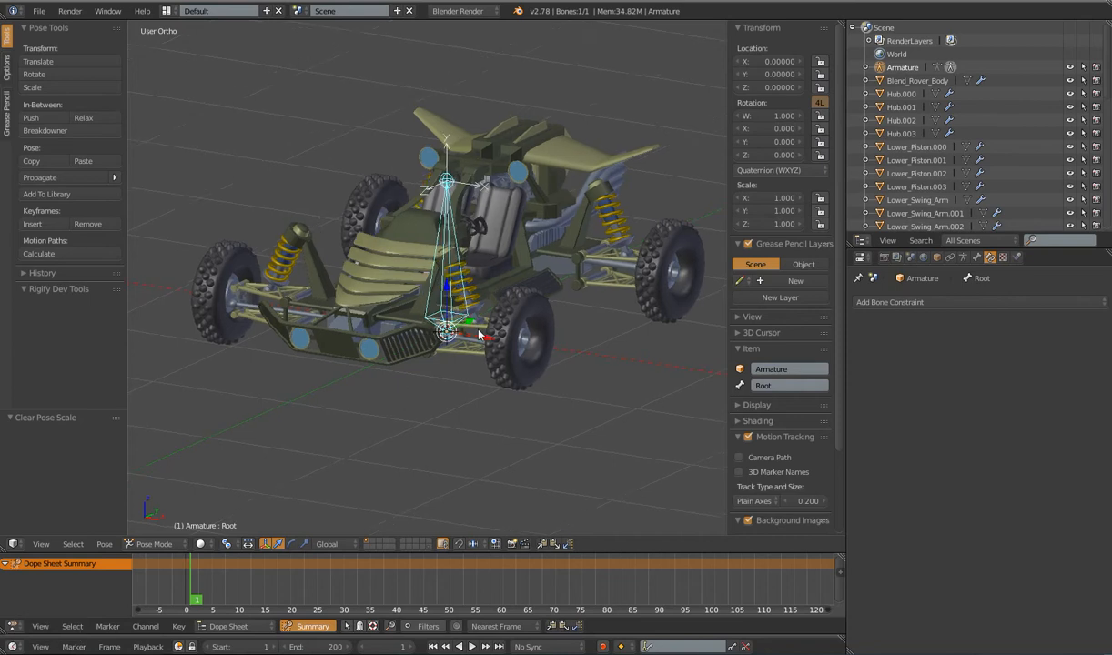
{"action": "left_click_drag", "start_coordinate": [455, 255], "coordinate": [492, 228]}
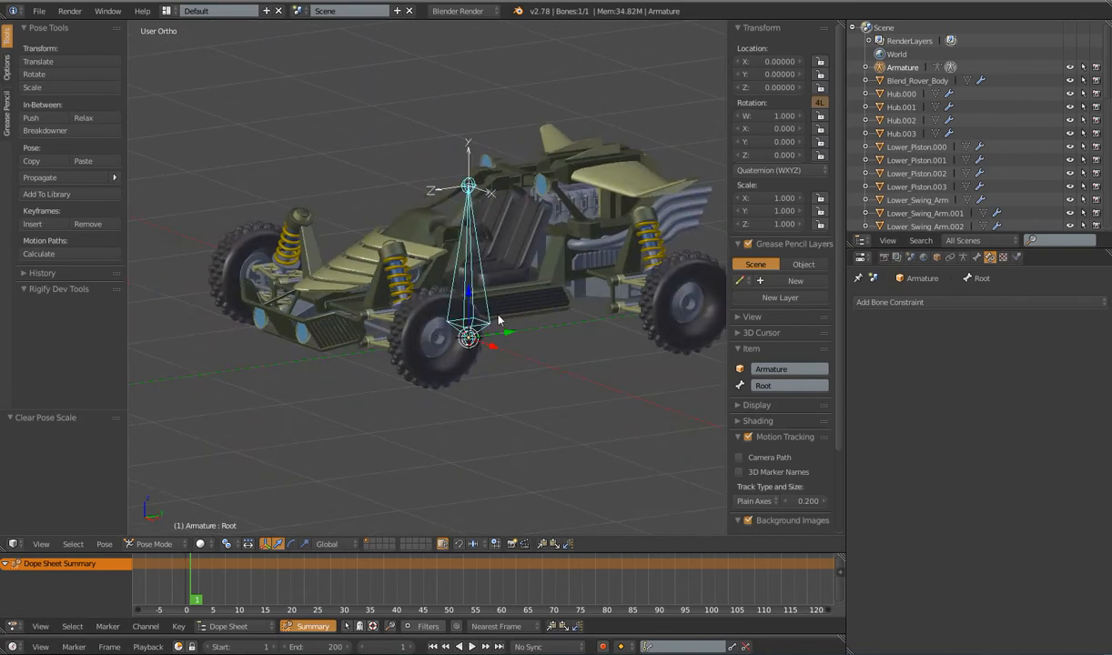
{"action": "mouse_move", "coordinate": [509, 342]}
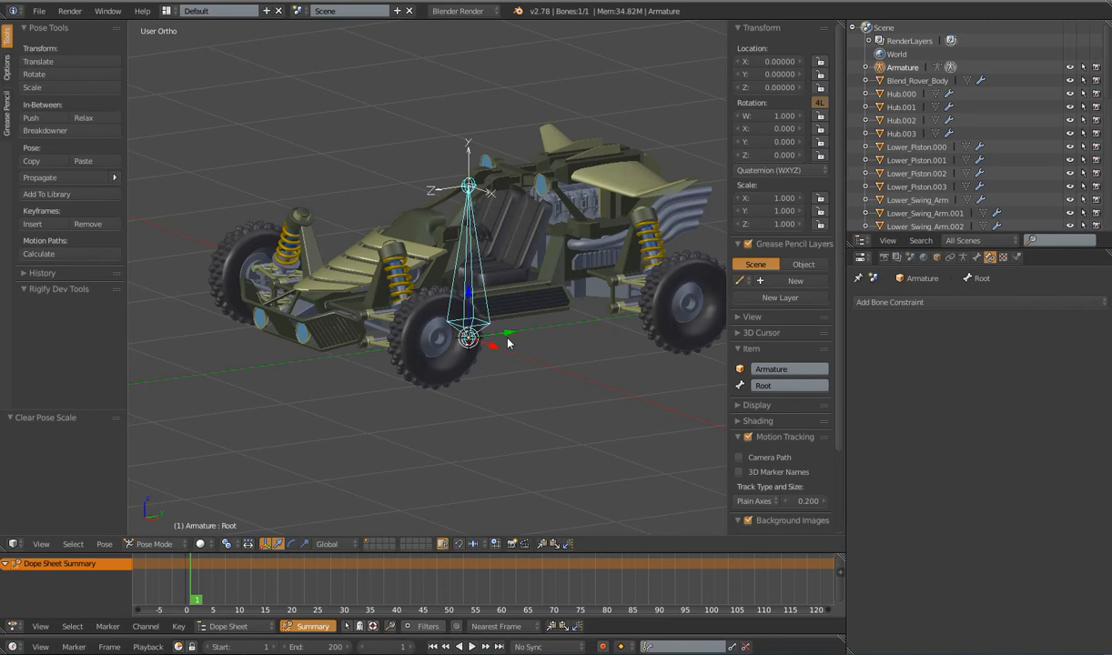
{"action": "mouse_move", "coordinate": [460, 330]}
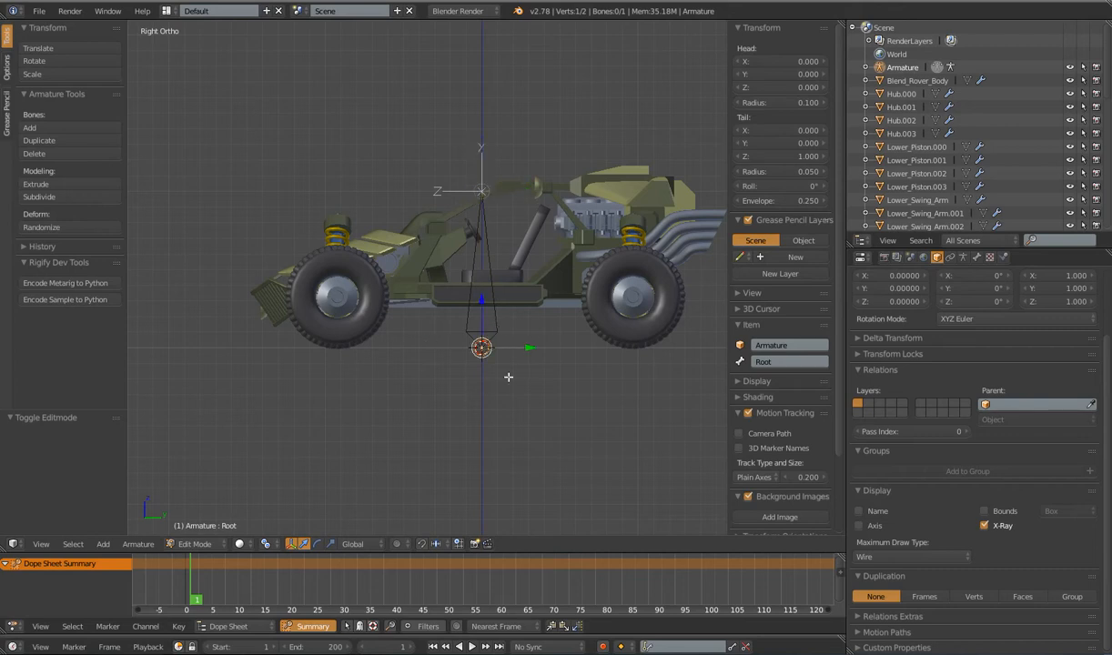
{"action": "mouse_move", "coordinate": [508, 325]}
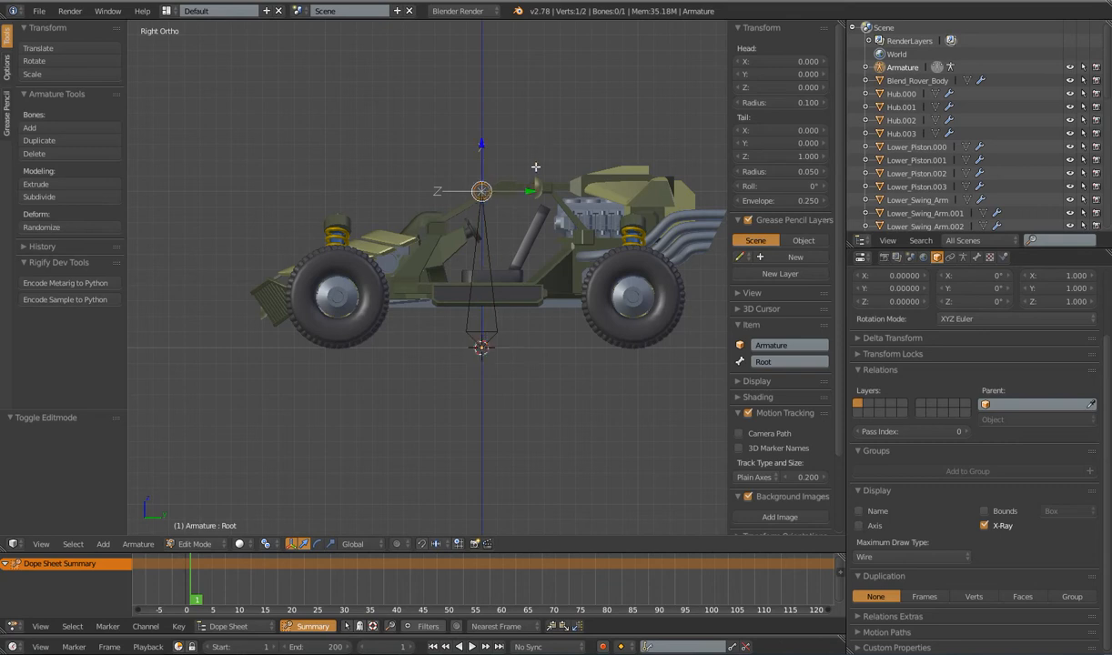
{"action": "mouse_move", "coordinate": [534, 263]}
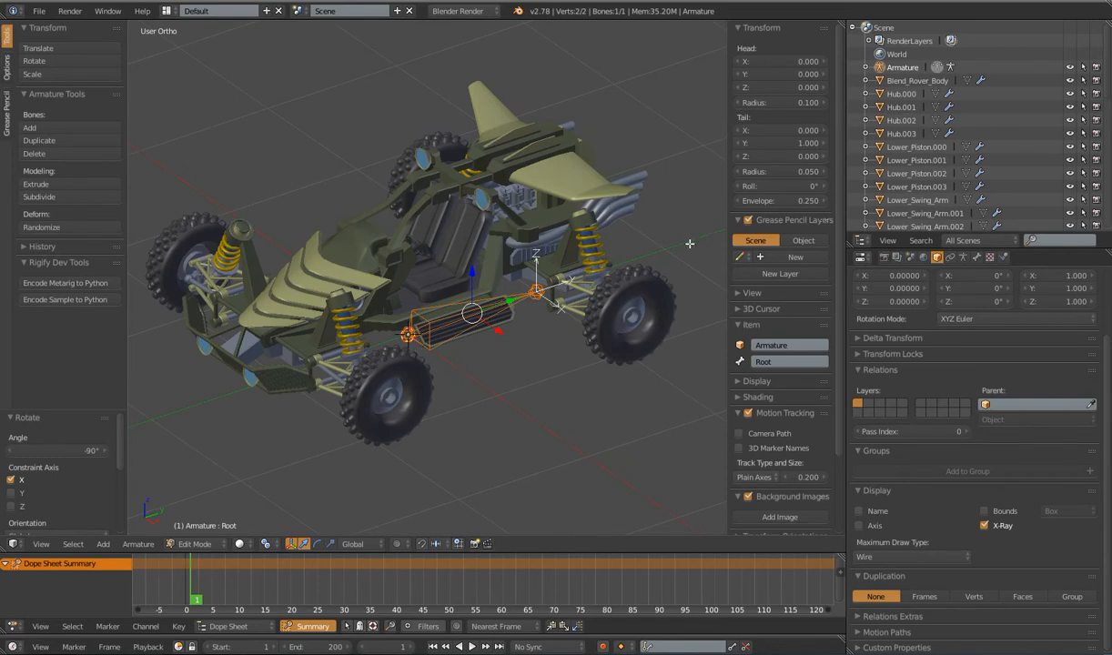
{"action": "mouse_move", "coordinate": [282, 272]}
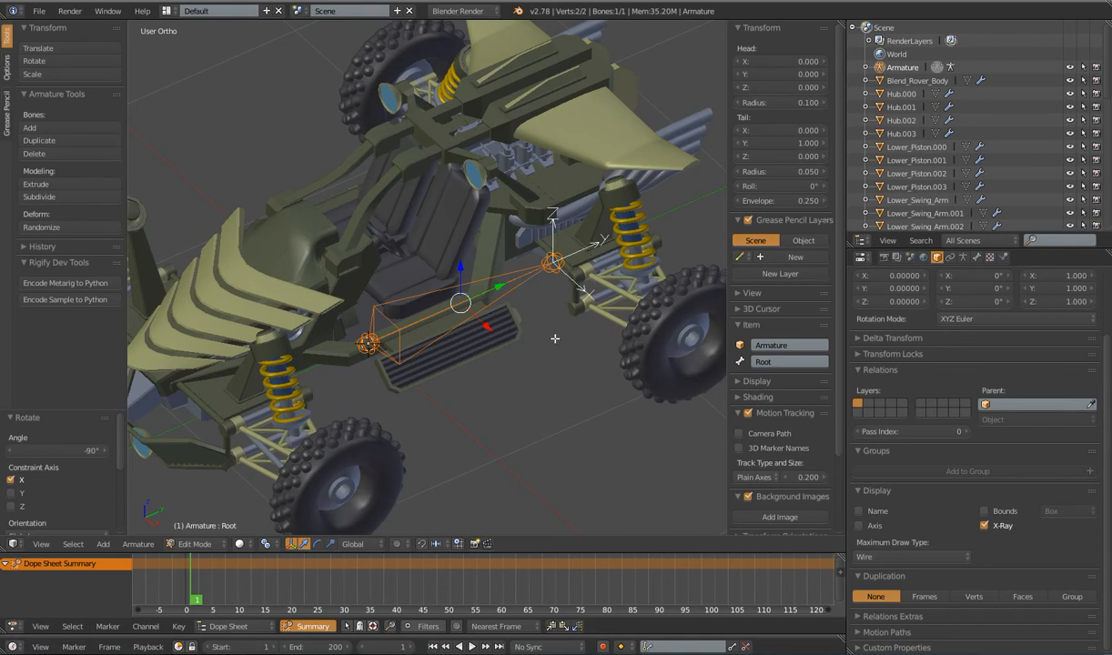
{"action": "mouse_move", "coordinate": [549, 205]}
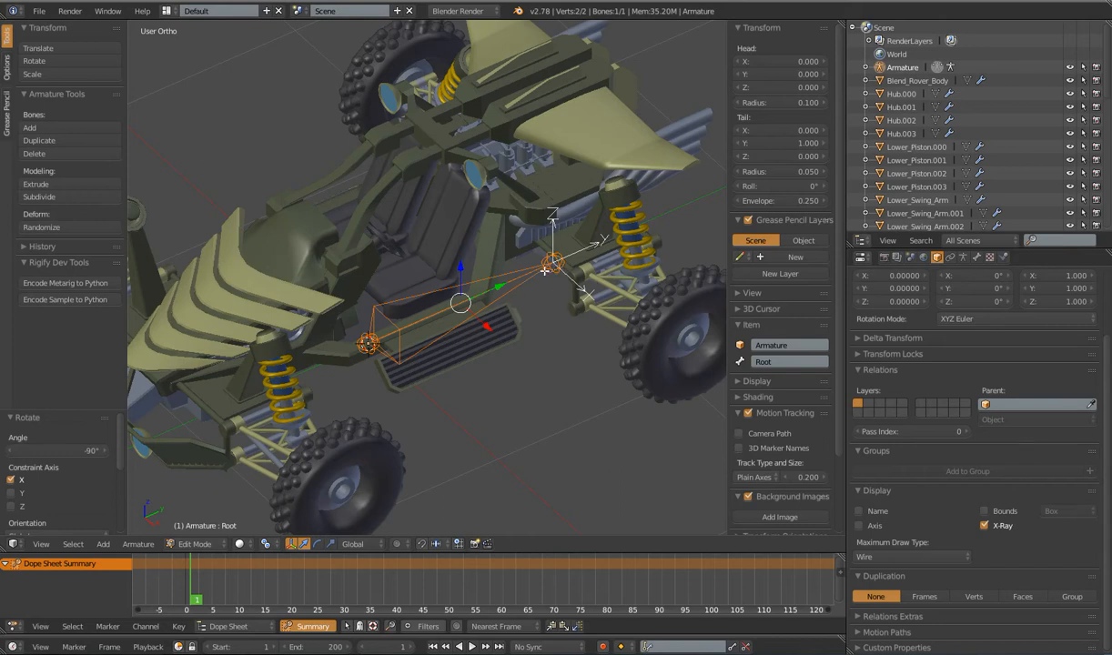
Enter Pose Mode and display the rotate manipulator on the Root bone
{"action": "key", "text": "Tab"}
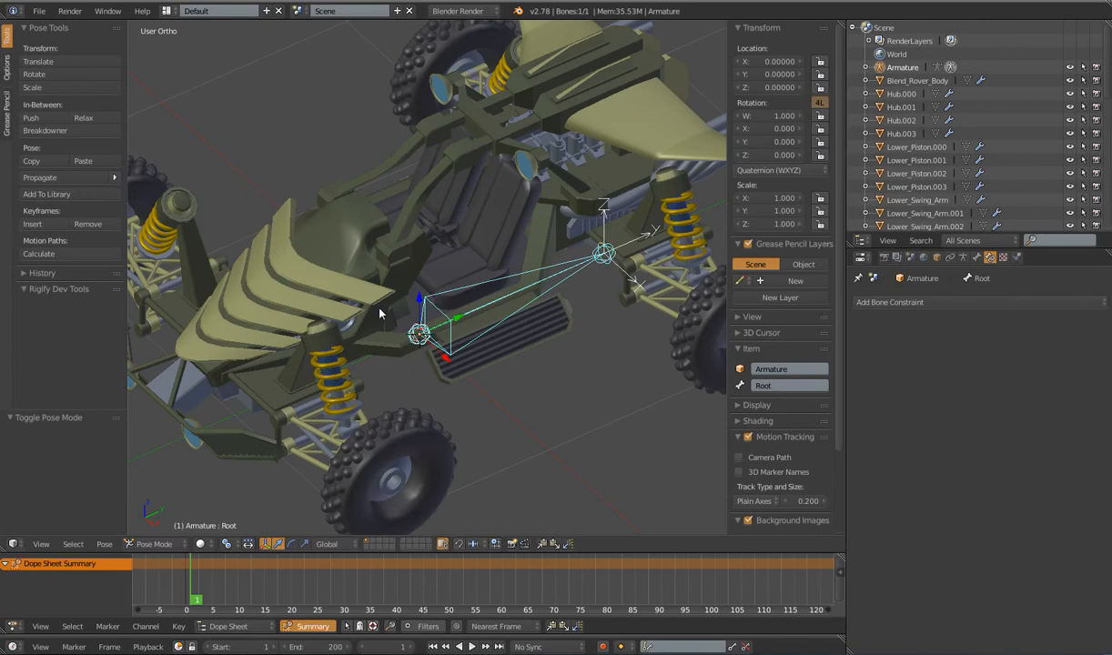
{"action": "mouse_move", "coordinate": [658, 242]}
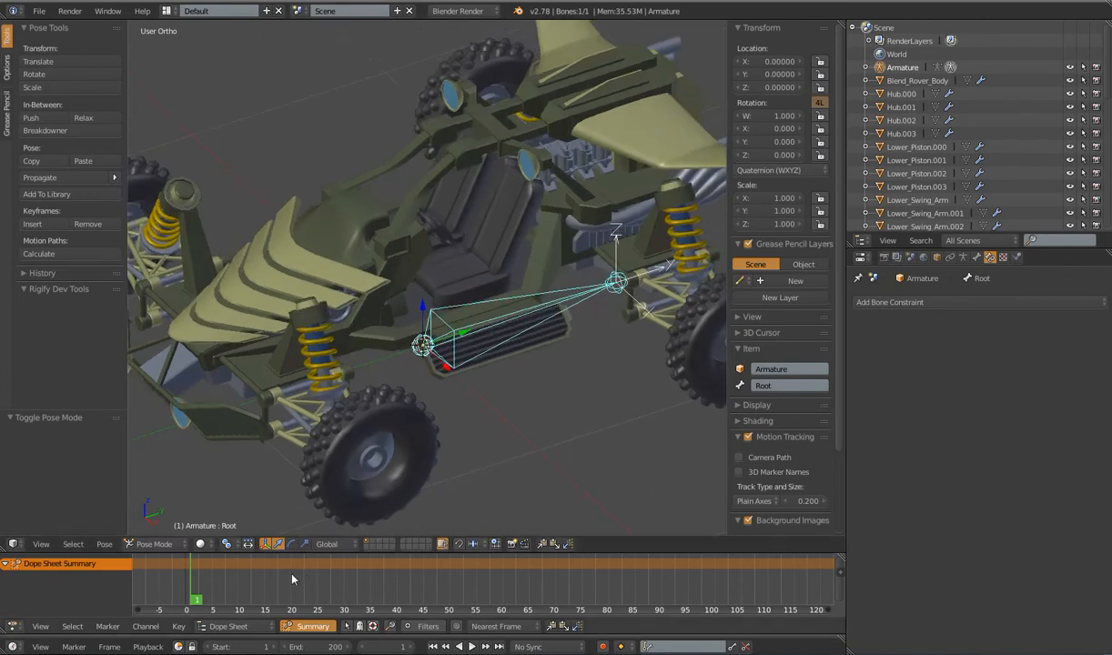
{"action": "left_click", "coordinate": [291, 544]}
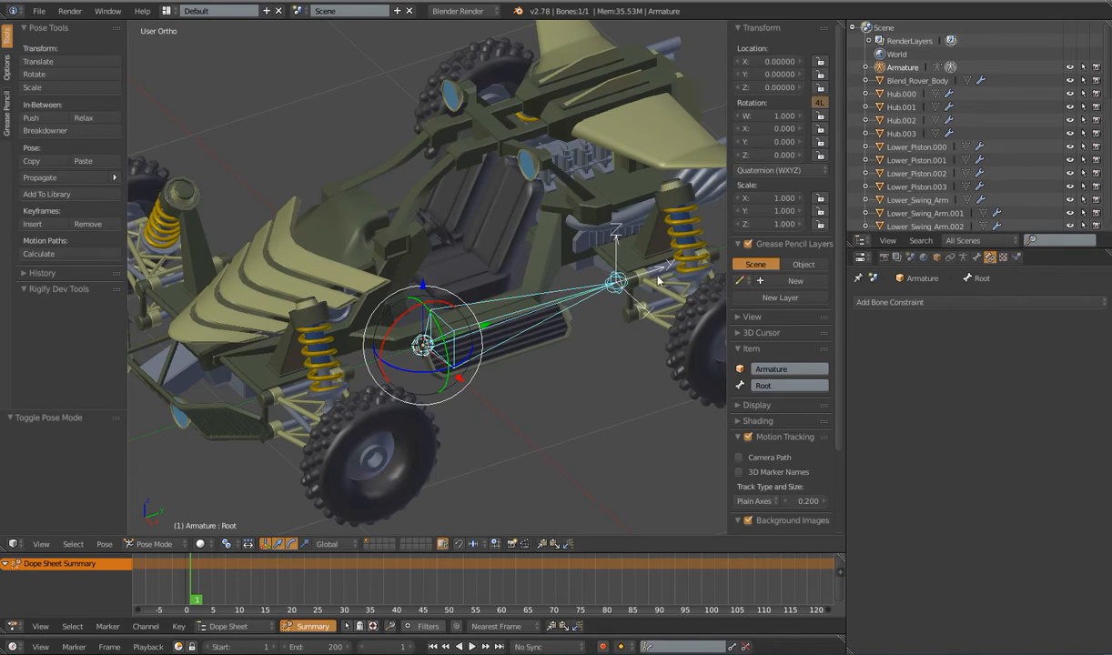
{"action": "mouse_move", "coordinate": [645, 294]}
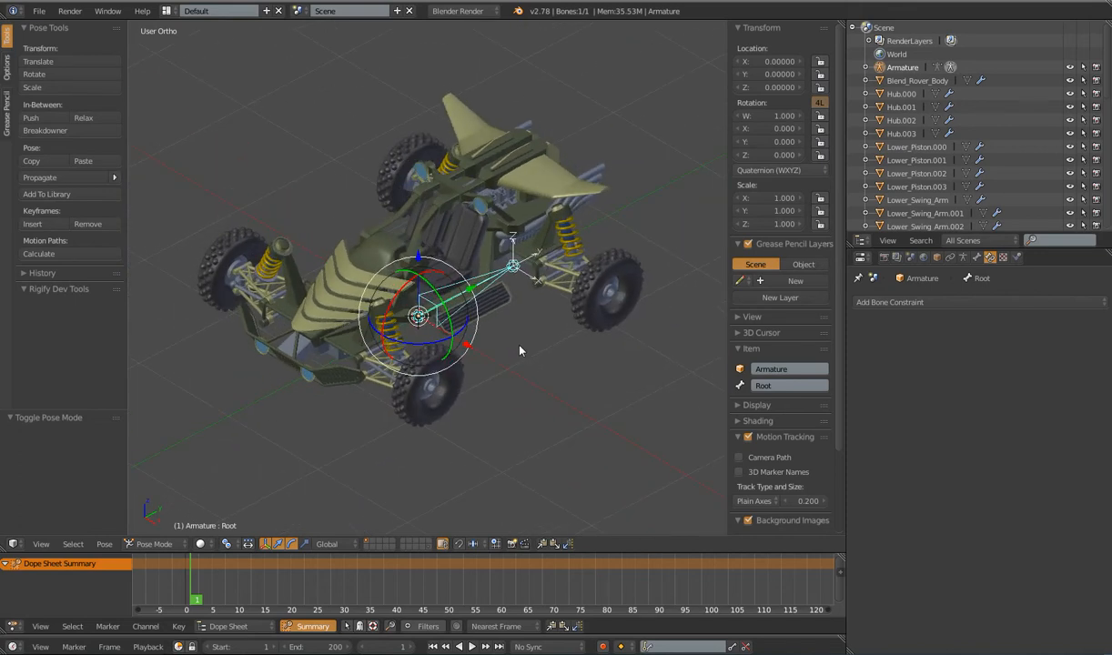
{"action": "left_click_drag", "start_coordinate": [520, 351], "coordinate": [499, 337]}
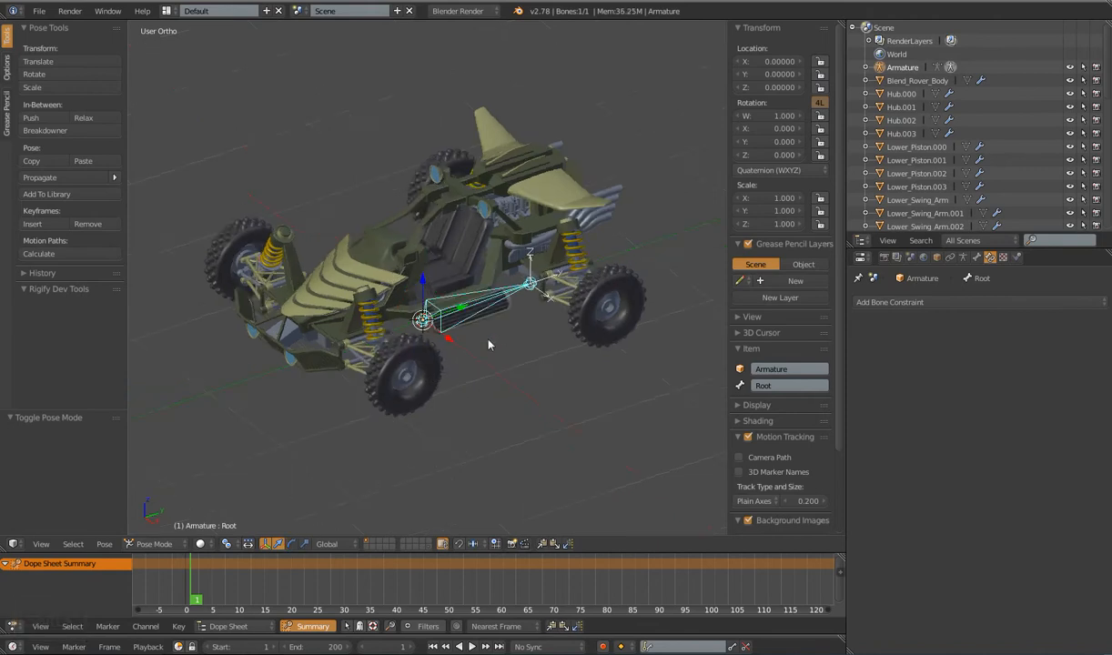
{"action": "key", "text": "g"}
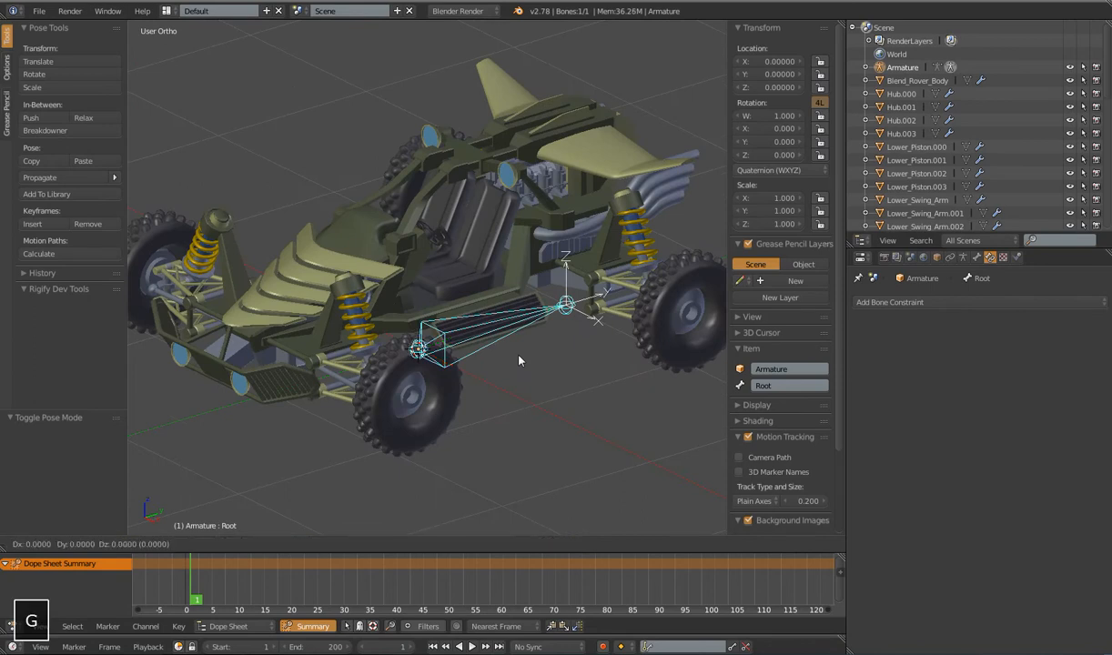
{"action": "mouse_move", "coordinate": [505, 332]}
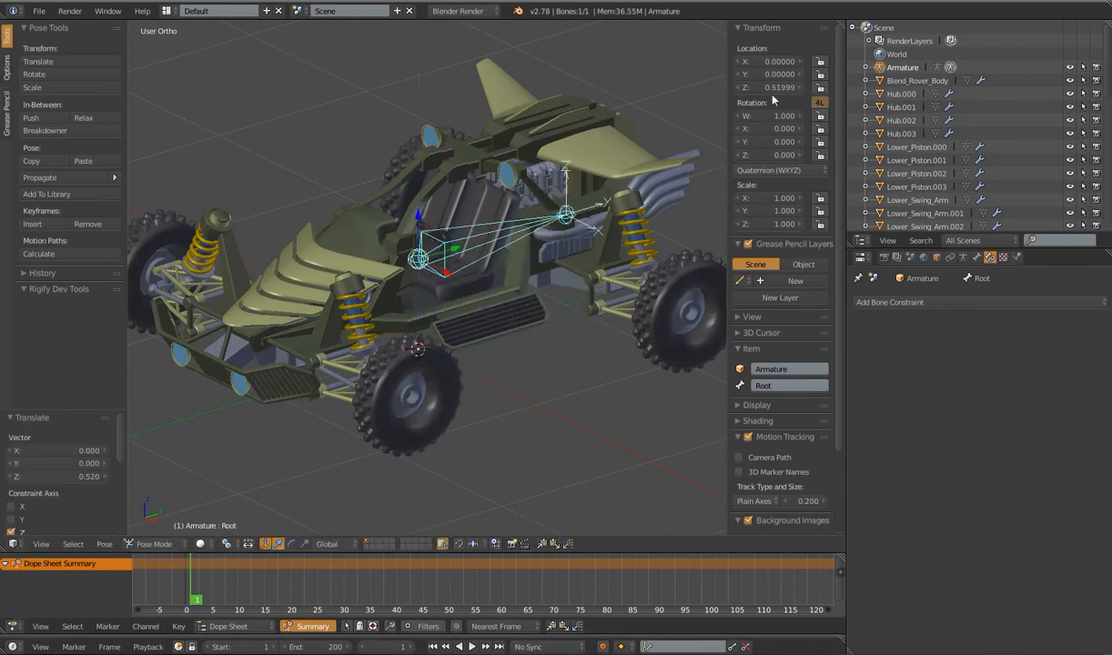
{"action": "mouse_move", "coordinate": [780, 87]}
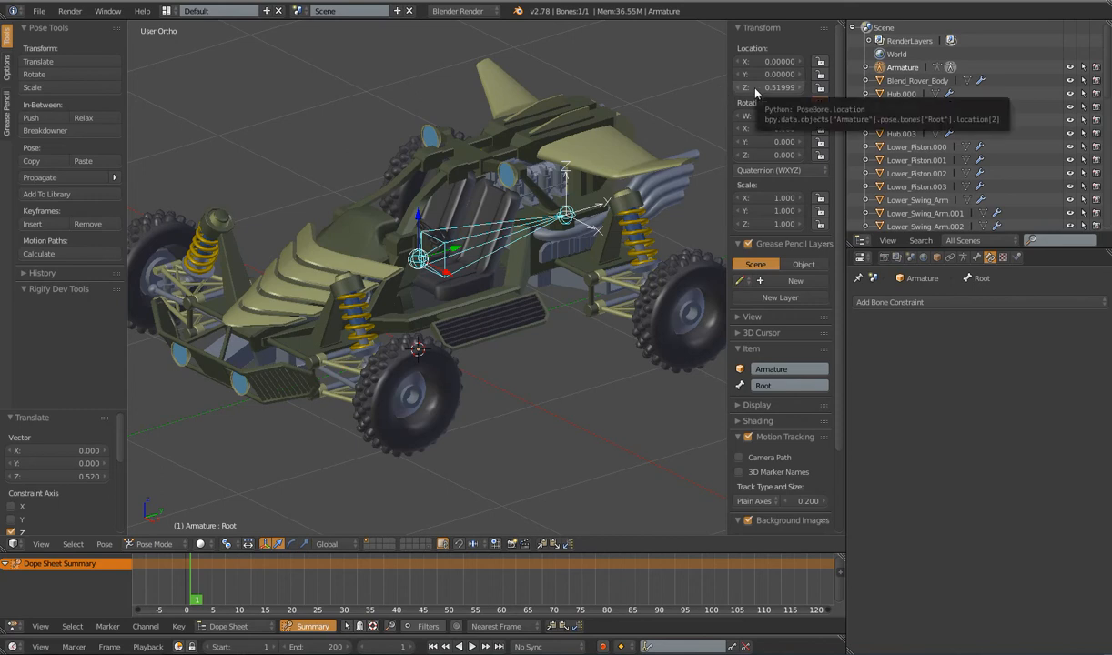
{"action": "key", "text": "a"}
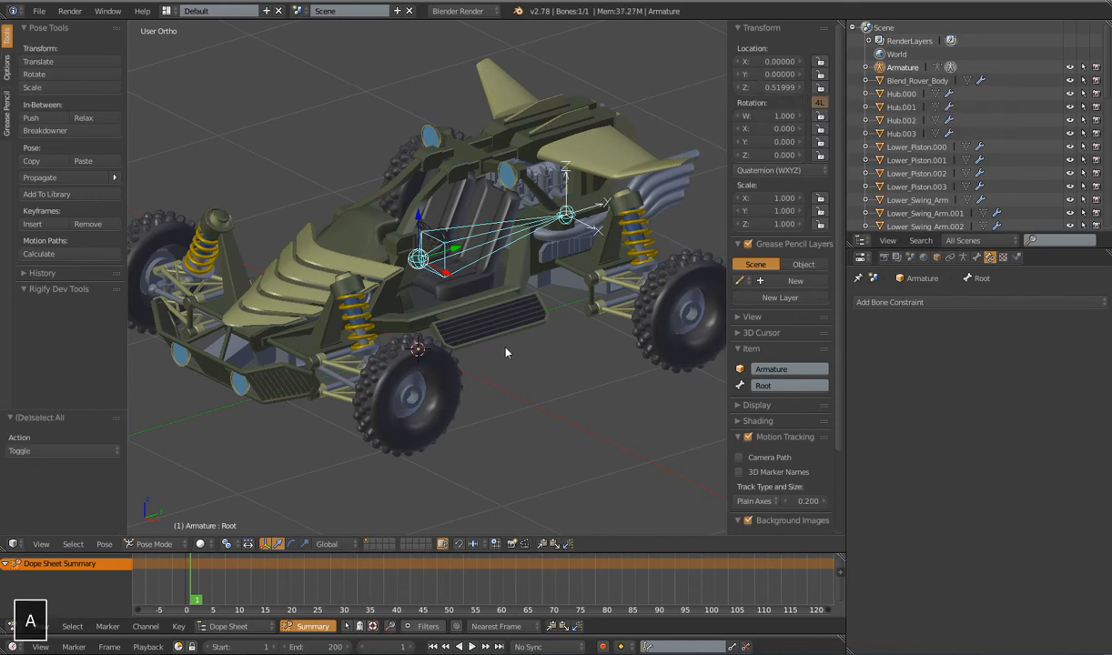
{"action": "key", "text": "alt+s"}
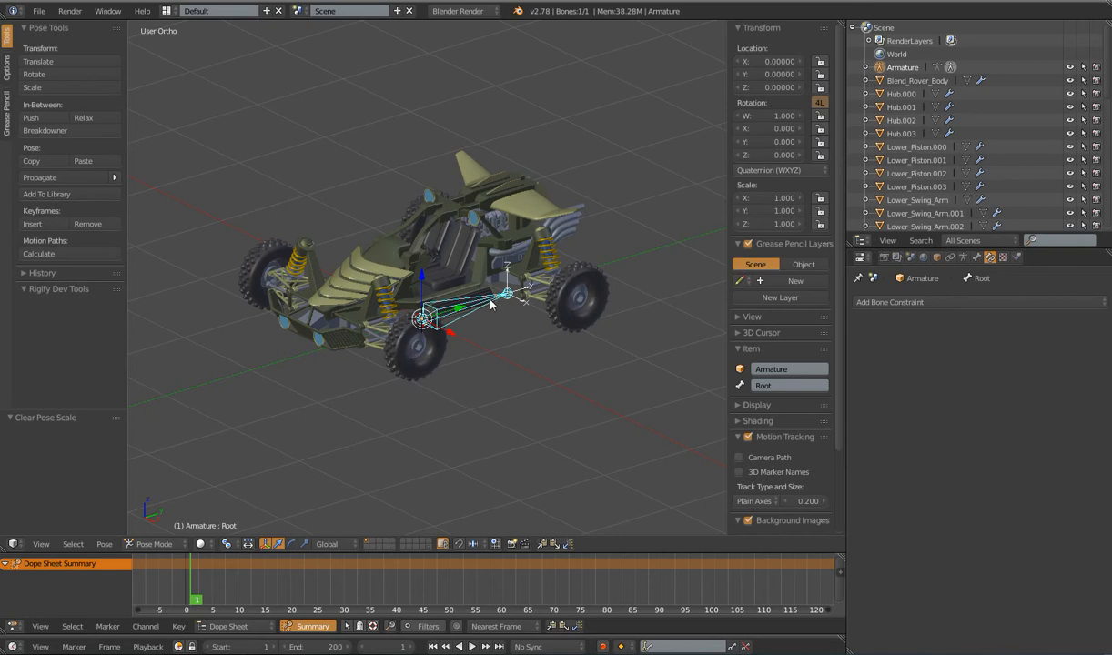
{"action": "mouse_move", "coordinate": [463, 326]}
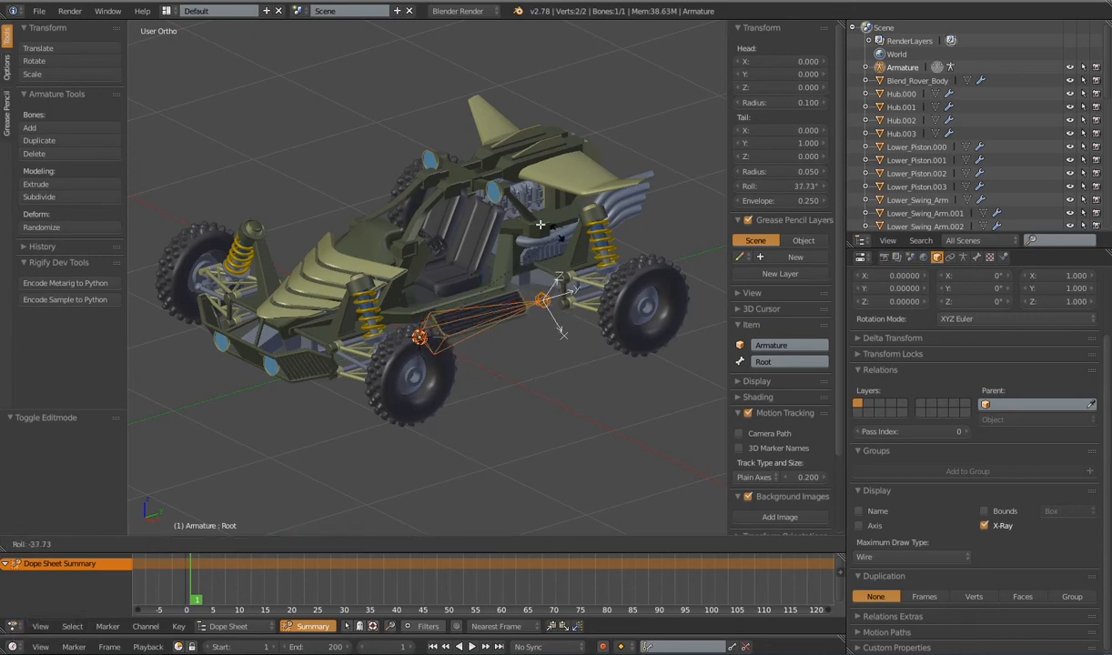
Cancel a trial Ctrl+R roll so the Root bone's roll stays at 0°
{"action": "key", "text": "ctrl+r"}
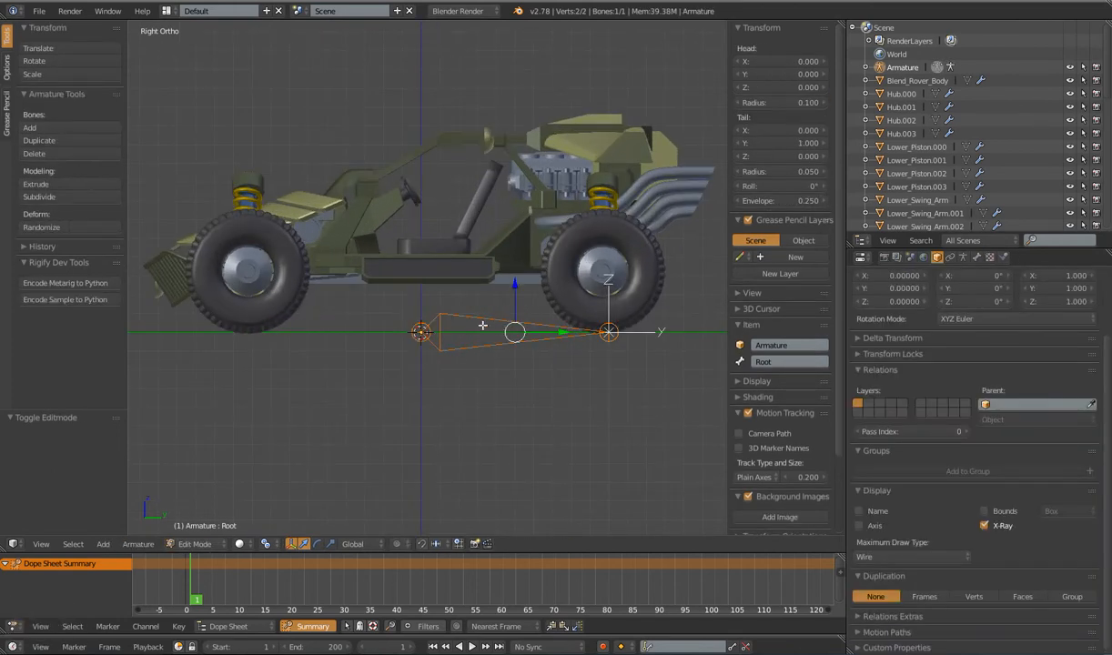
Duplicate the Body bone, move the copy along Y, and rename it Drit
{"action": "key", "text": "shift+d"}
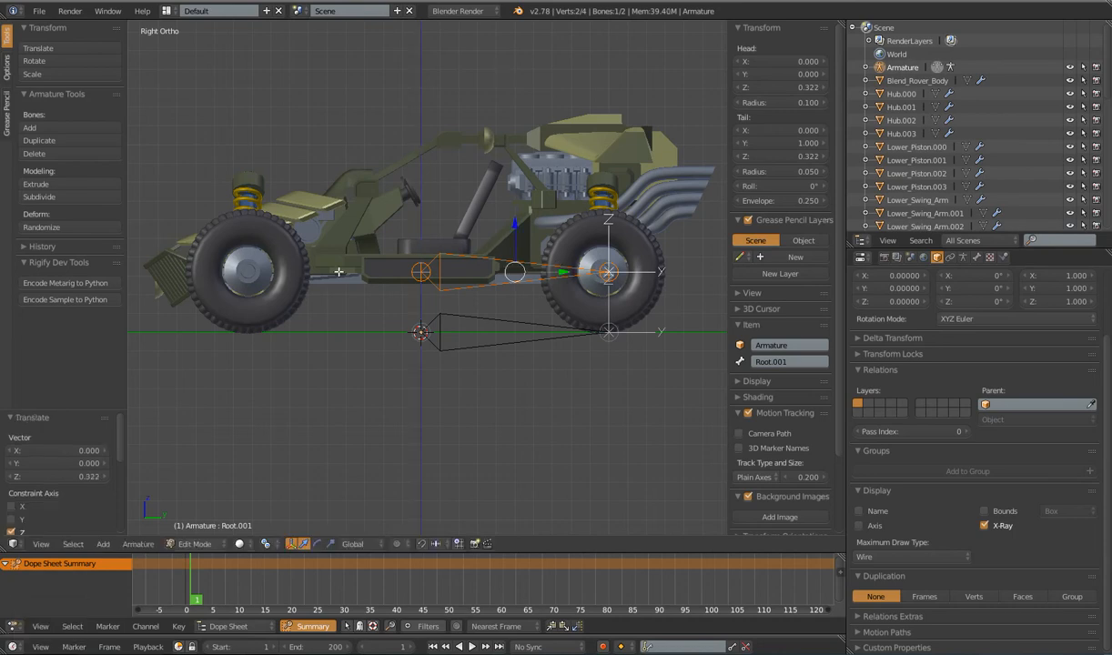
{"action": "mouse_move", "coordinate": [652, 327]}
{"action": "type", "text": "Body"}
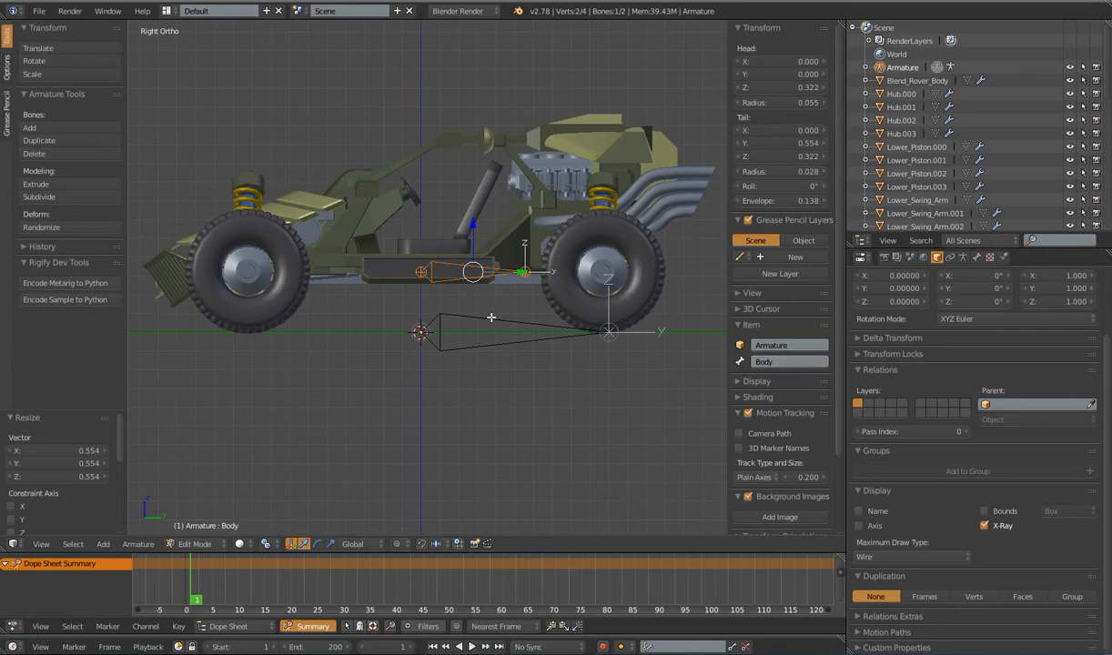
{"action": "key", "text": "y"}
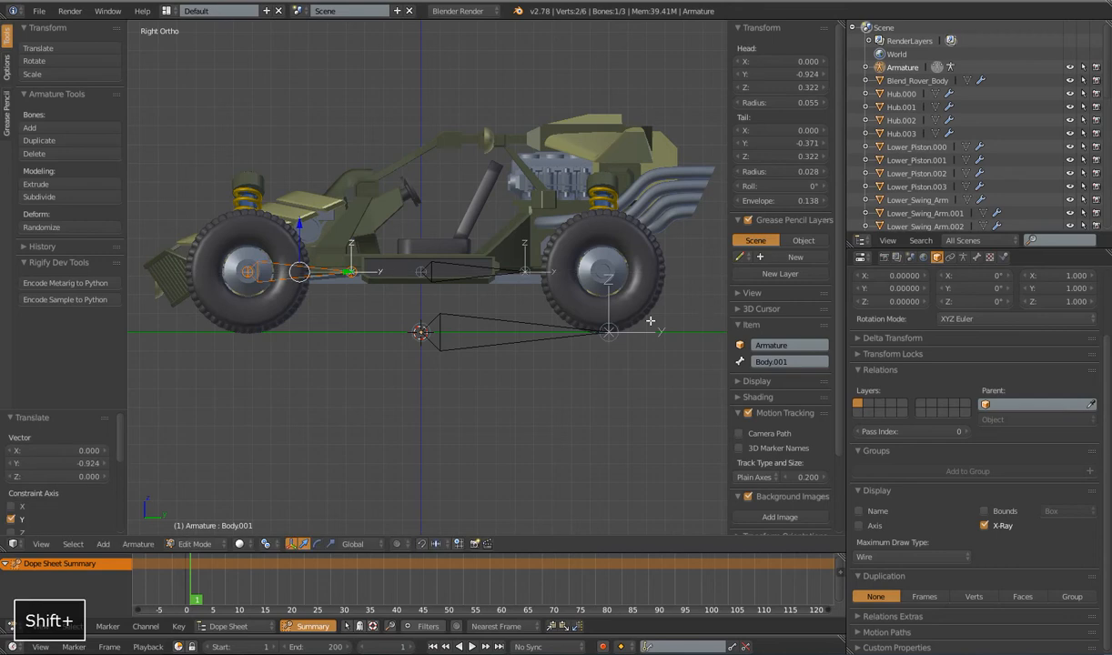
{"action": "mouse_move", "coordinate": [237, 335]}
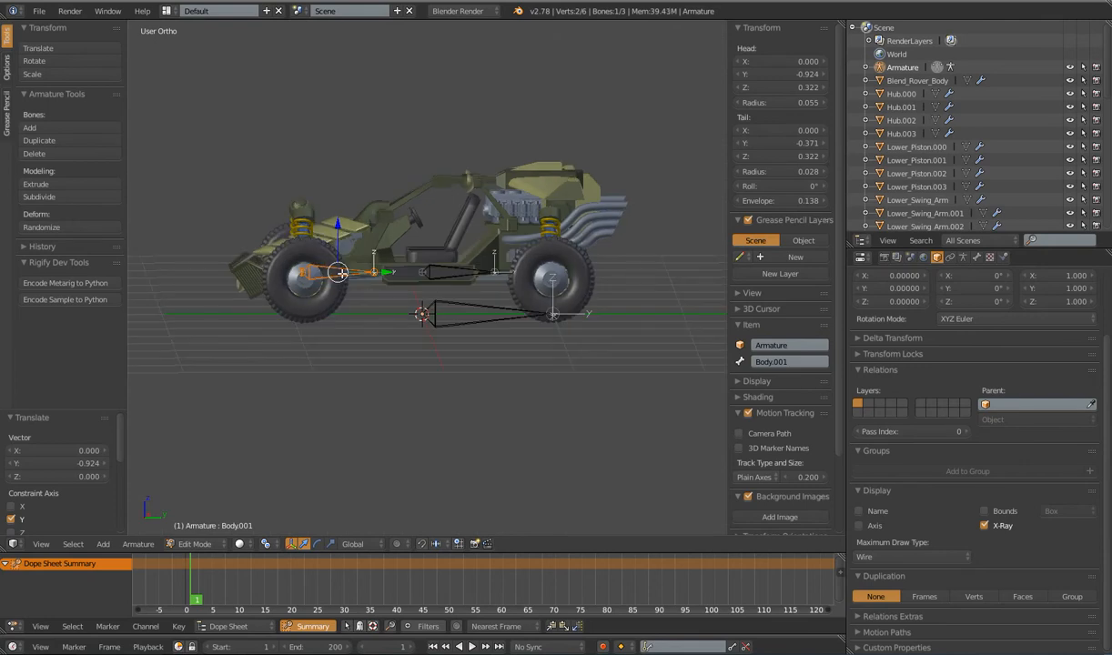
{"action": "double_click", "coordinate": [771, 362]}
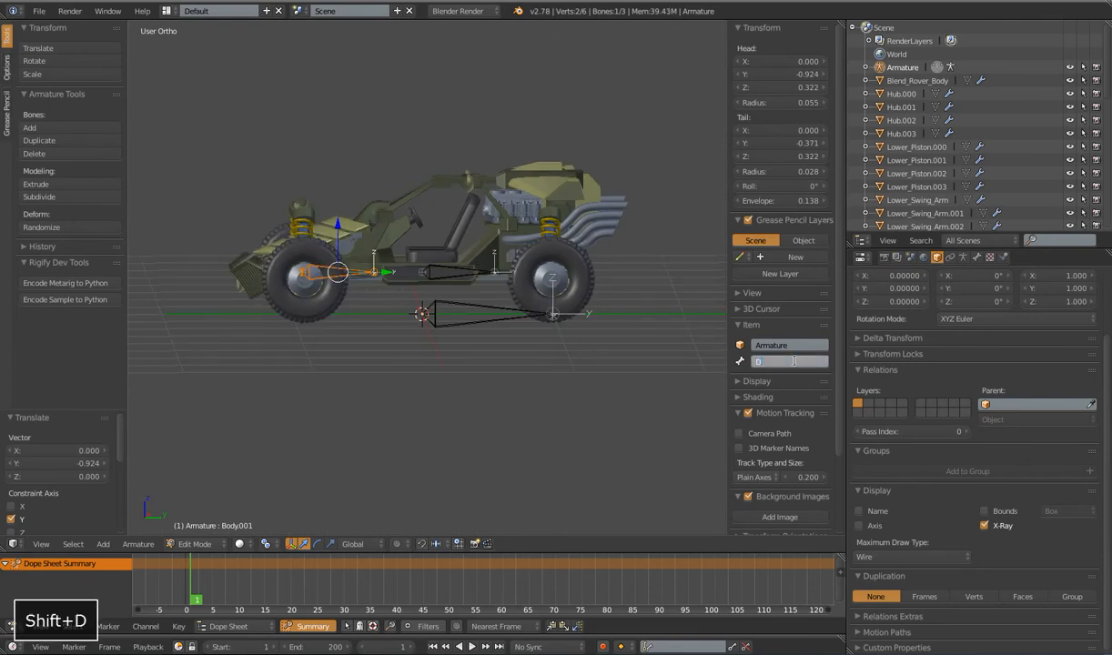
{"action": "type", "text": "Drit"}
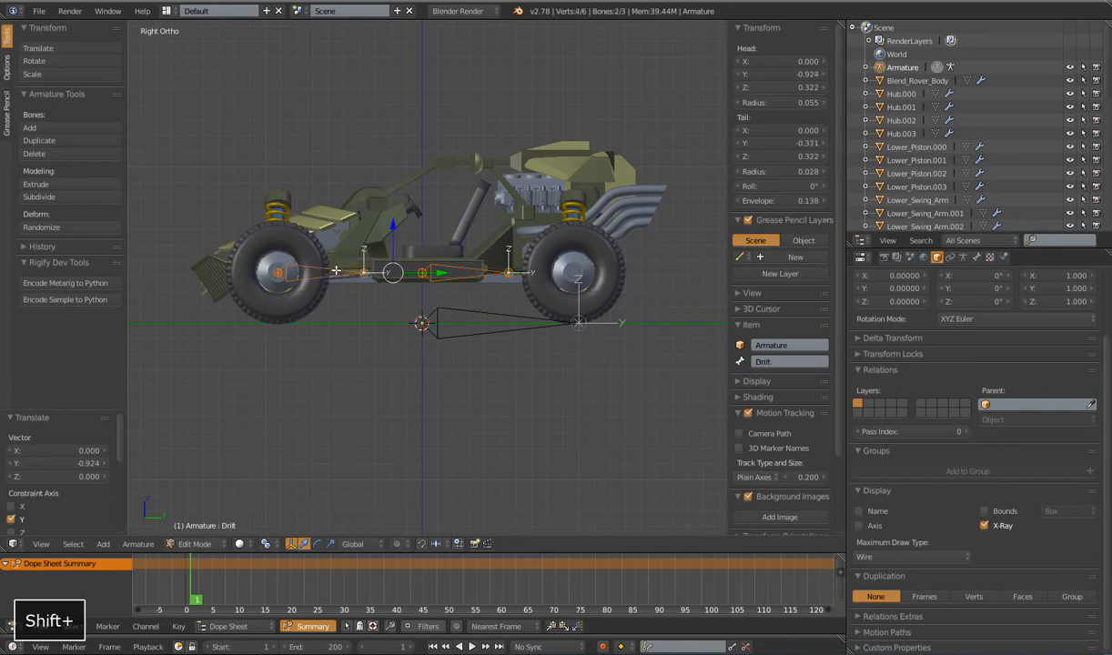
Parent Drit to Root with Keep Offset and return the armature to Pose Mode
{"action": "left_click", "coordinate": [464, 270]}
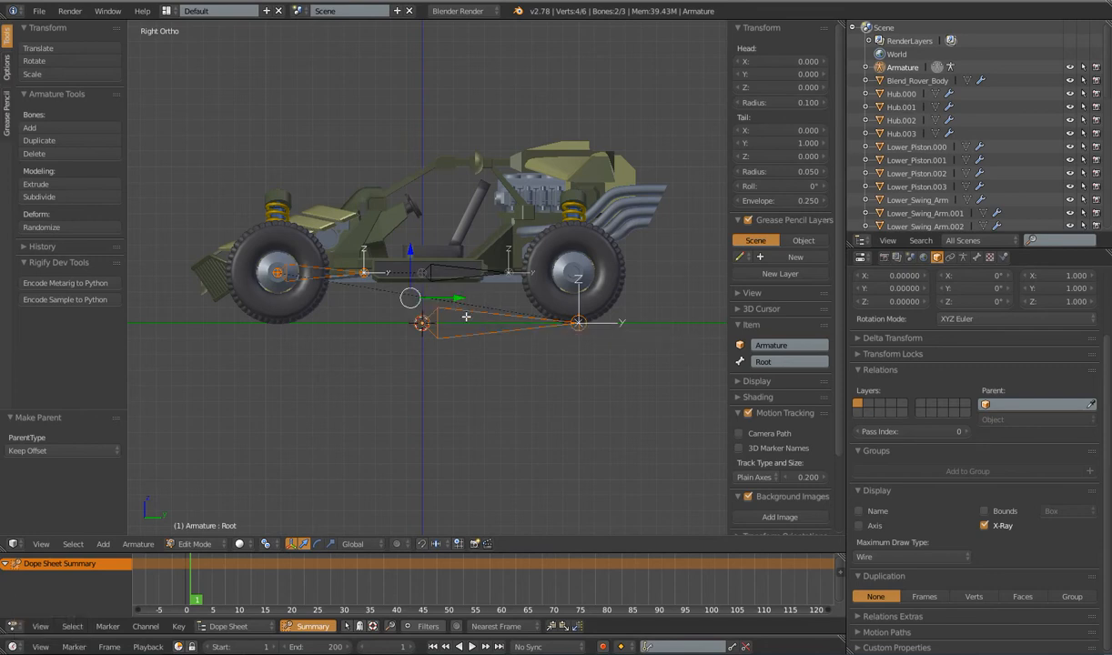
{"action": "key", "text": "Tab"}
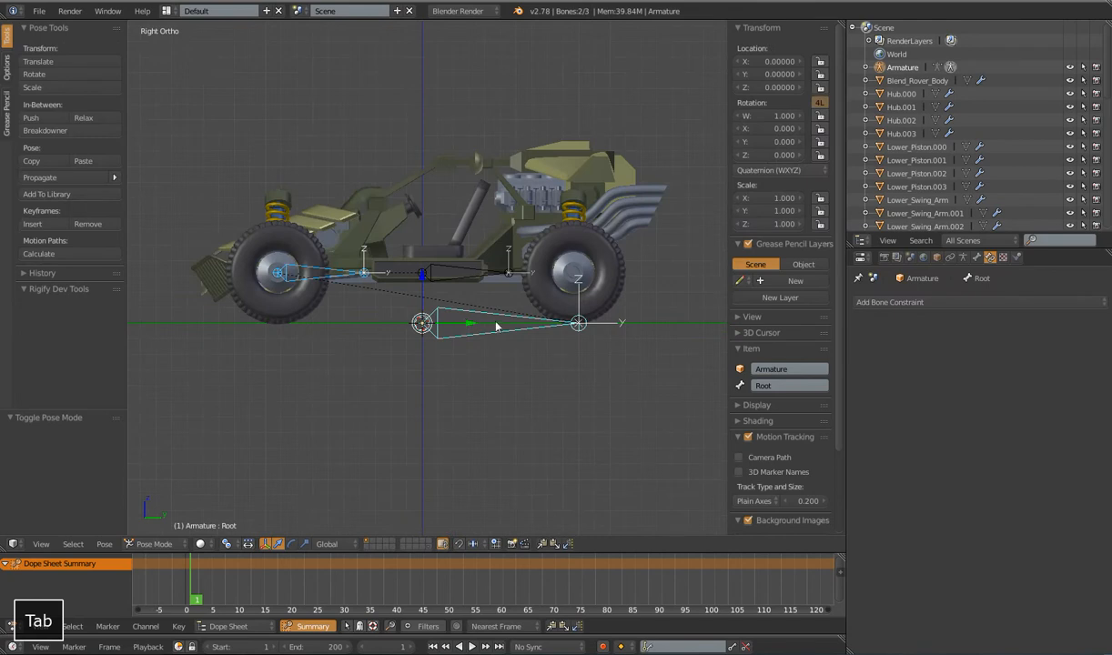
{"action": "key", "text": "Tab"}
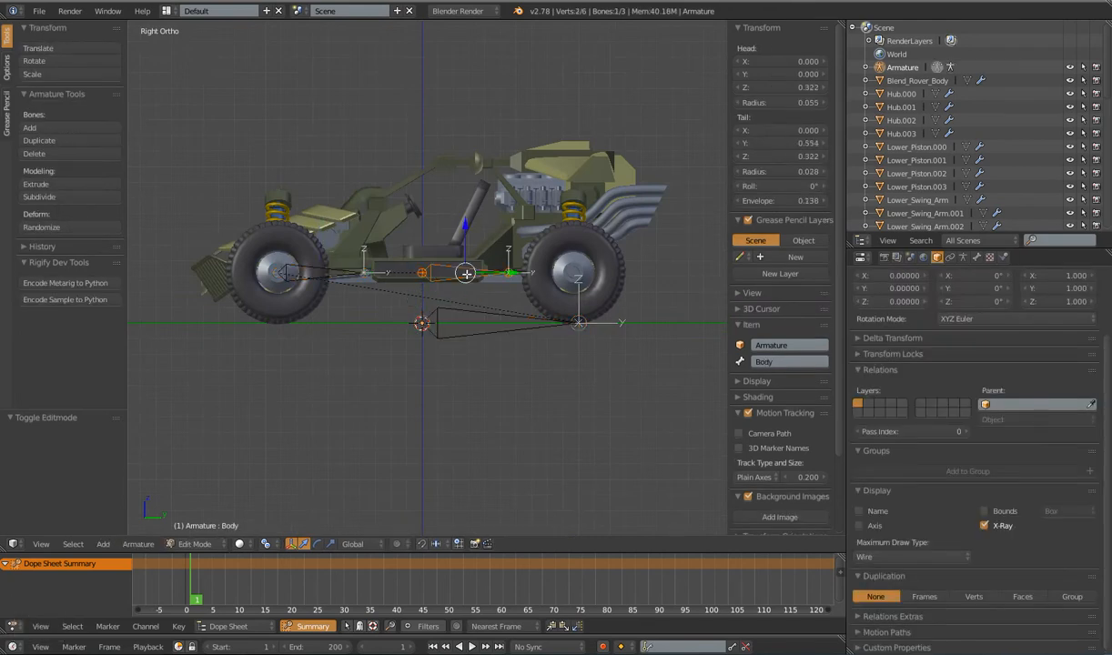
{"action": "key", "text": "g"}
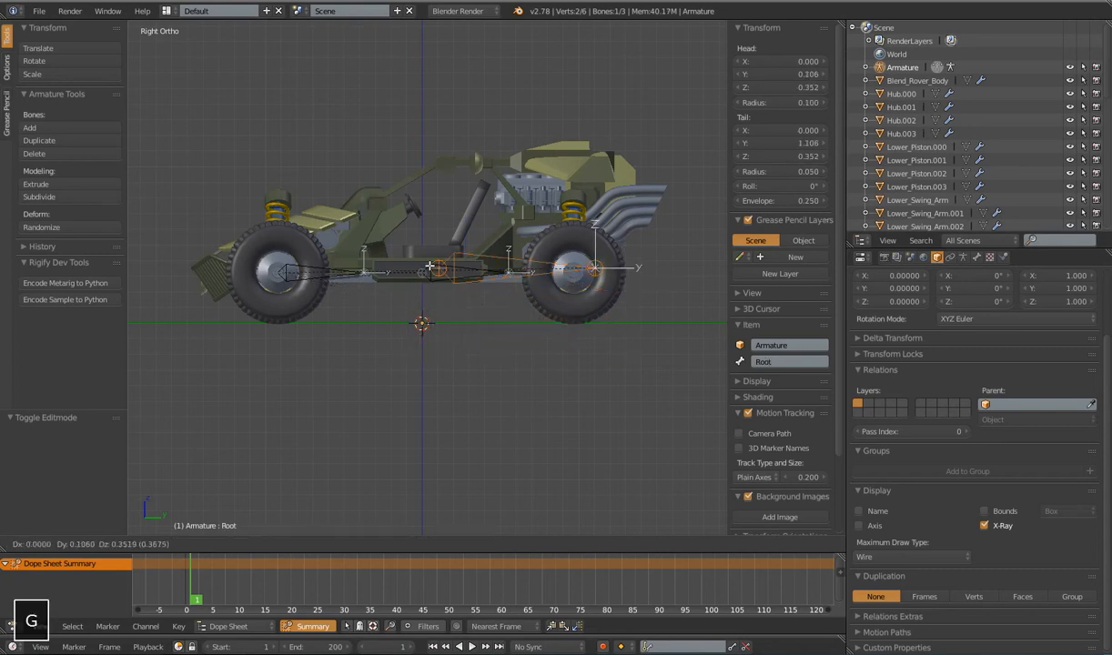
{"action": "key", "text": "Tab"}
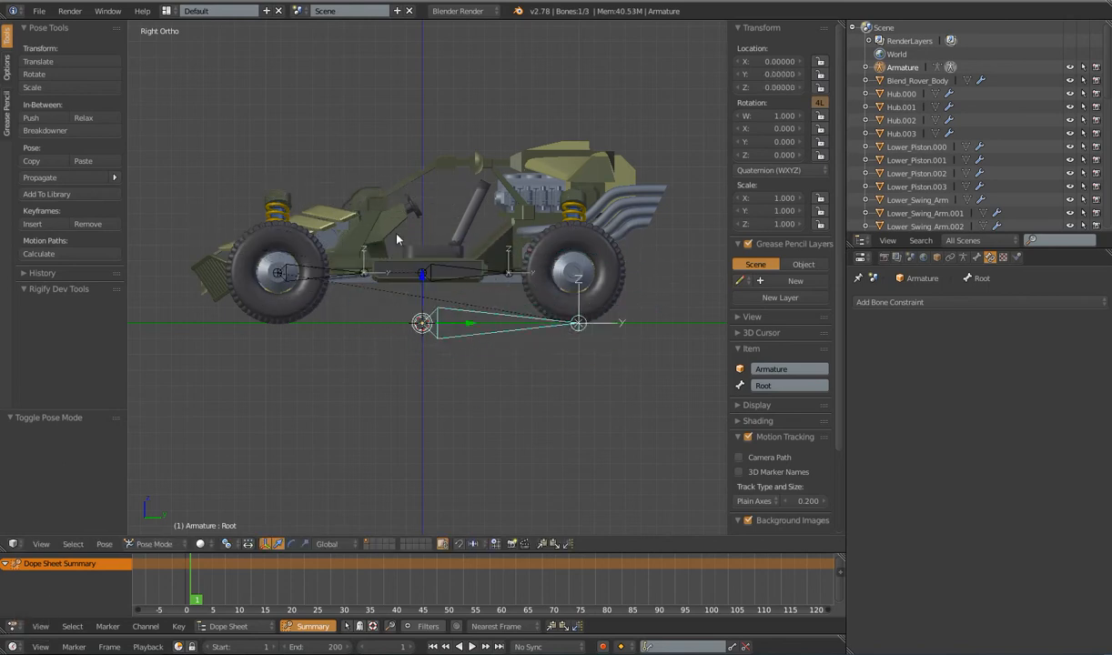
{"action": "scroll", "scroll_direction": "down", "scroll_amount": 3}
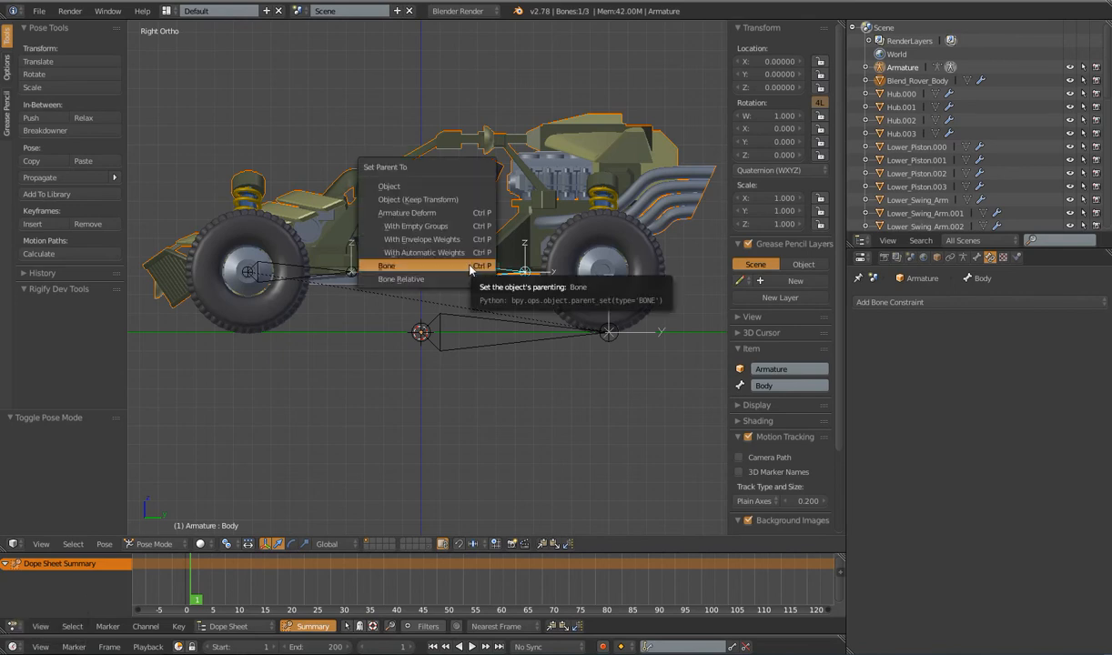
Parent Blend_Rover_Body to the Body bone, then test-move the bone and cancel
{"action": "left_click", "coordinate": [386, 265]}
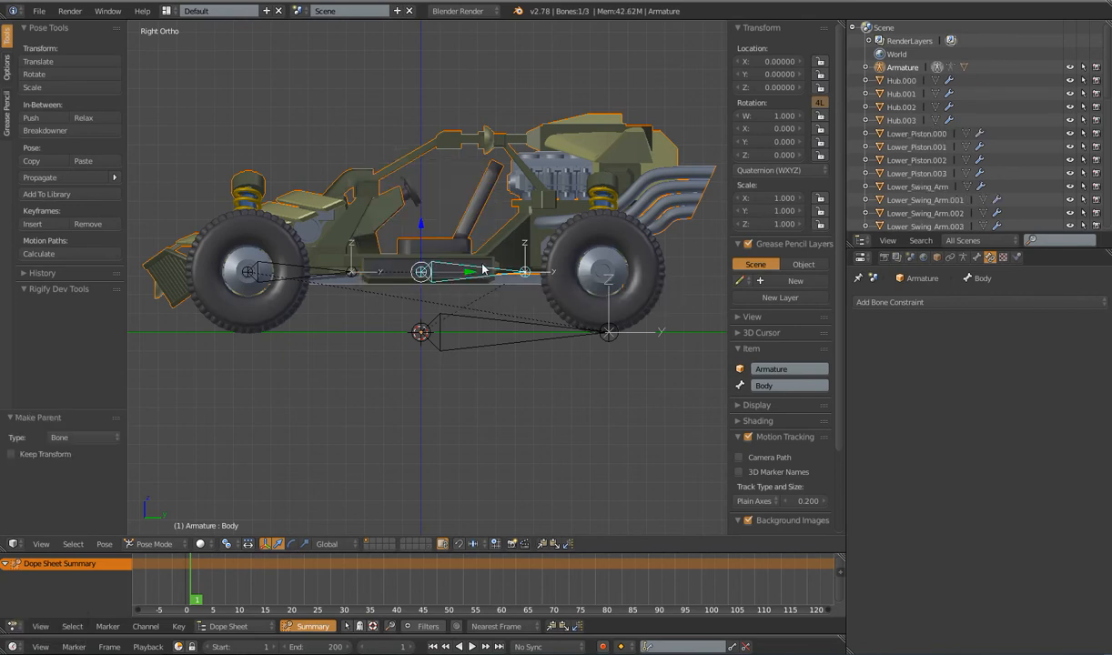
{"action": "key", "text": "g"}
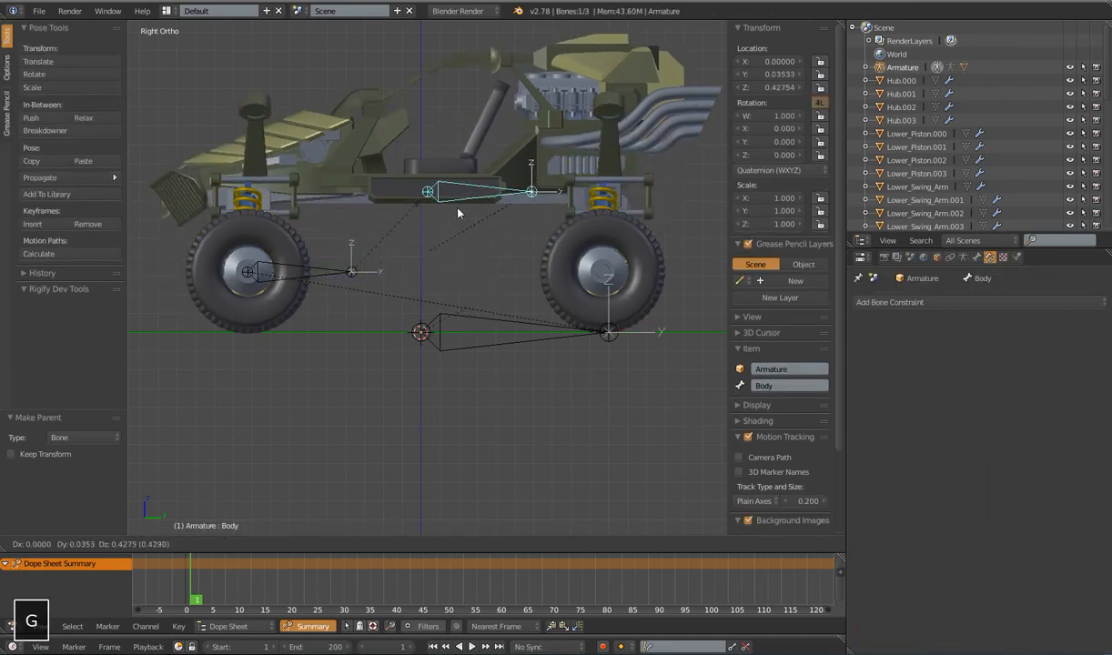
{"action": "left_click", "coordinate": [460, 214]}
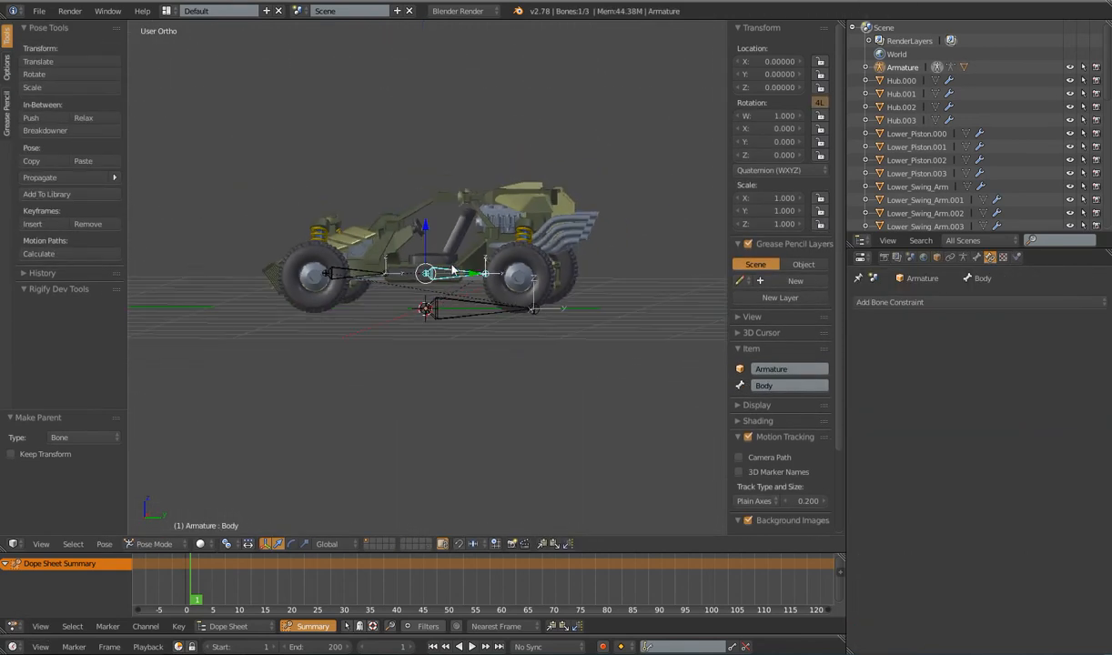
{"action": "left_click", "coordinate": [153, 544]}
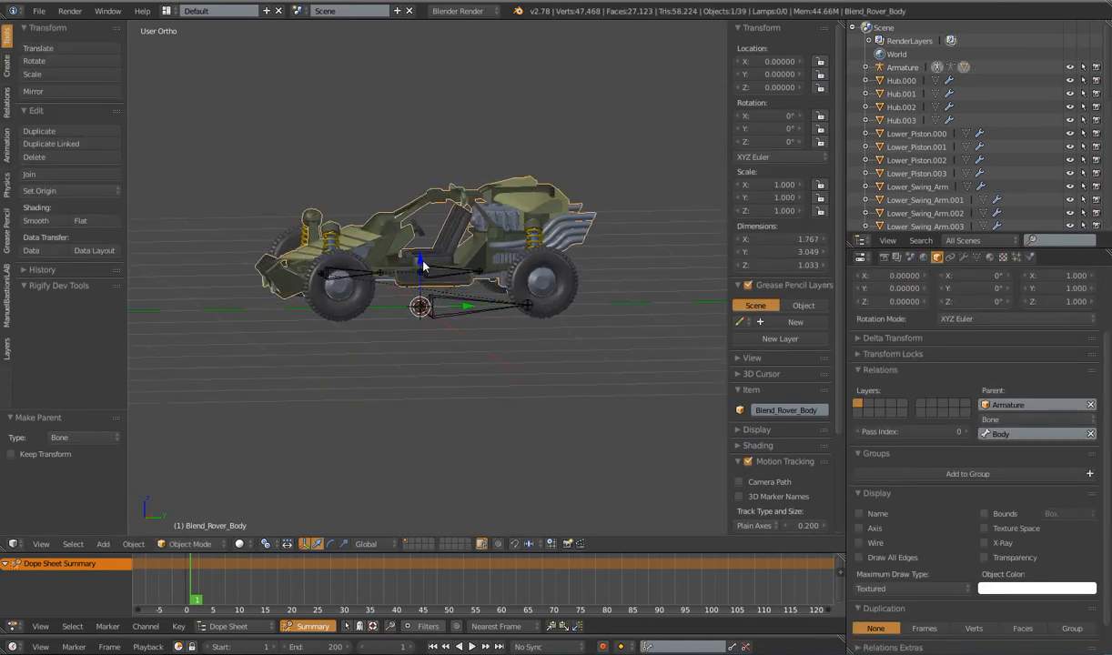
{"action": "key", "text": "r"}
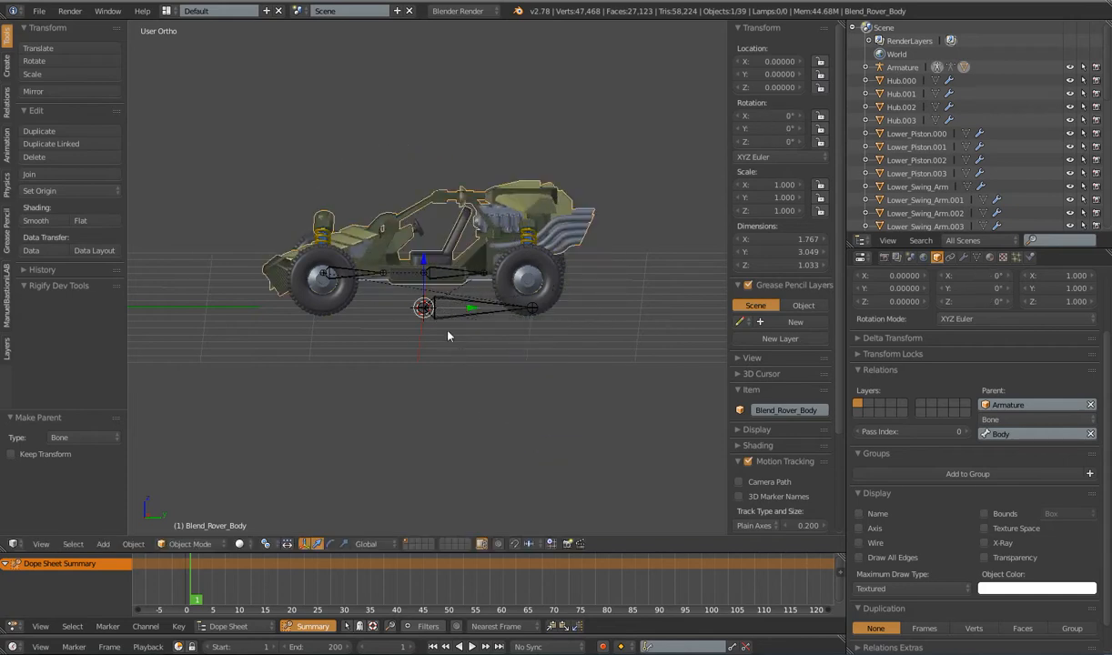
{"action": "key", "text": "r"}
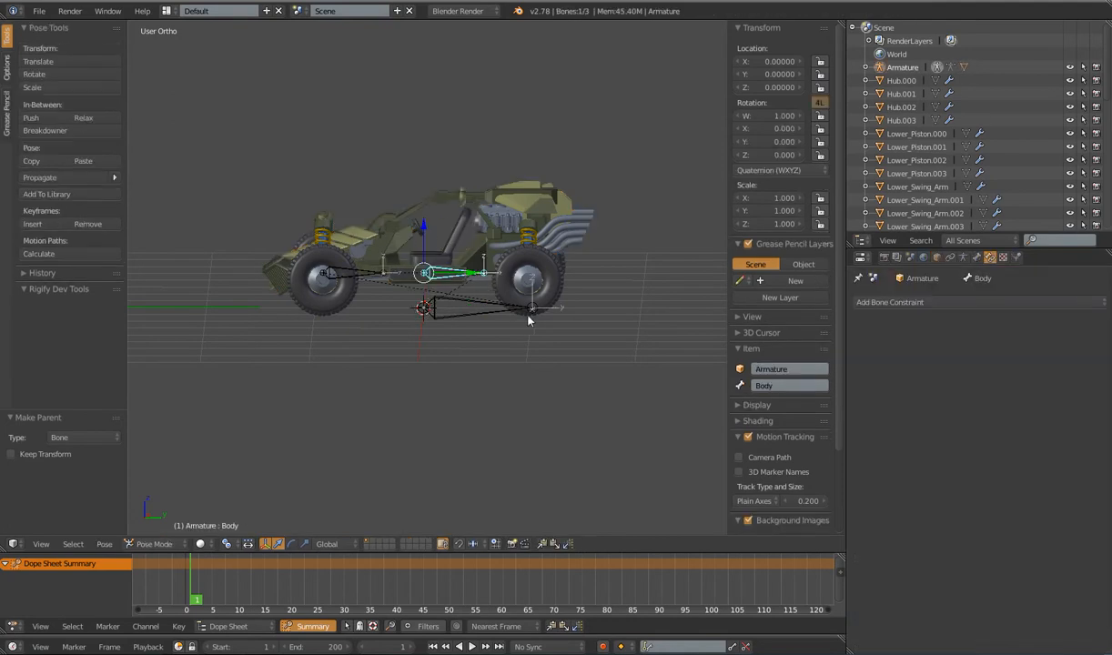
{"action": "key", "text": "r"}
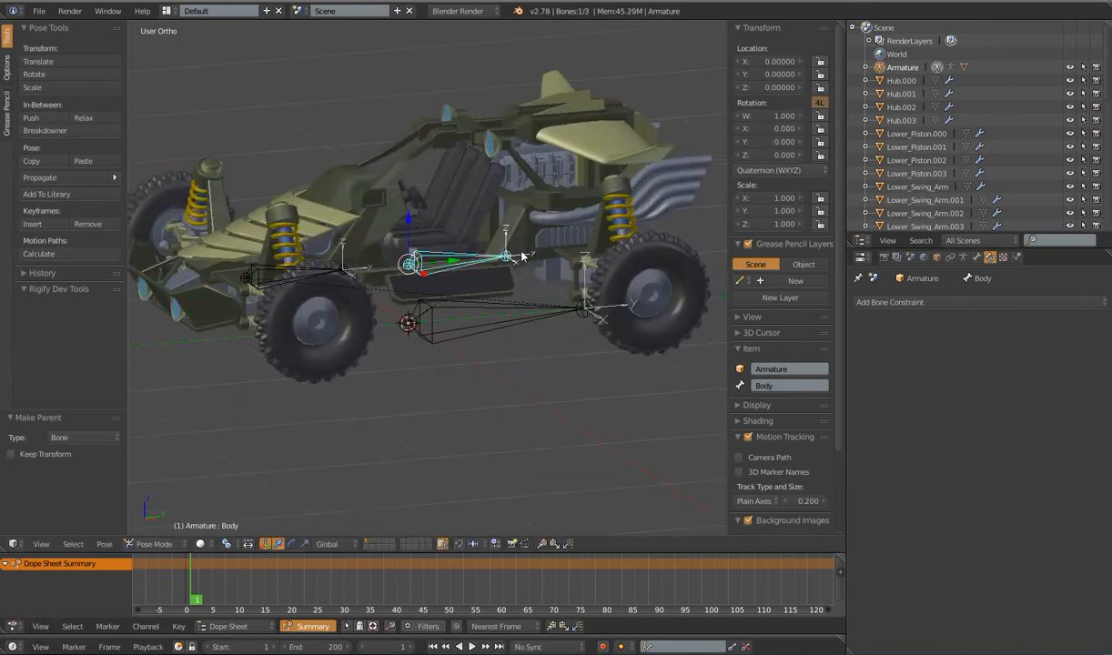
{"action": "key", "text": "r"}
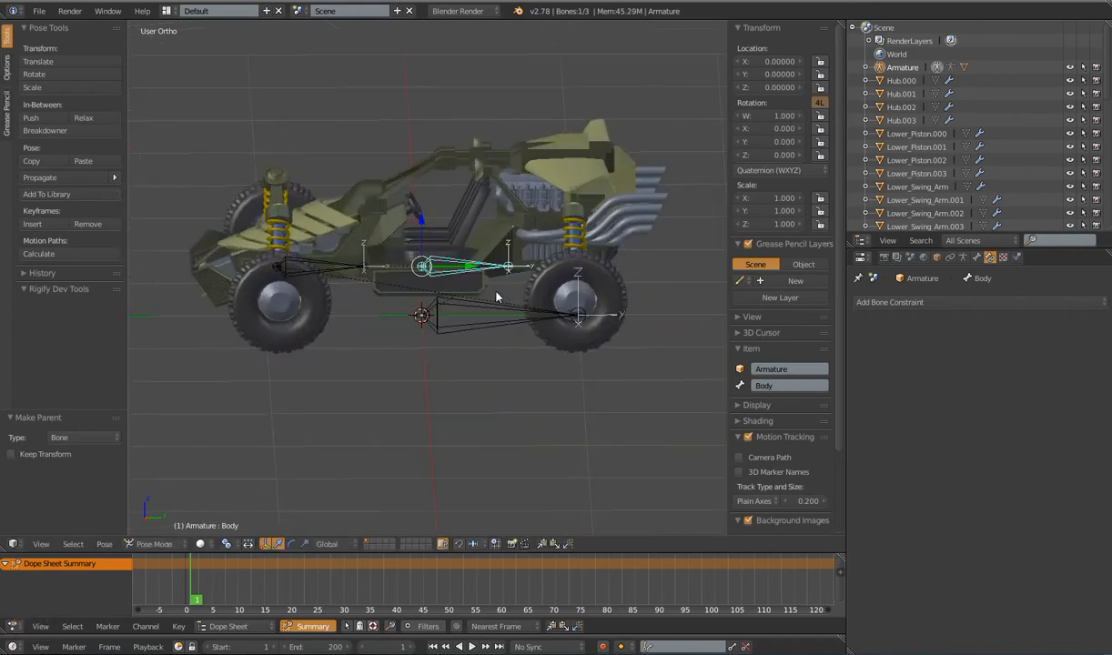
{"action": "key", "text": "alt+s"}
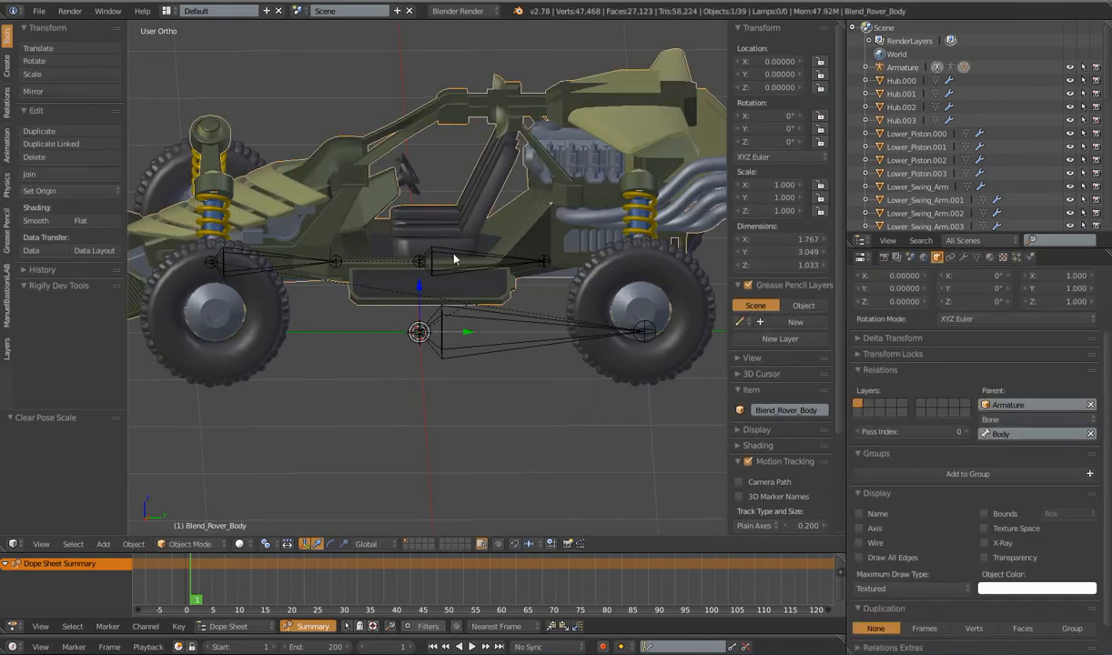
Move the Body bone's tail forward along Y to 0.671, then reselect the rover body in Pose Mode
{"action": "key", "text": "Tab"}
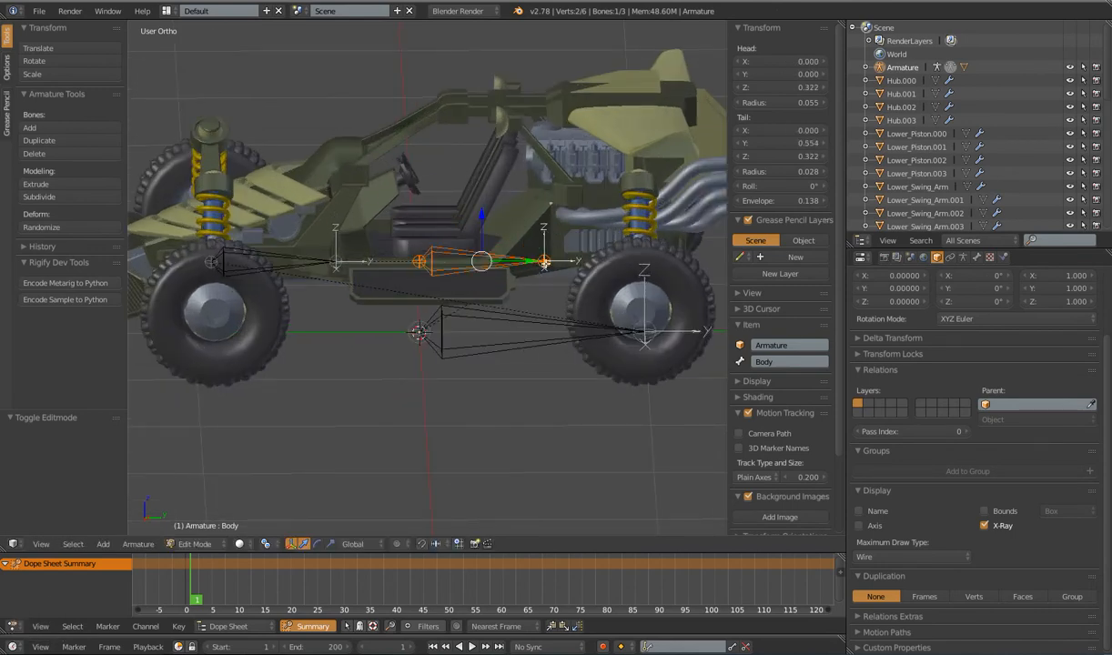
{"action": "key", "text": "y"}
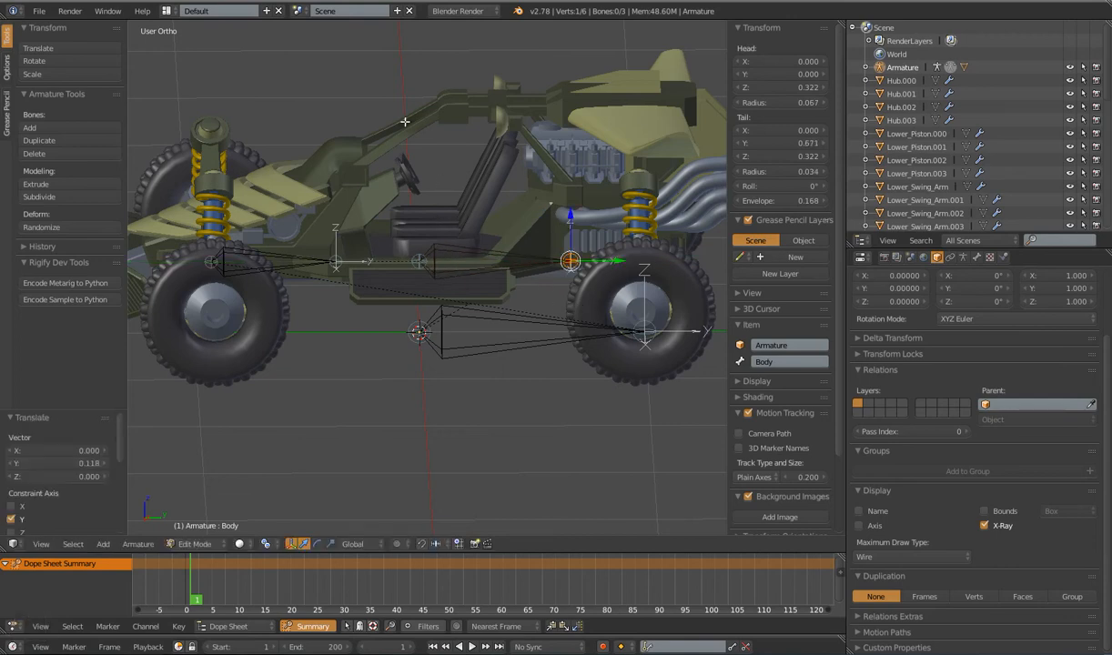
{"action": "key", "text": "Tab"}
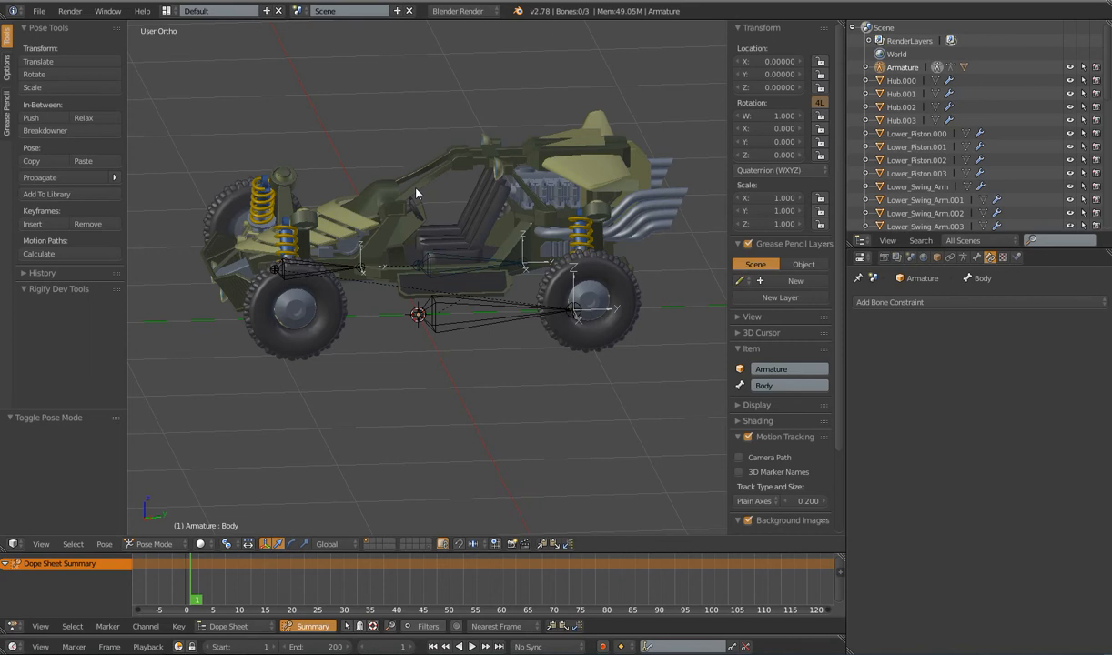
{"action": "left_click", "coordinate": [153, 544]}
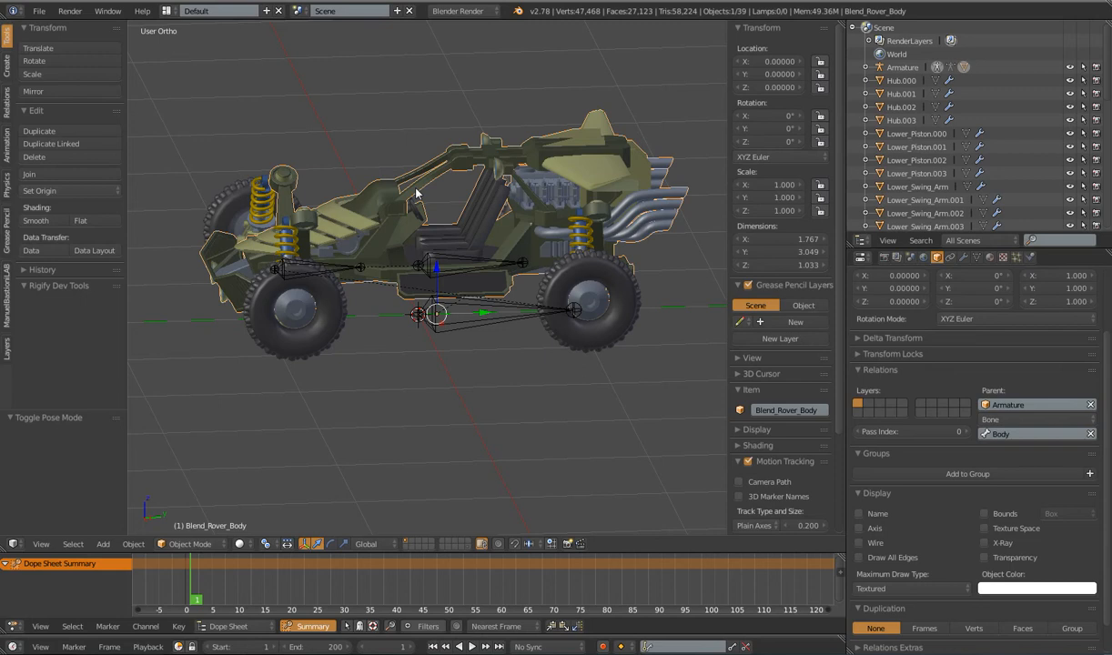
Clear the rover body's parent and re-parent it to the lengthened Body bone
{"action": "key", "text": "alt+p"}
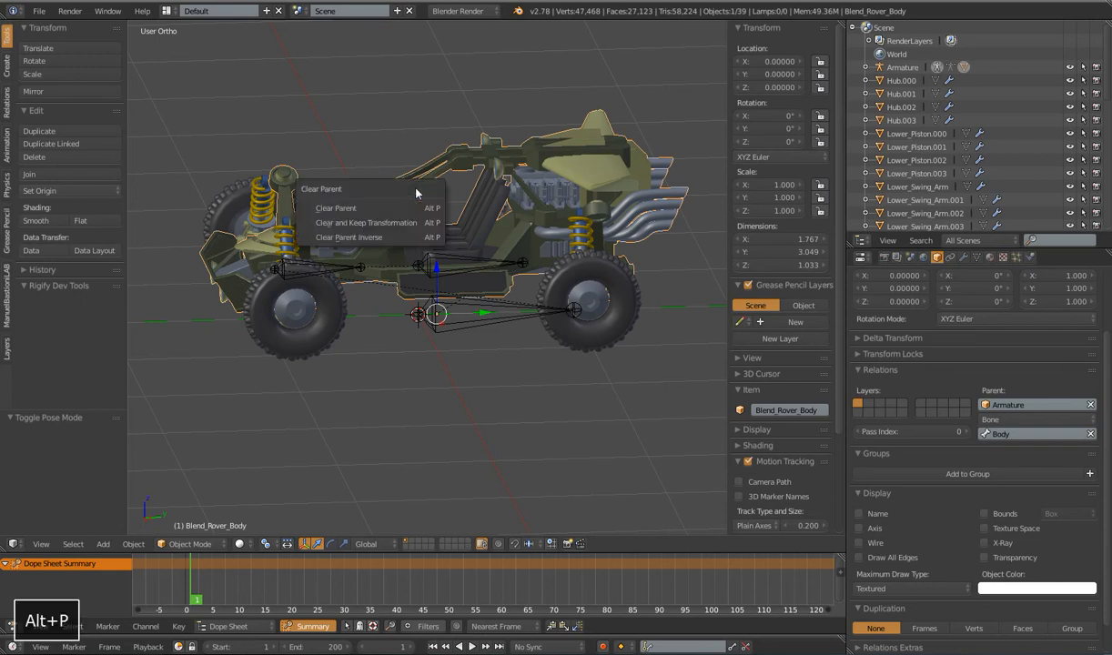
{"action": "left_click", "coordinate": [336, 208]}
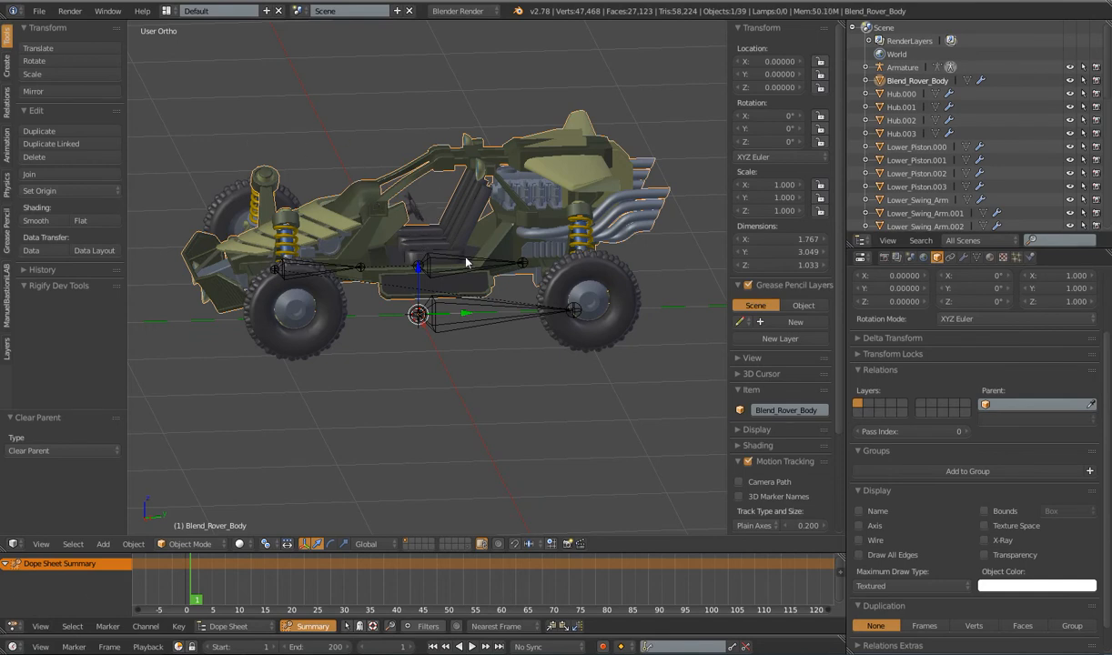
{"action": "key", "text": "ctrl+p"}
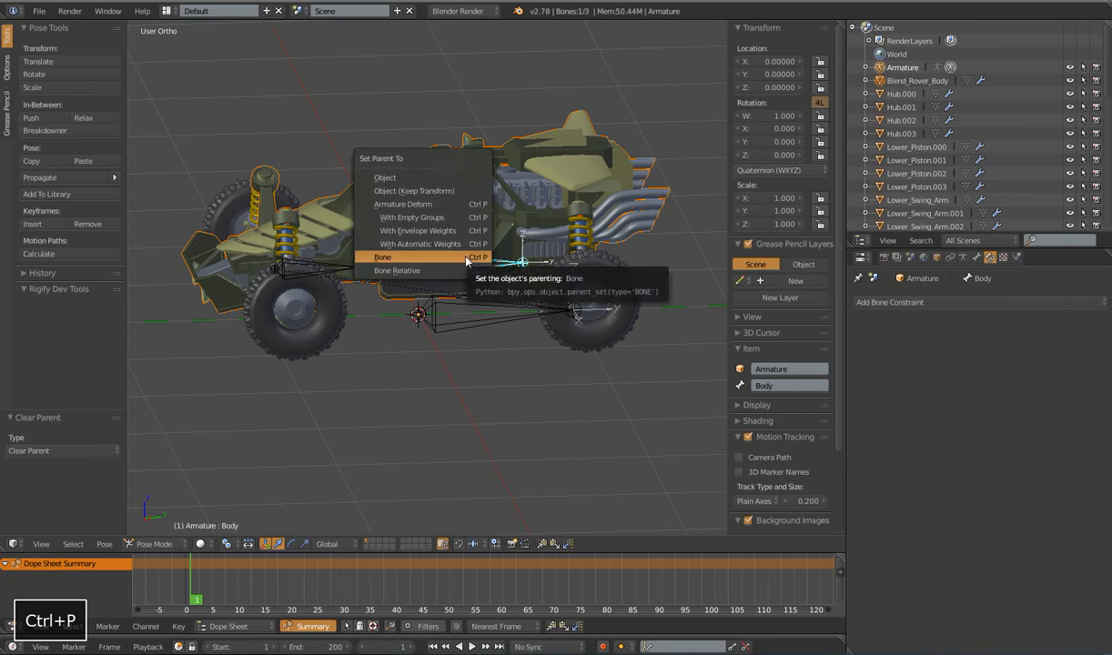
{"action": "left_click", "coordinate": [383, 257]}
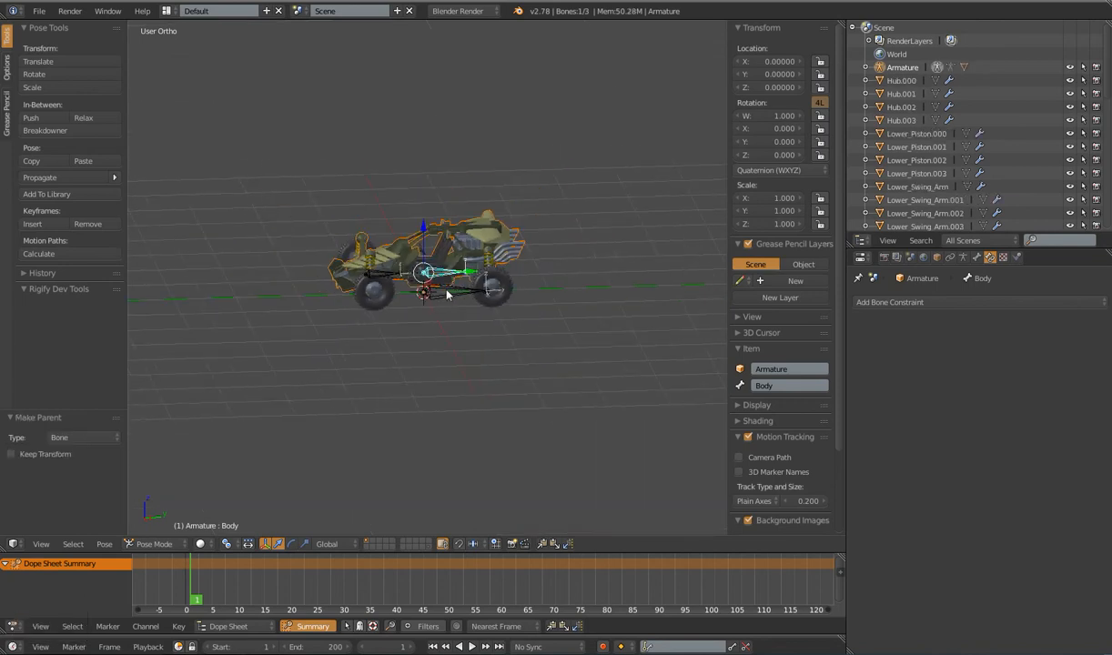
{"action": "left_click", "coordinate": [153, 544]}
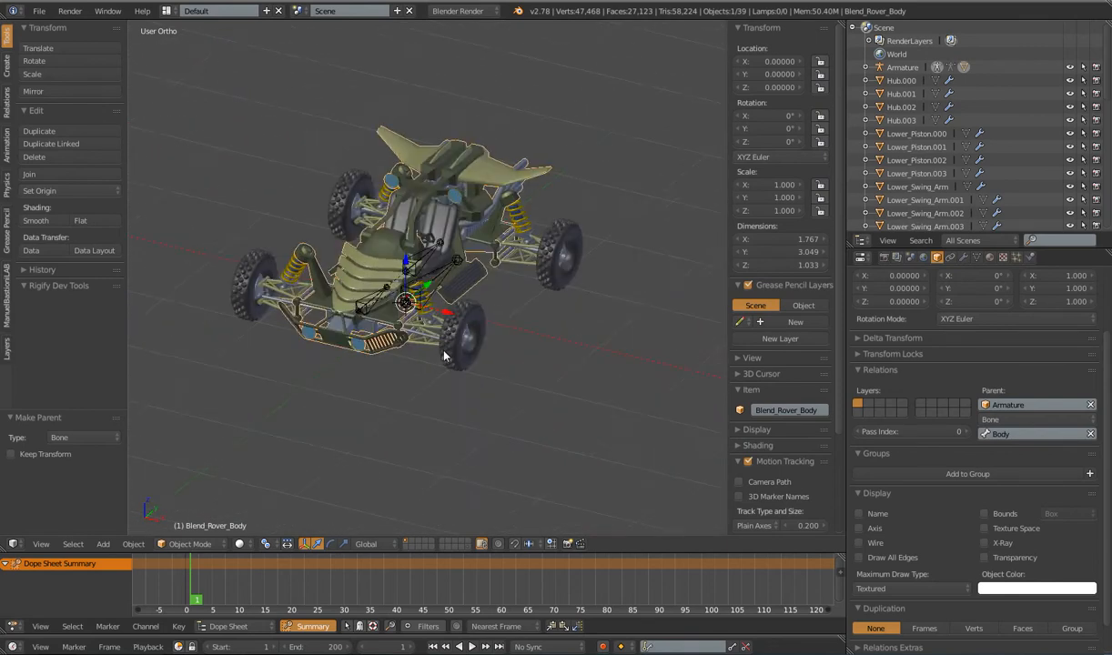
Test-move and rotate the Root bone with the body following, then restore the rest pose
{"action": "left_click", "coordinate": [189, 543]}
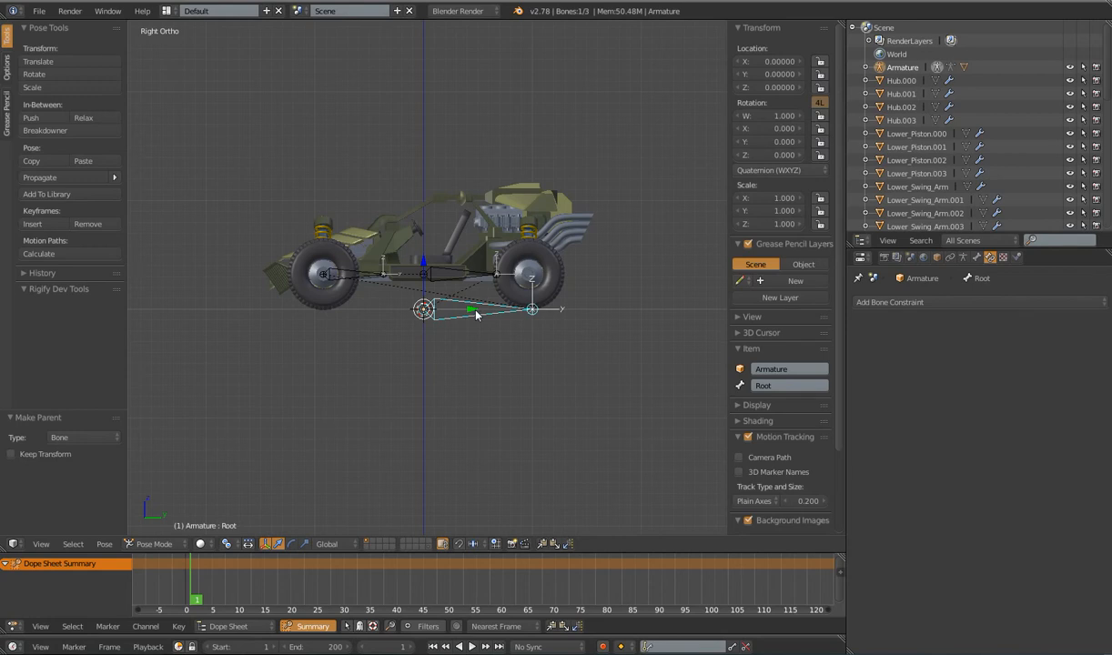
{"action": "key", "text": "g"}
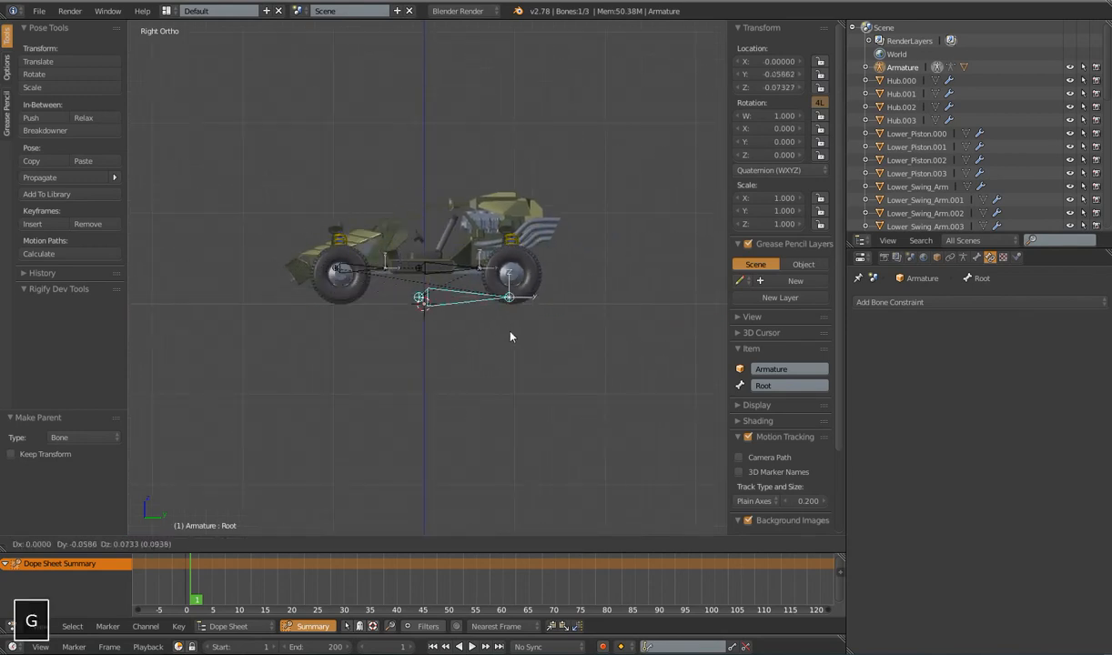
{"action": "key", "text": "s"}
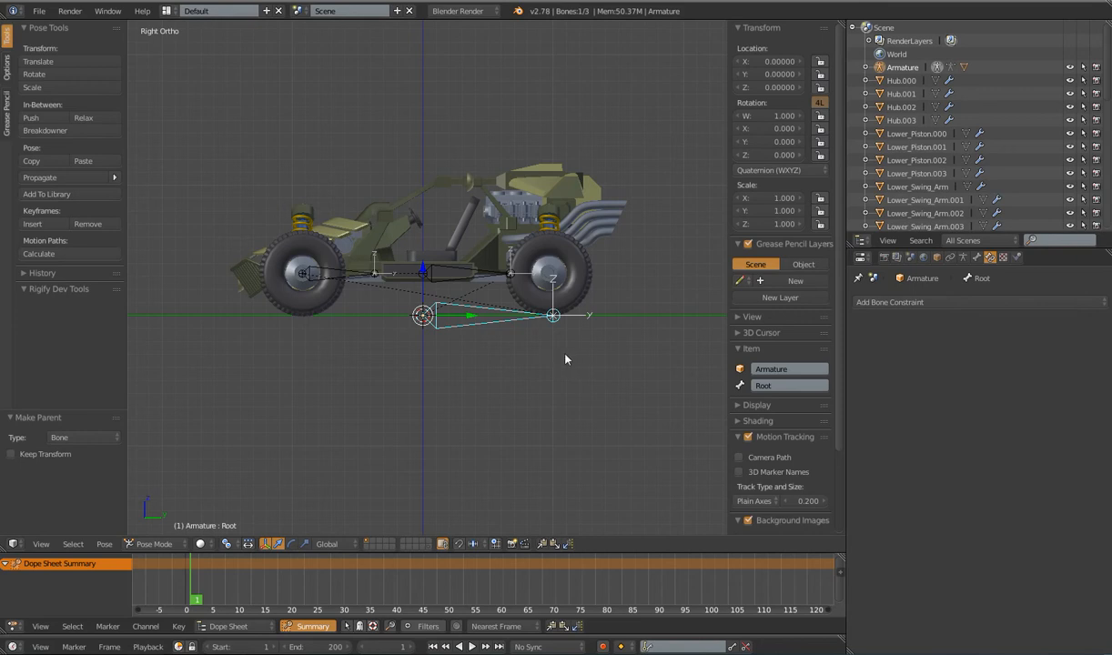
{"action": "mouse_move", "coordinate": [592, 373]}
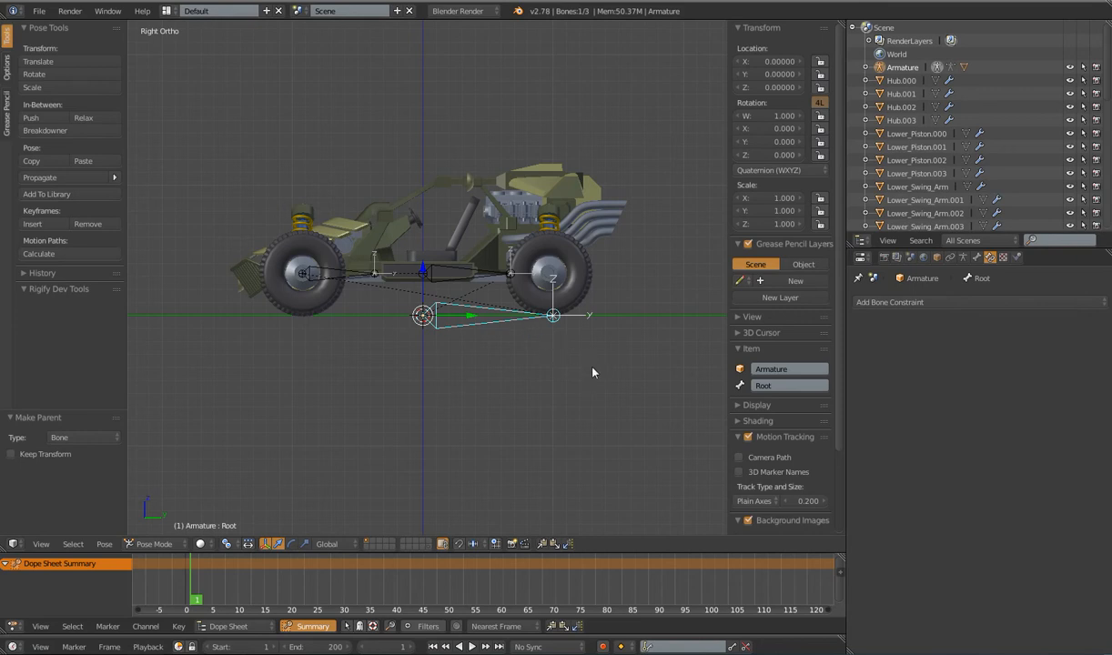
{"action": "key", "text": "g"}
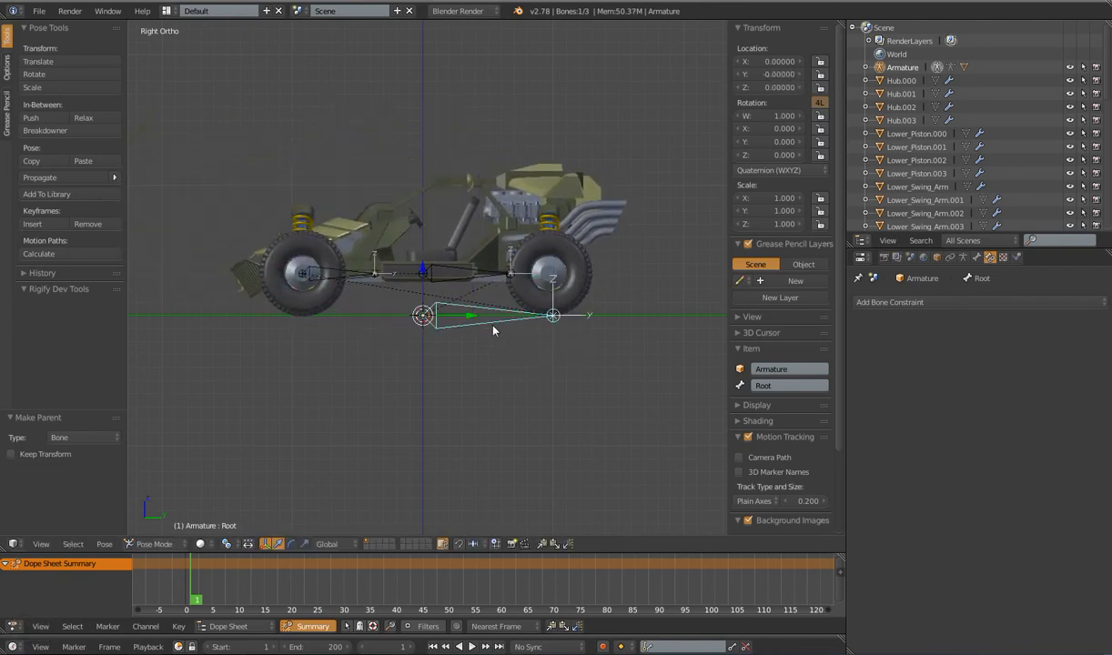
{"action": "key", "text": "r"}
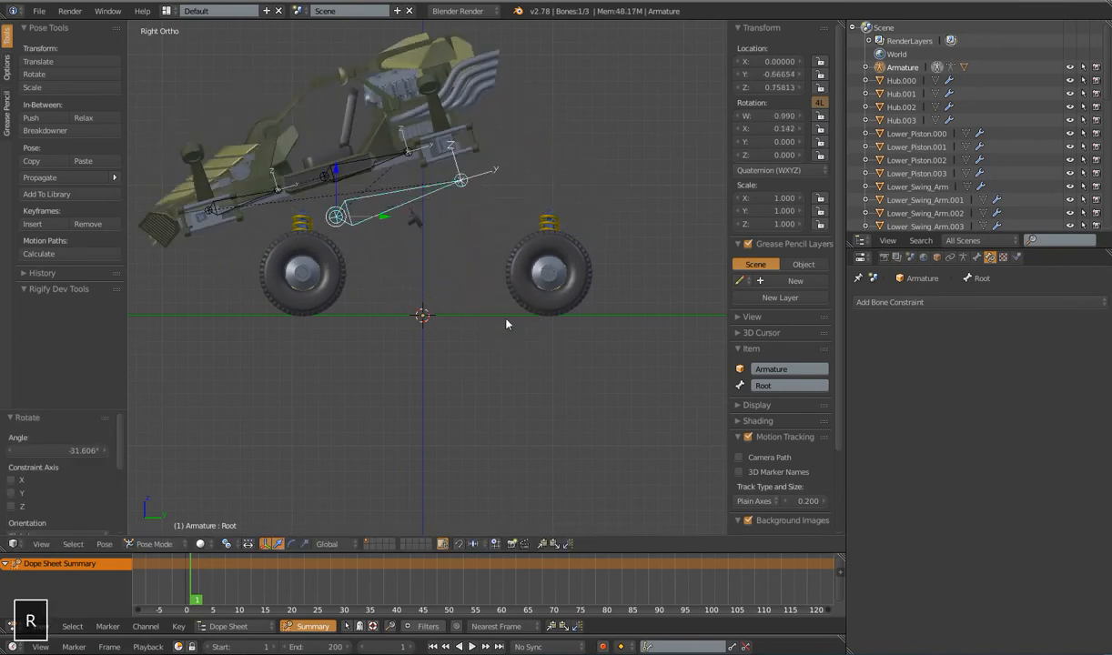
{"action": "key", "text": "alt+g"}
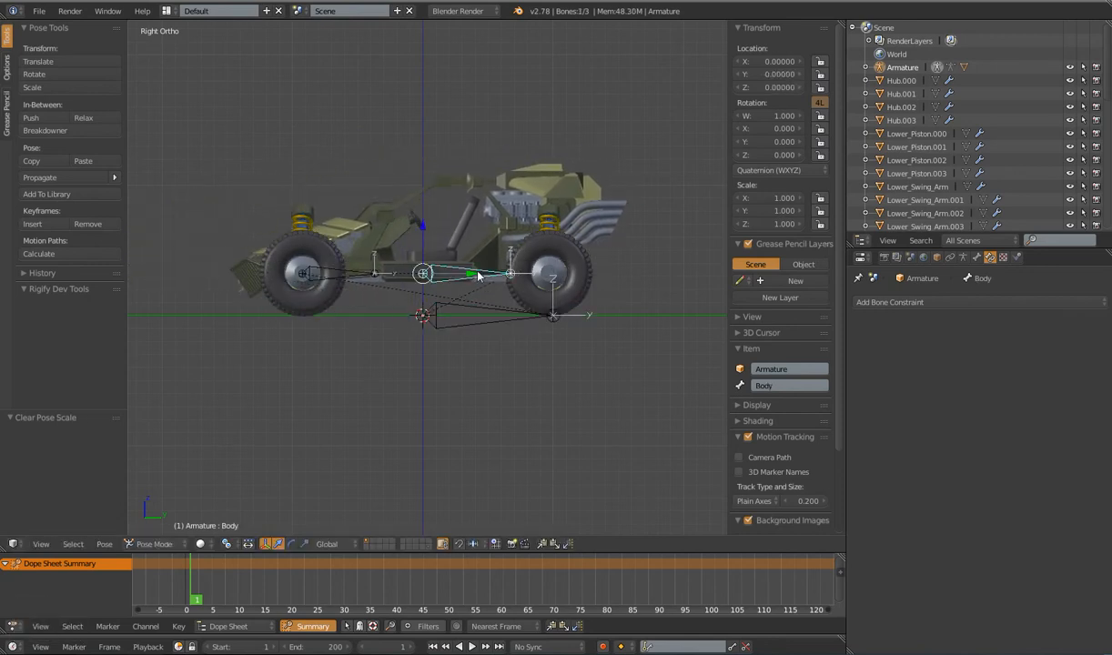
Lift the Body bone about 0.19 units along Z in Right view, then end the test
{"action": "key", "text": "g"}
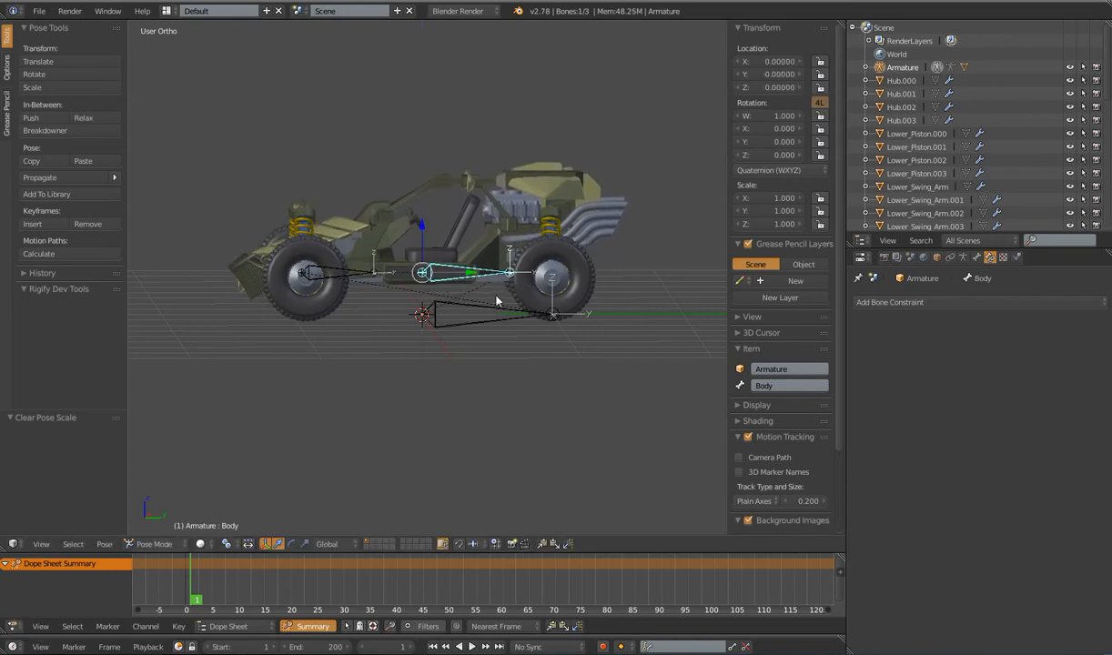
{"action": "key", "text": "1"}
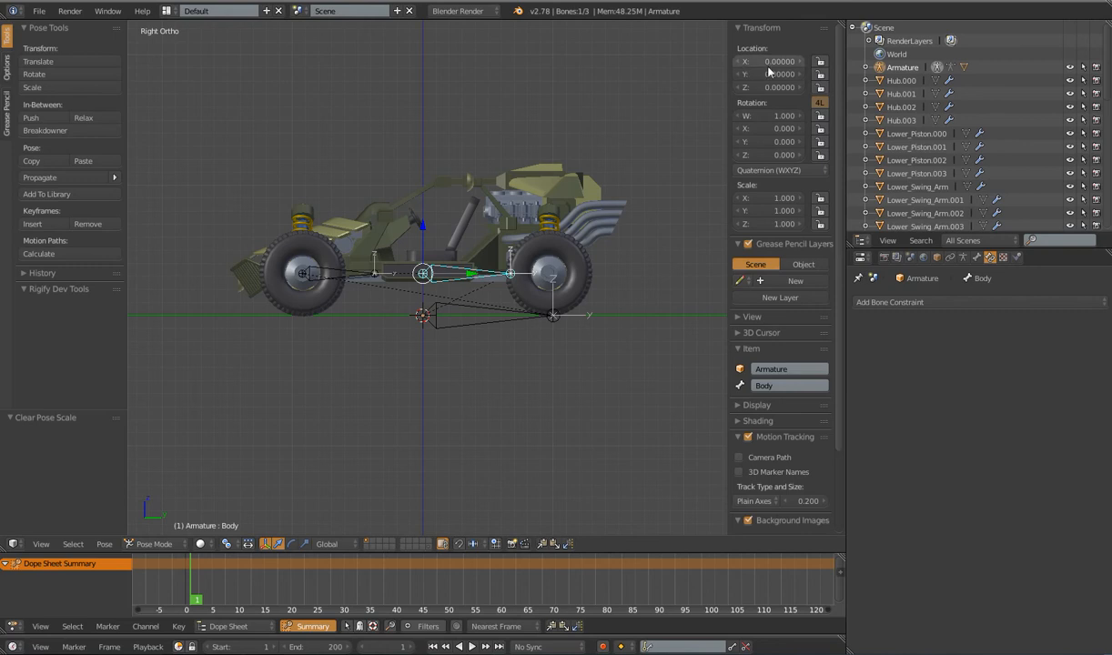
{"action": "key", "text": "z"}
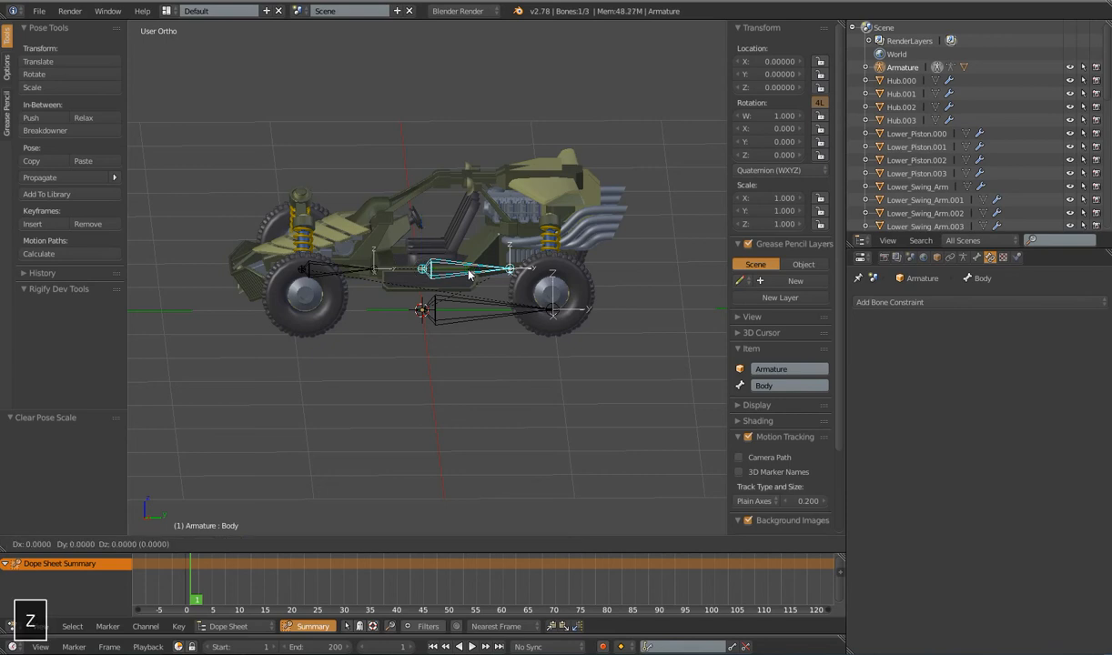
{"action": "mouse_move", "coordinate": [465, 300]}
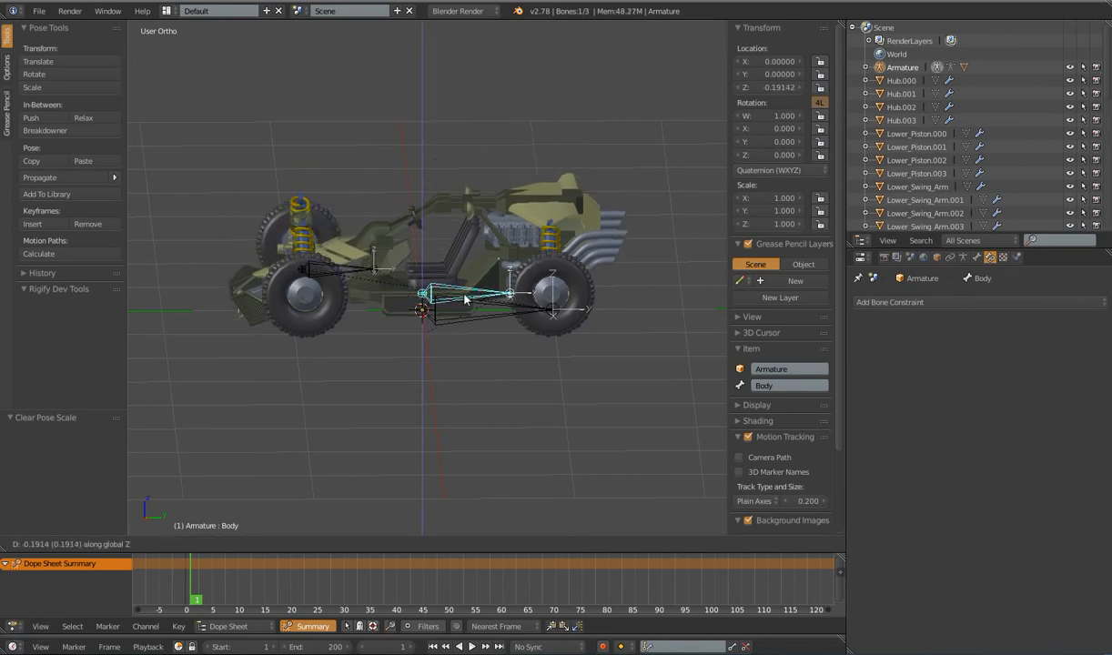
{"action": "left_click", "coordinate": [424, 269]}
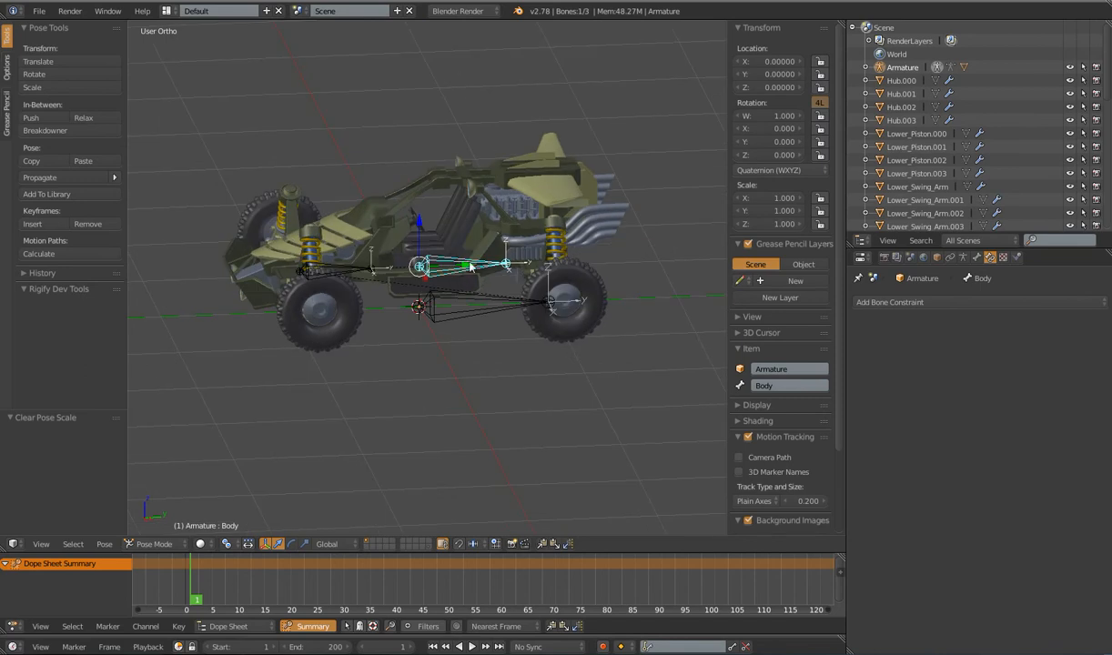
Rotate the Body bone on Y to swing the rover body about 13°
{"action": "key", "text": "r"}
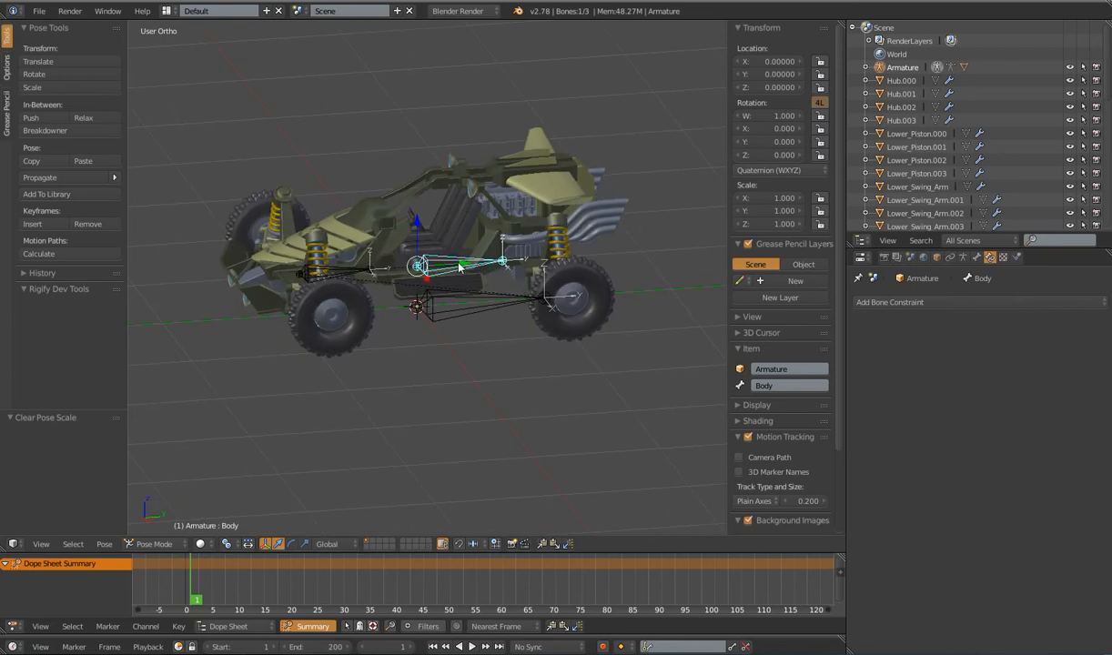
{"action": "key", "text": "y"}
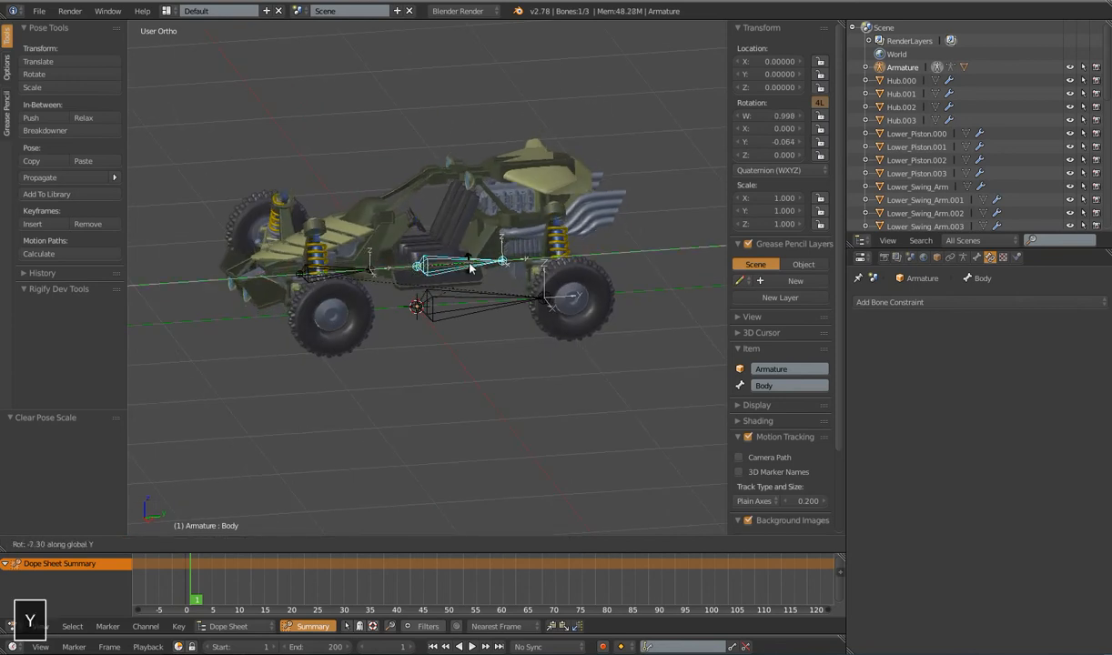
{"action": "mouse_move", "coordinate": [471, 267]}
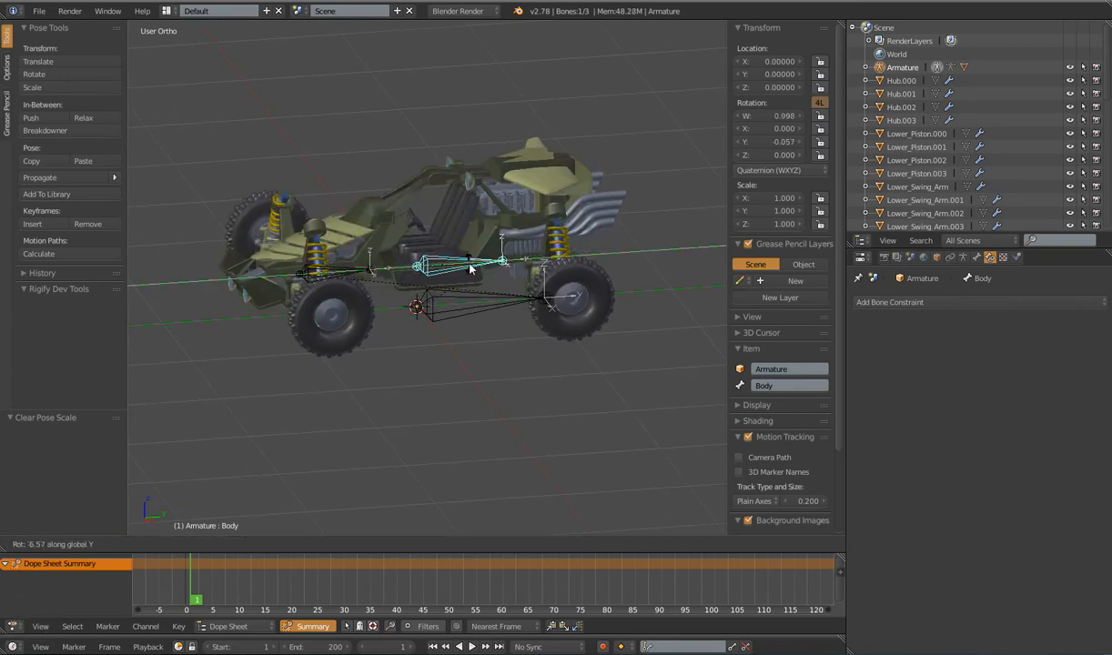
{"action": "mouse_move", "coordinate": [473, 277]}
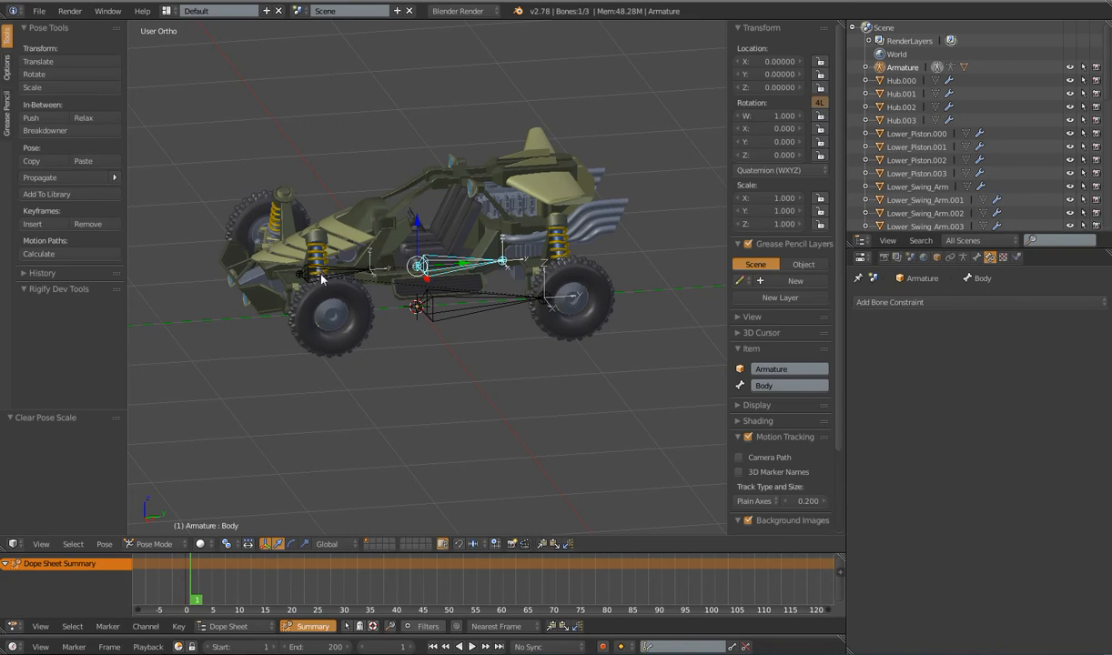
{"action": "key", "text": "y"}
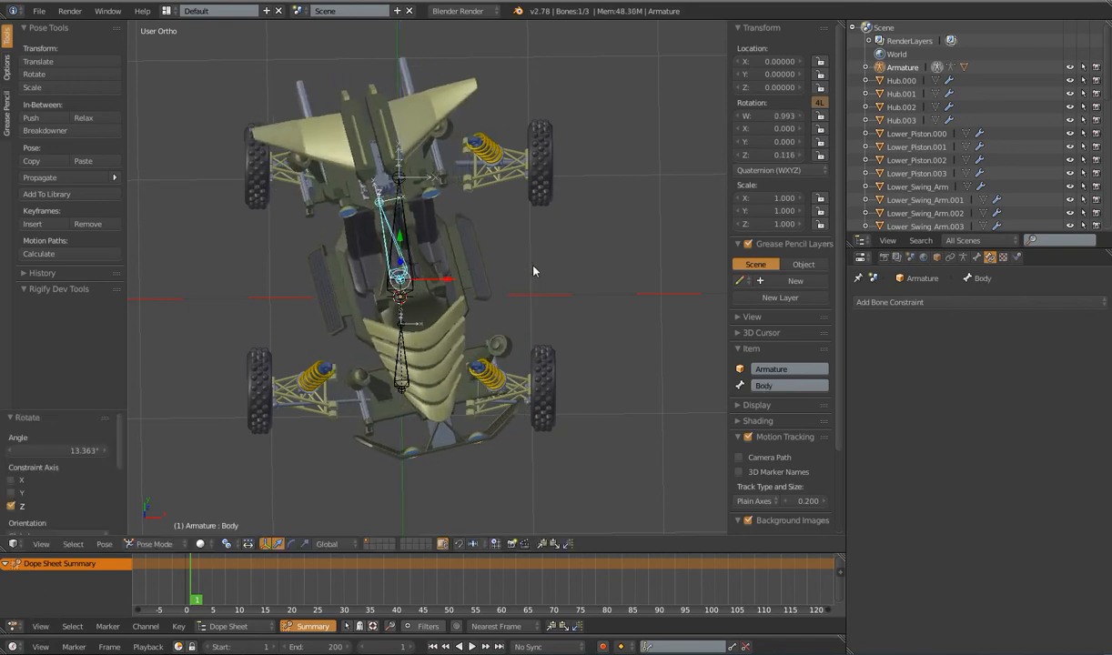
Reset the Body bone's turn back to its rest pose
{"action": "key", "text": "g"}
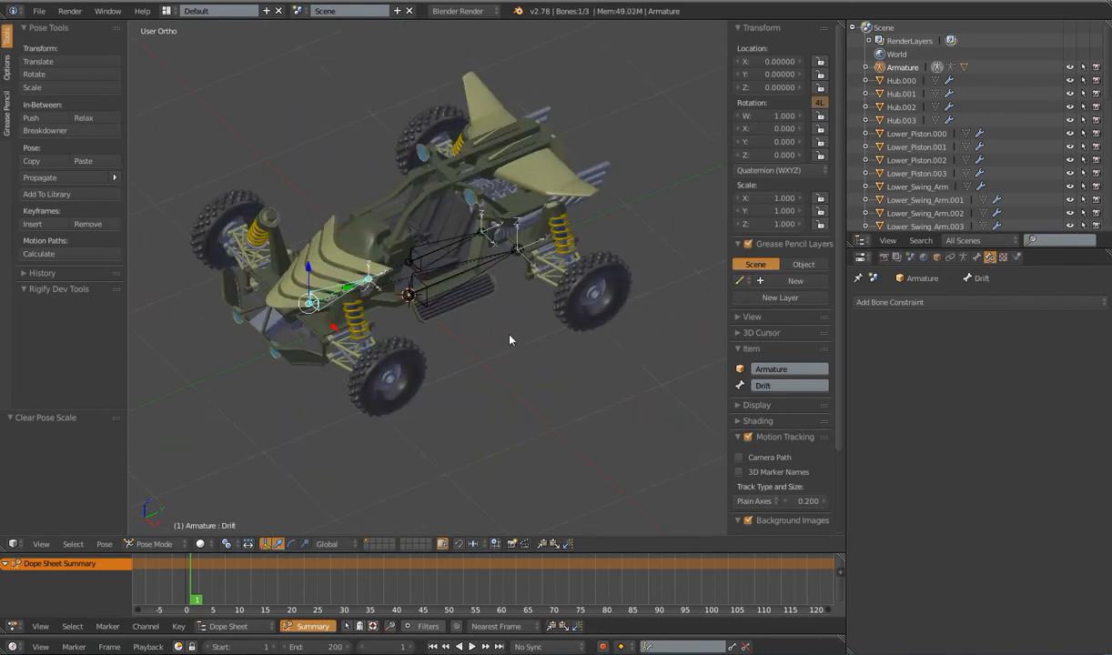
{"action": "mouse_move", "coordinate": [498, 323]}
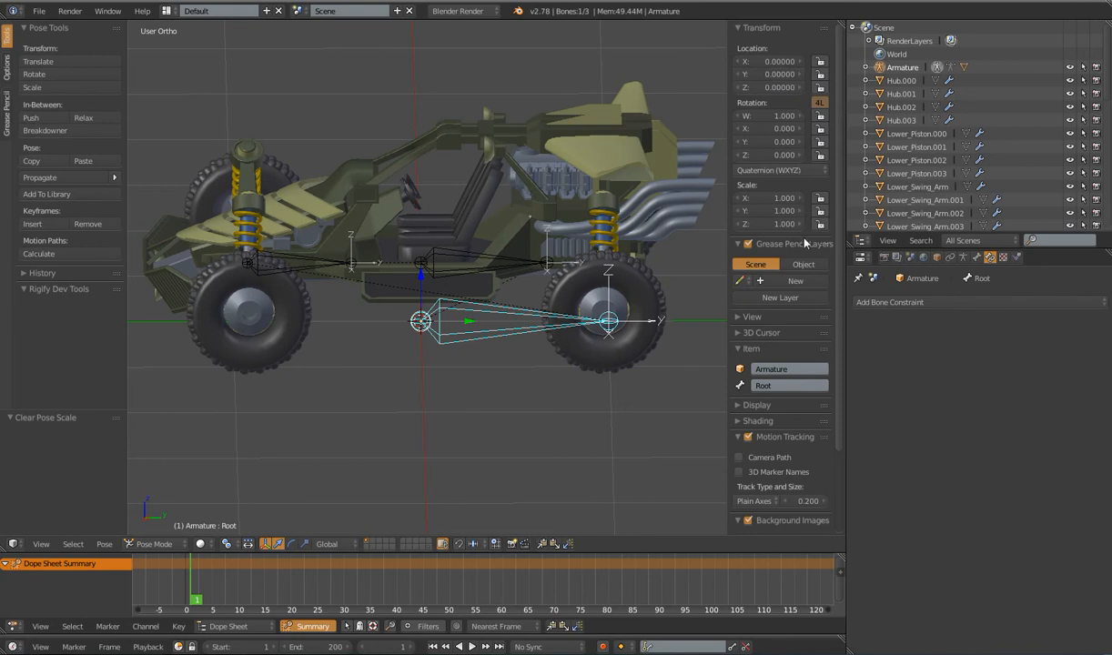
Test-move and cancel the Root bone, then lock the Body bone's Location X, Y and Z
{"action": "key", "text": "g"}
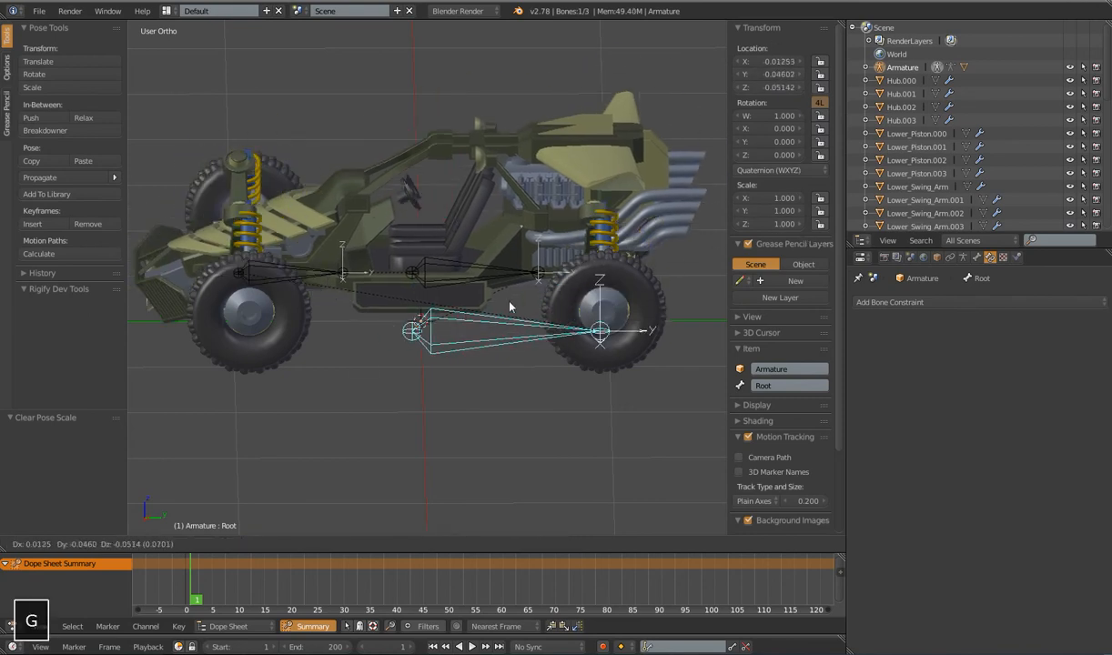
{"action": "key", "text": "s"}
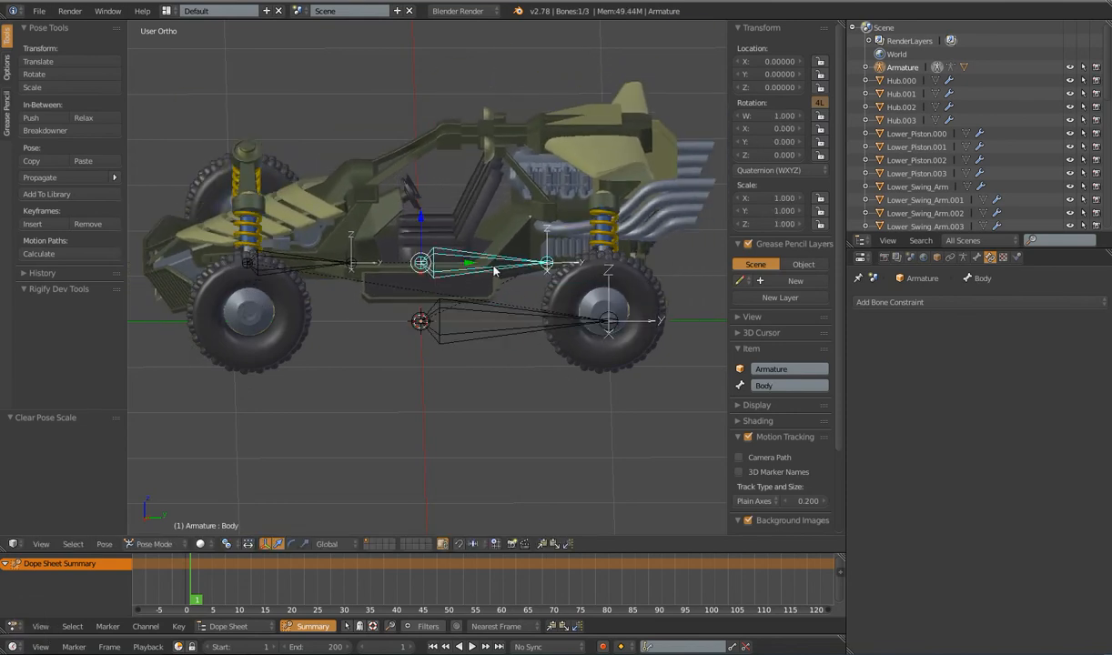
{"action": "mouse_move", "coordinate": [492, 258]}
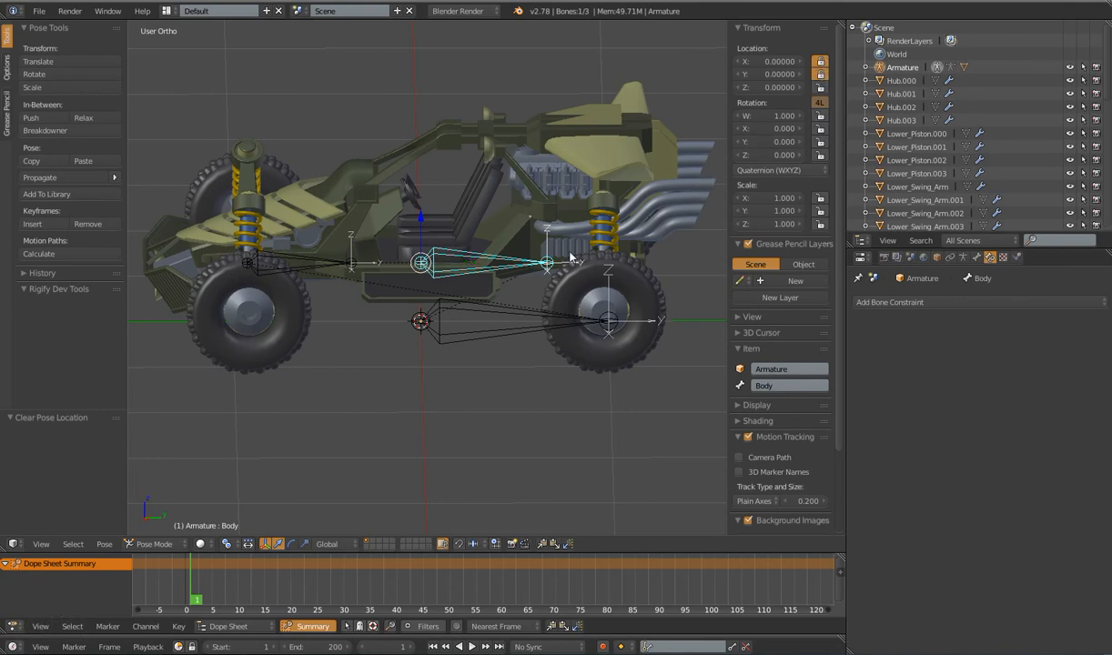
{"action": "mouse_move", "coordinate": [533, 290]}
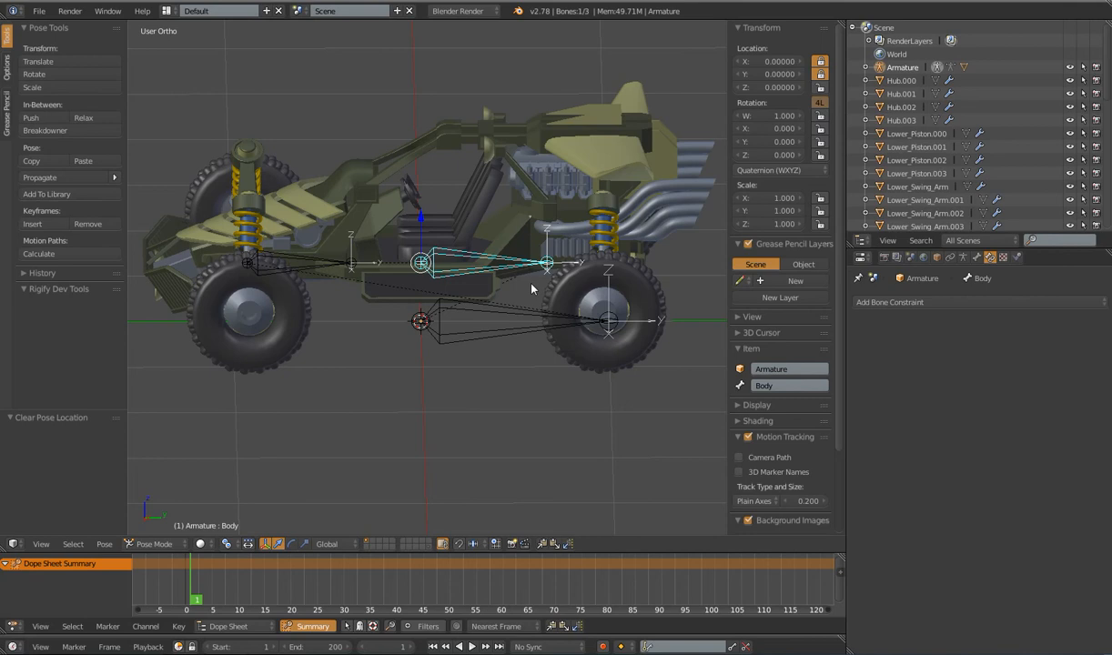
{"action": "mouse_move", "coordinate": [675, 182]}
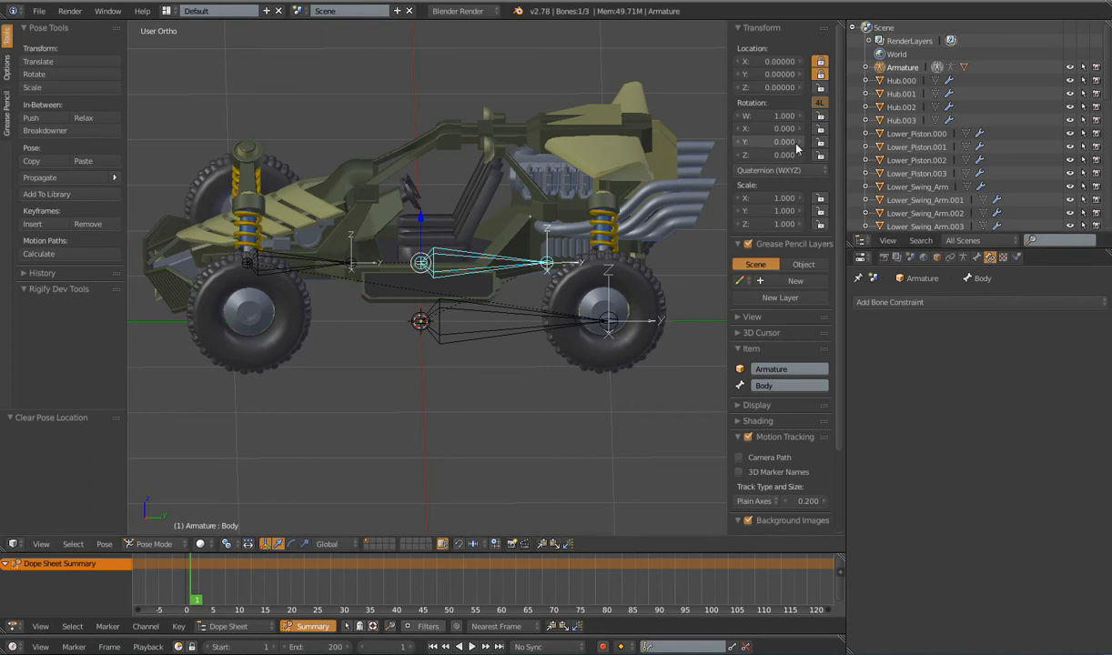
{"action": "mouse_move", "coordinate": [778, 171]}
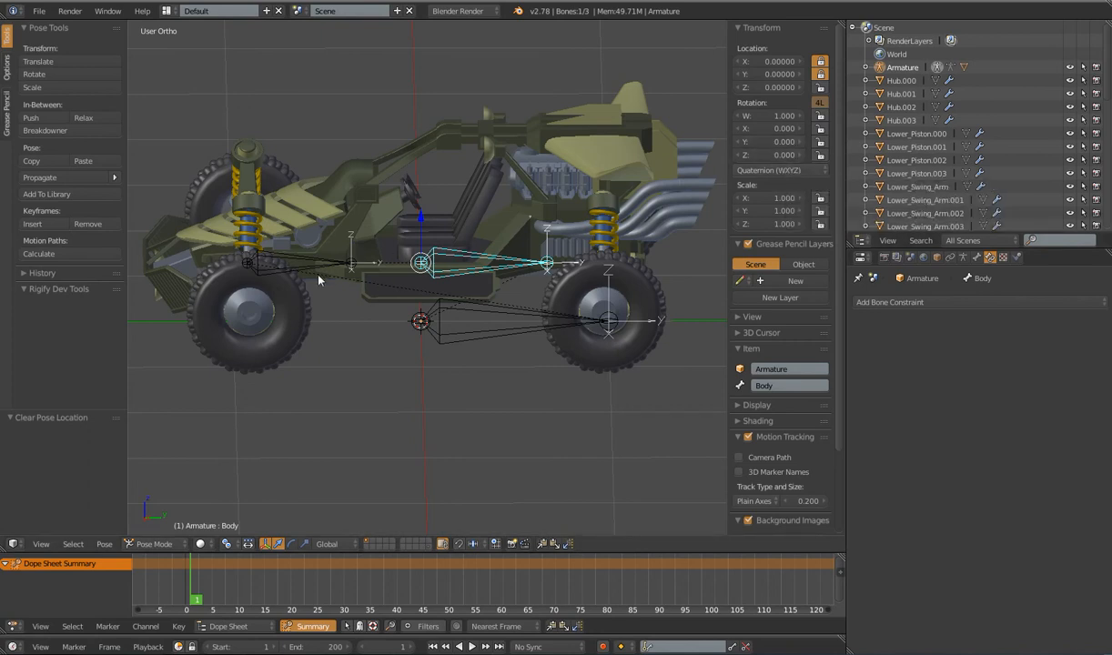
{"action": "left_click", "coordinate": [778, 171]}
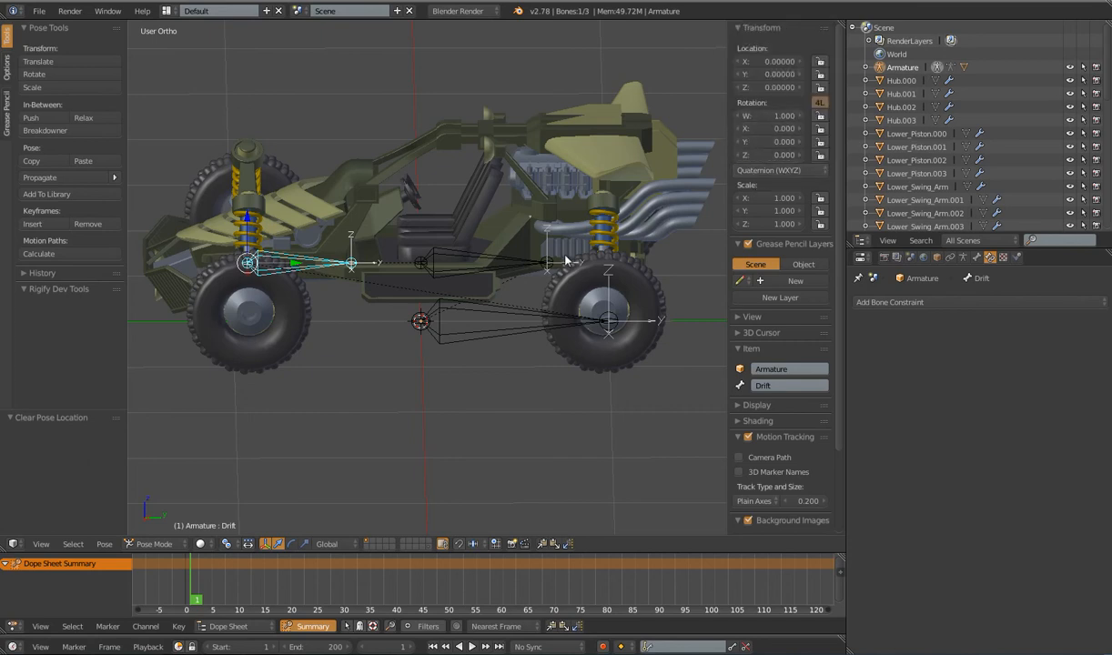
{"action": "mouse_move", "coordinate": [523, 264]}
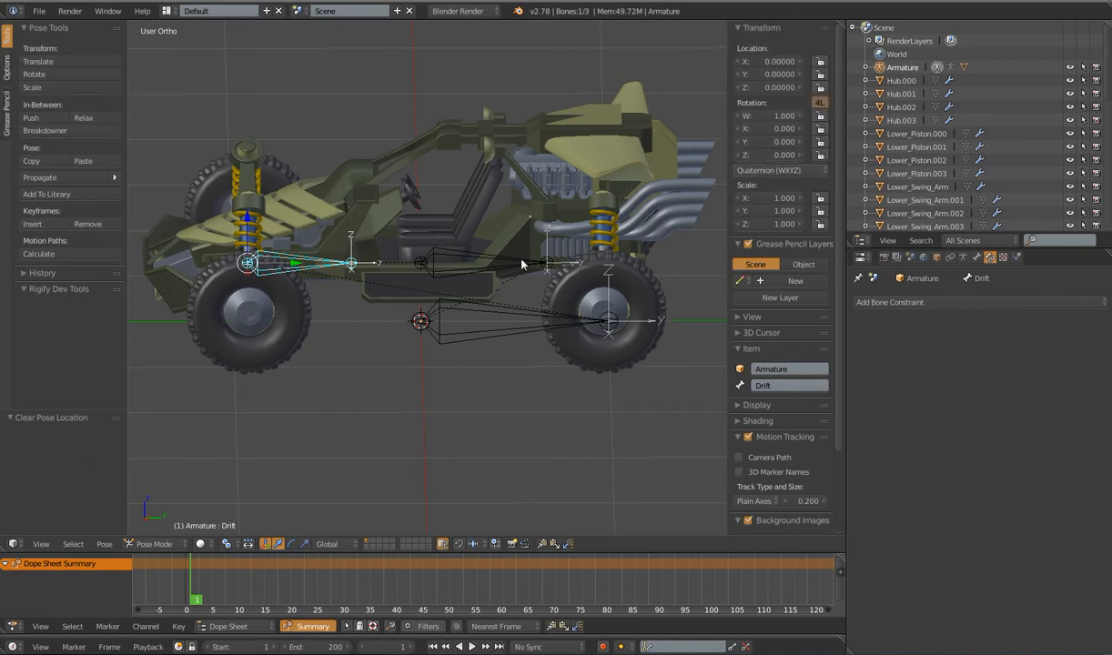
{"action": "left_click", "coordinate": [421, 263]}
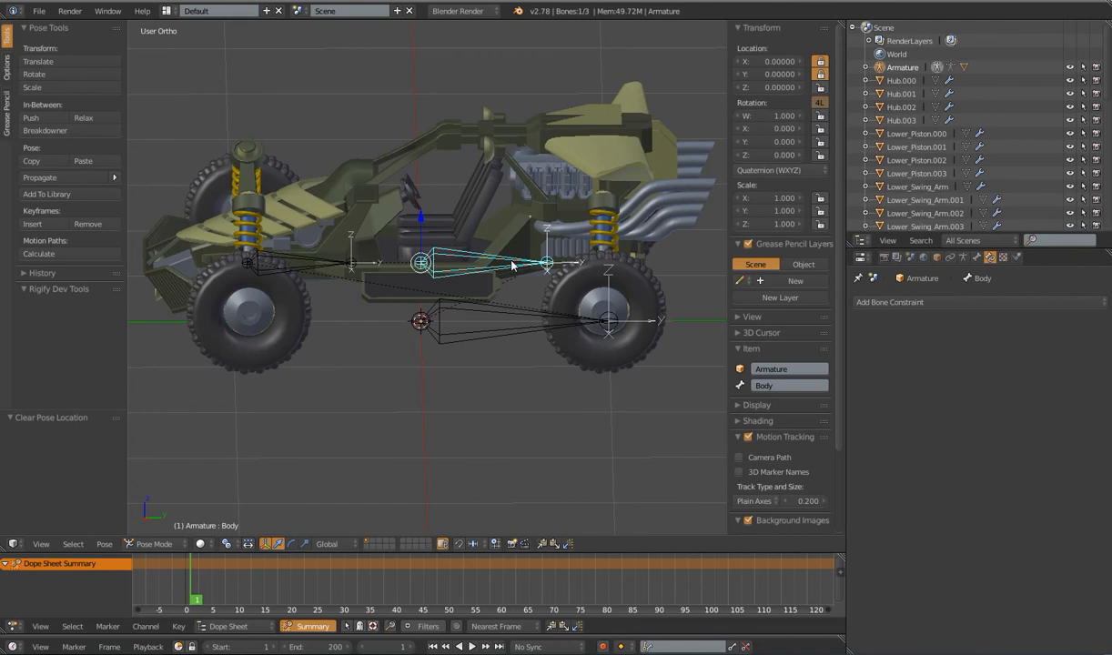
Set the Body bone's rotation mode to XYZ Euler and check its rotation and scale locks
{"action": "left_click", "coordinate": [778, 171]}
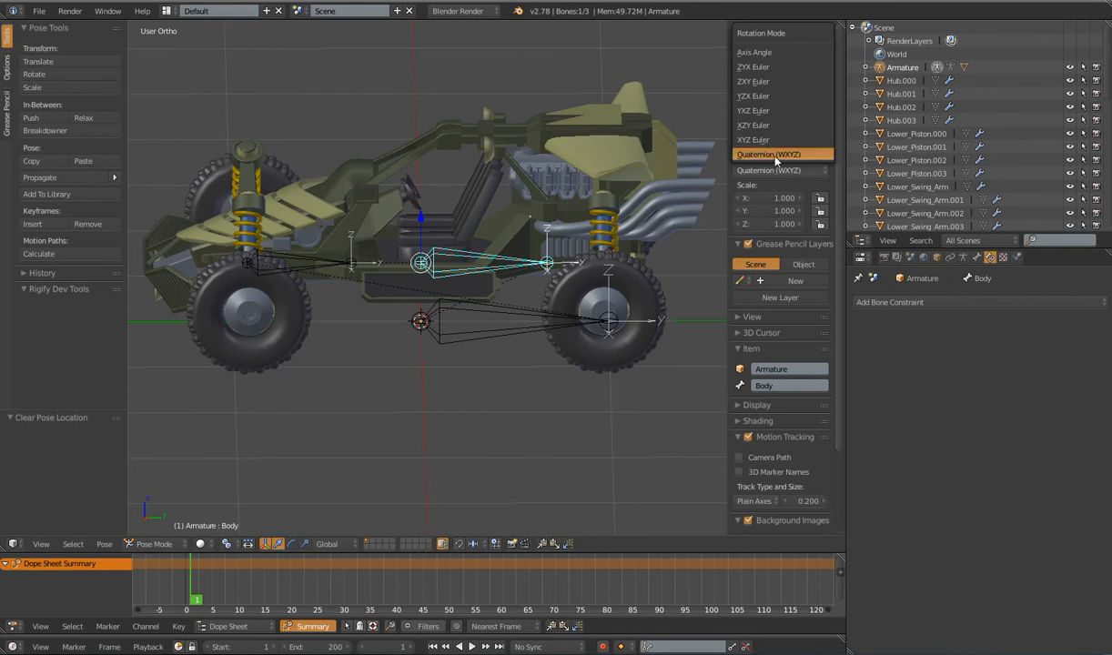
{"action": "mouse_move", "coordinate": [767, 154]}
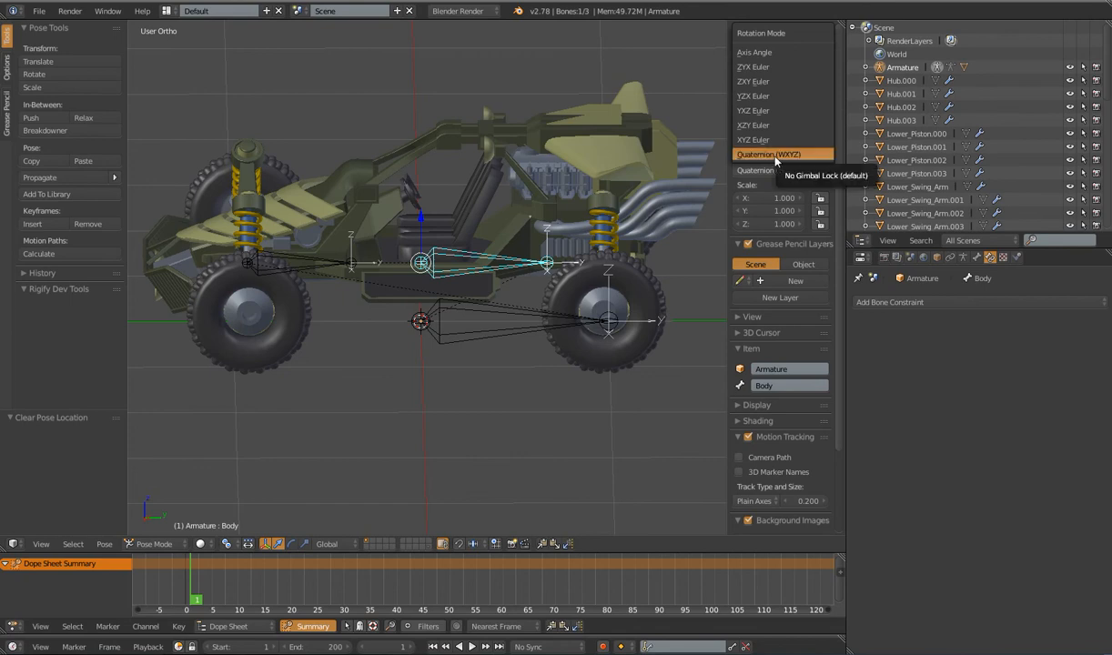
{"action": "mouse_move", "coordinate": [769, 139]}
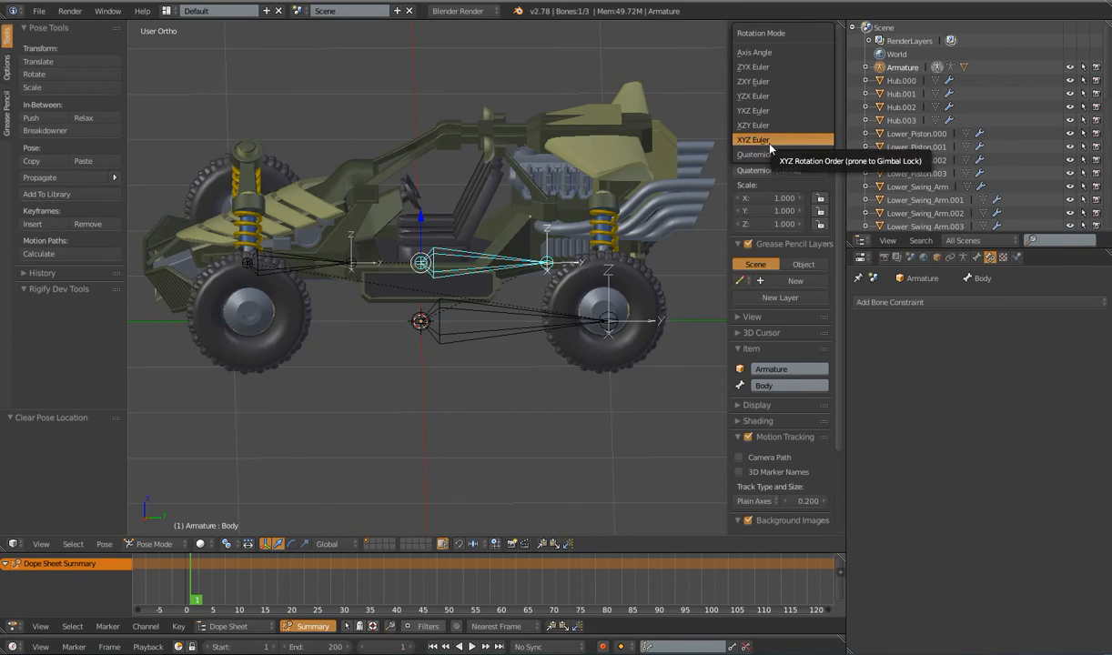
{"action": "left_click", "coordinate": [753, 139]}
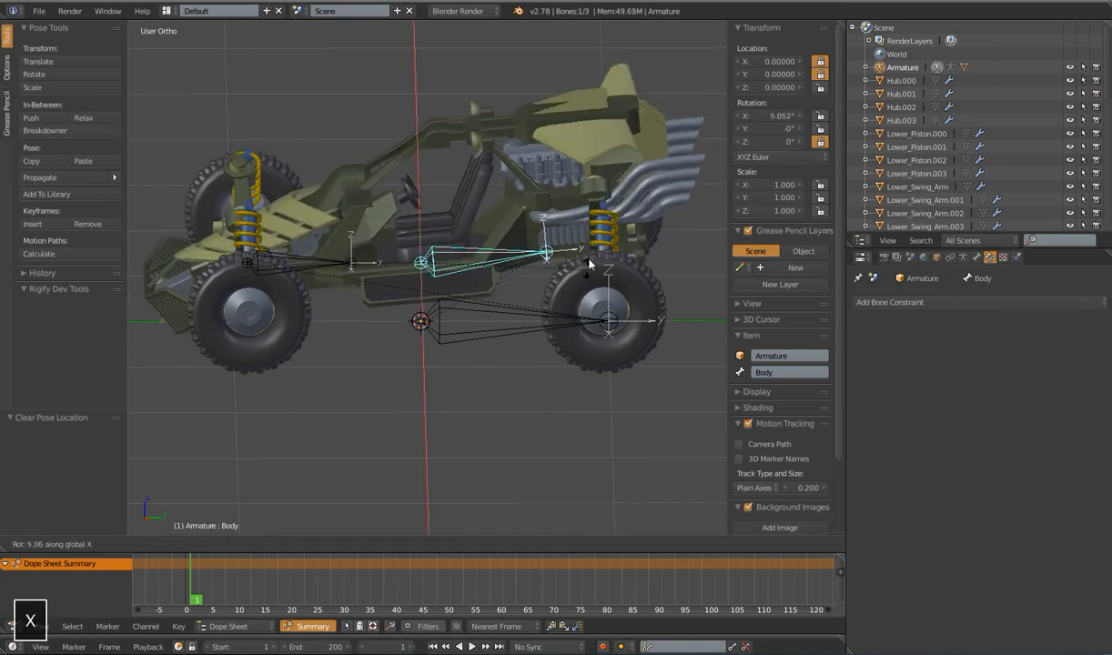
{"action": "key", "text": "y"}
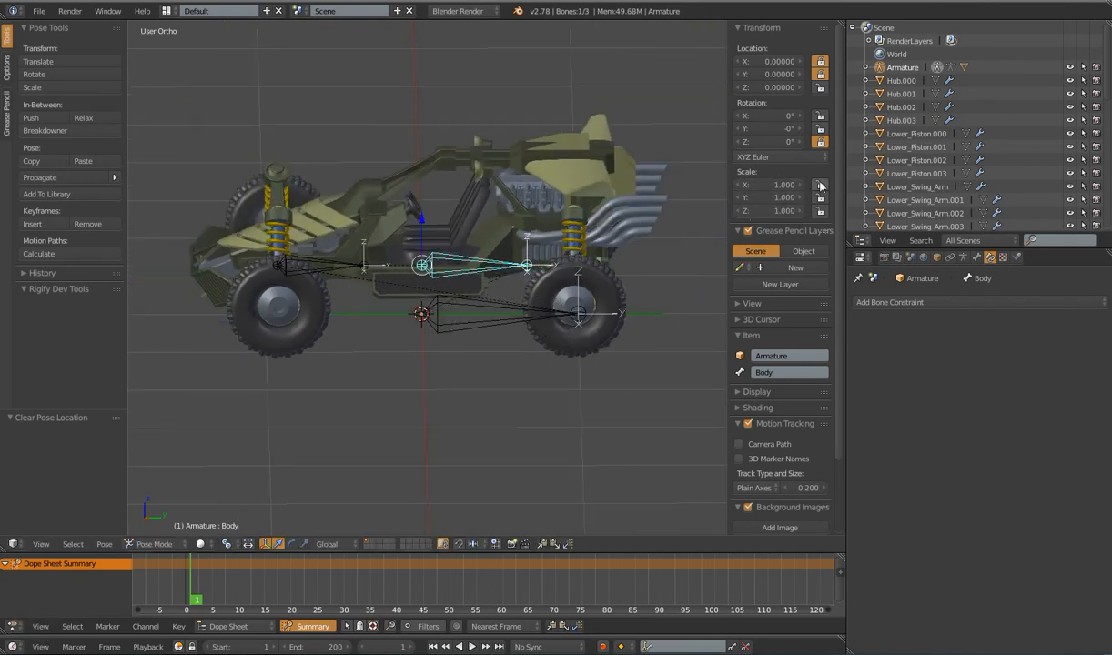
{"action": "key", "text": "s"}
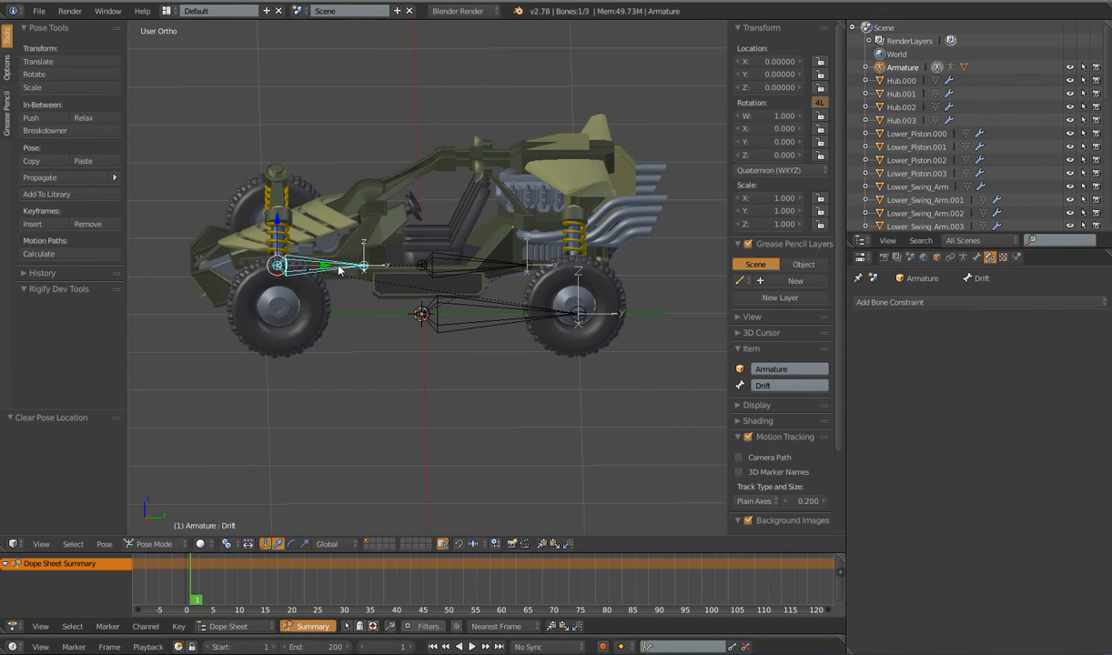
Verify the Drift bone's location and scale locks, and set its rotation mode to XYZ Euler
{"action": "key", "text": "g"}
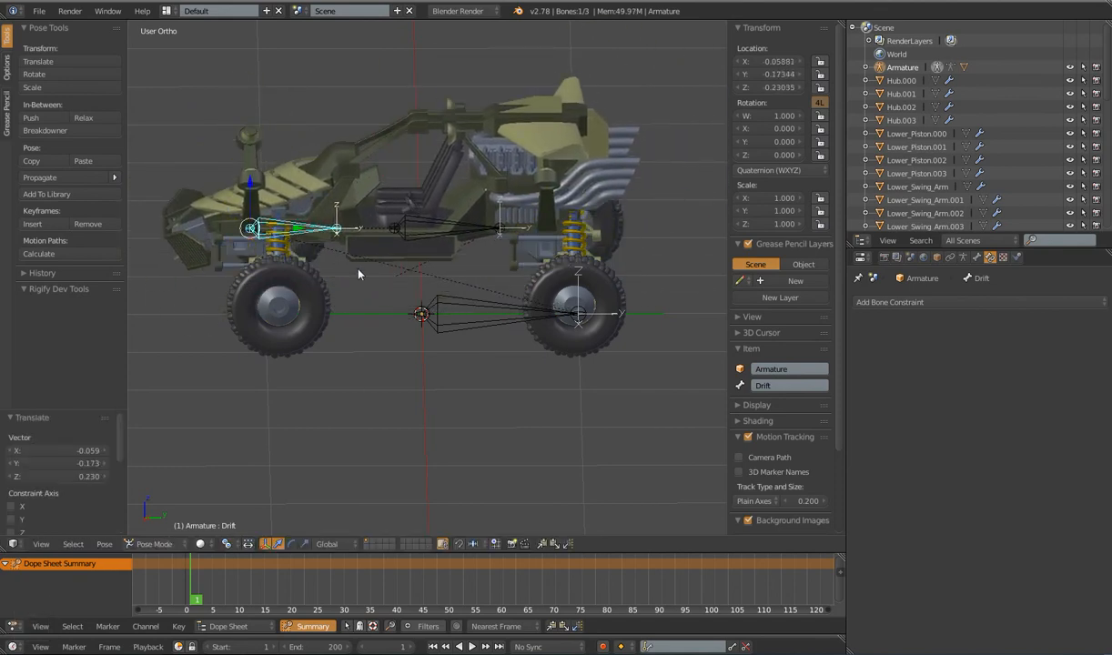
{"action": "key", "text": "alt+s"}
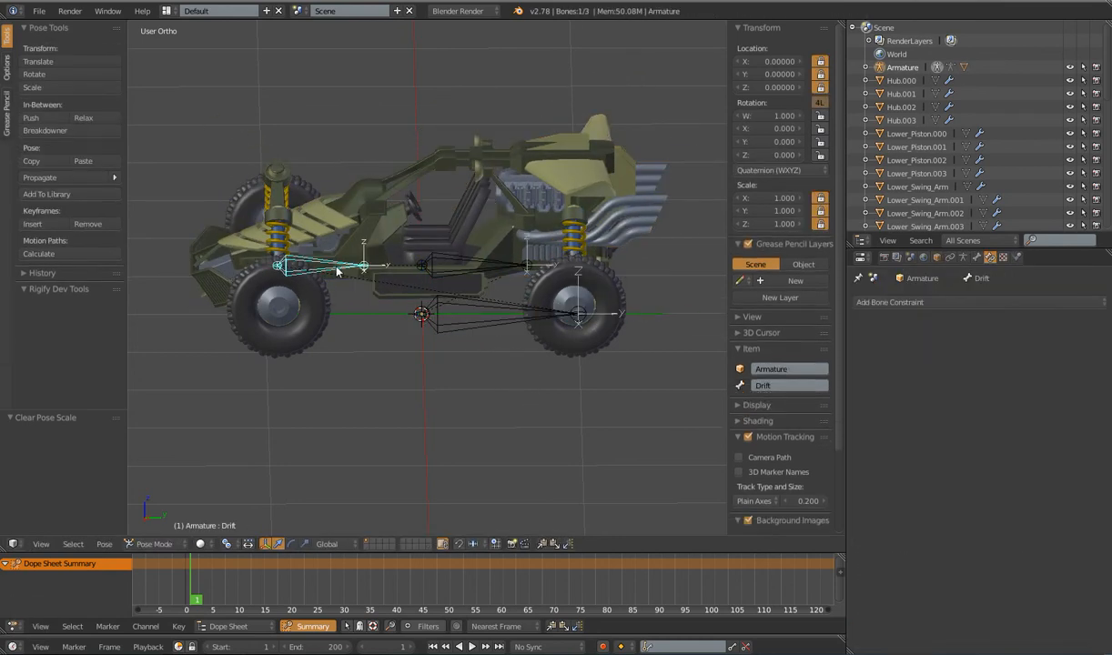
{"action": "key", "text": "s"}
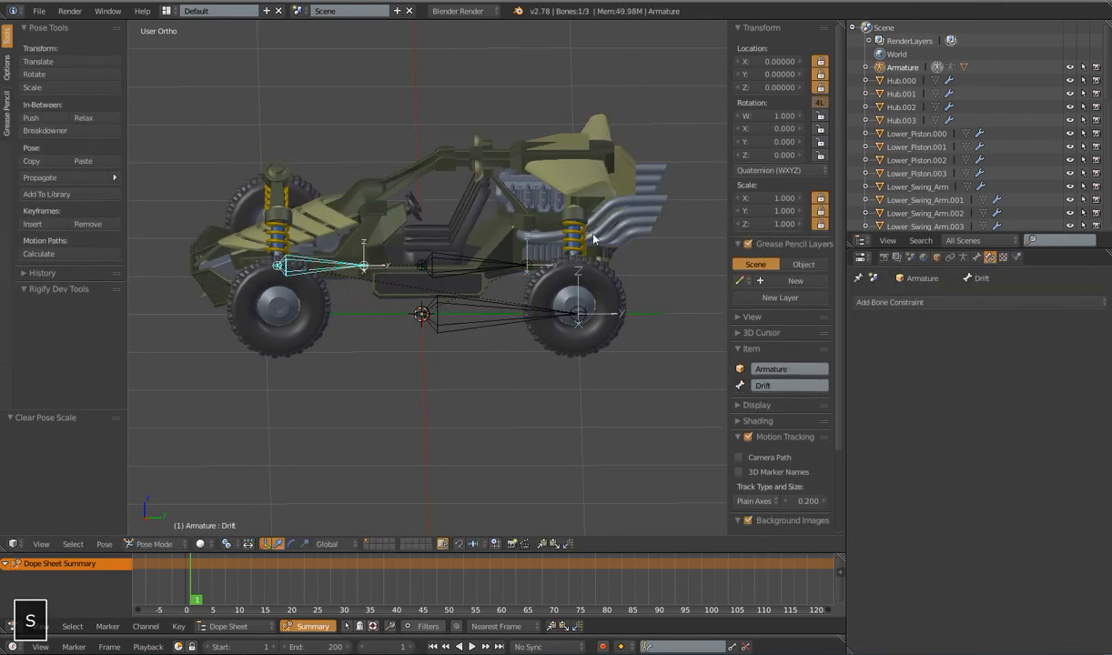
{"action": "left_click", "coordinate": [773, 170]}
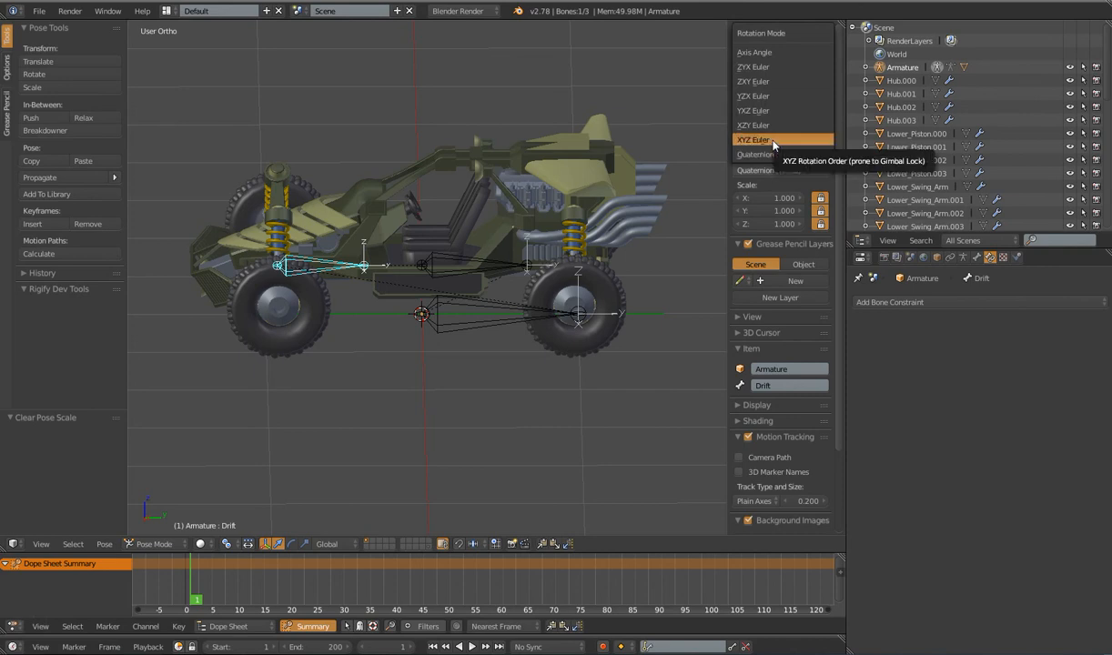
{"action": "left_click", "coordinate": [753, 140]}
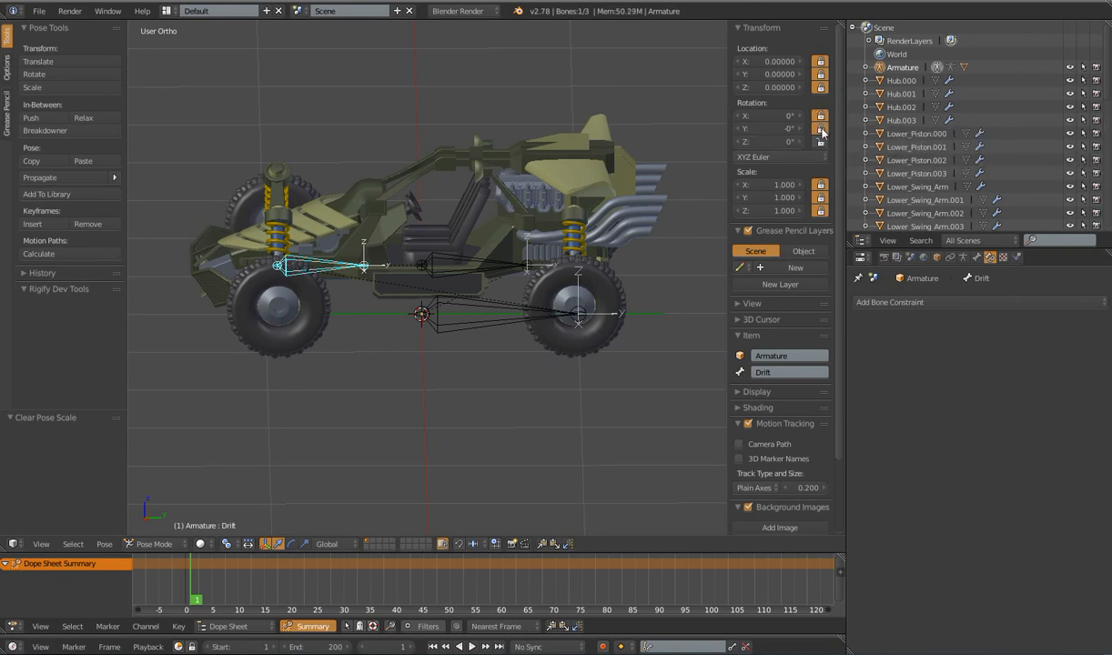
{"action": "key", "text": "r"}
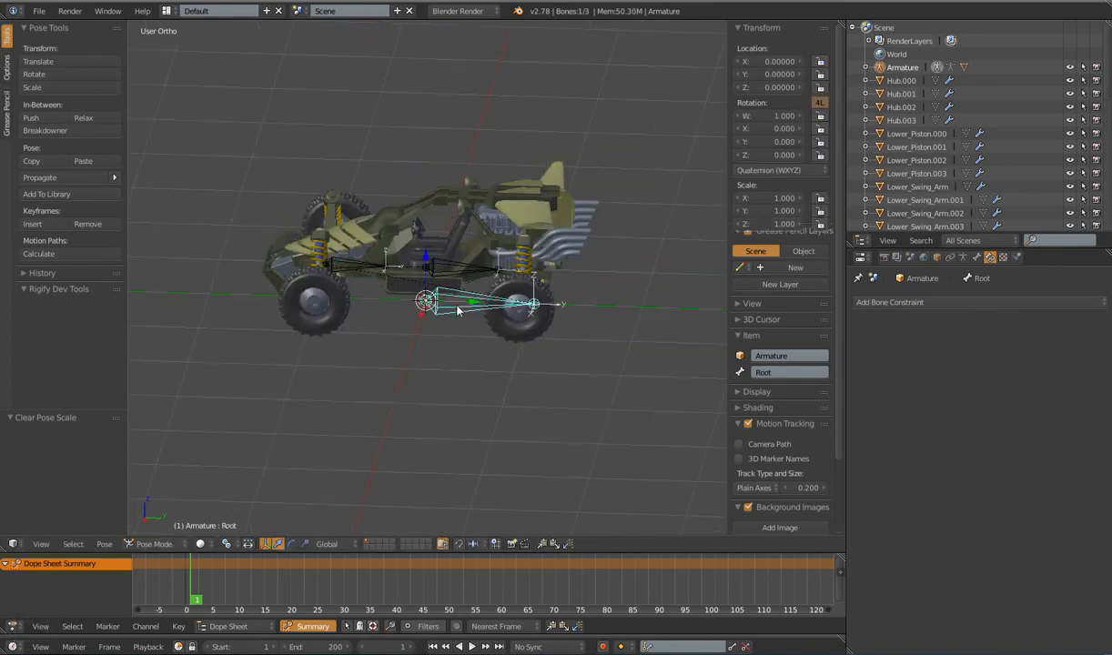
{"action": "key", "text": "Alt+R"}
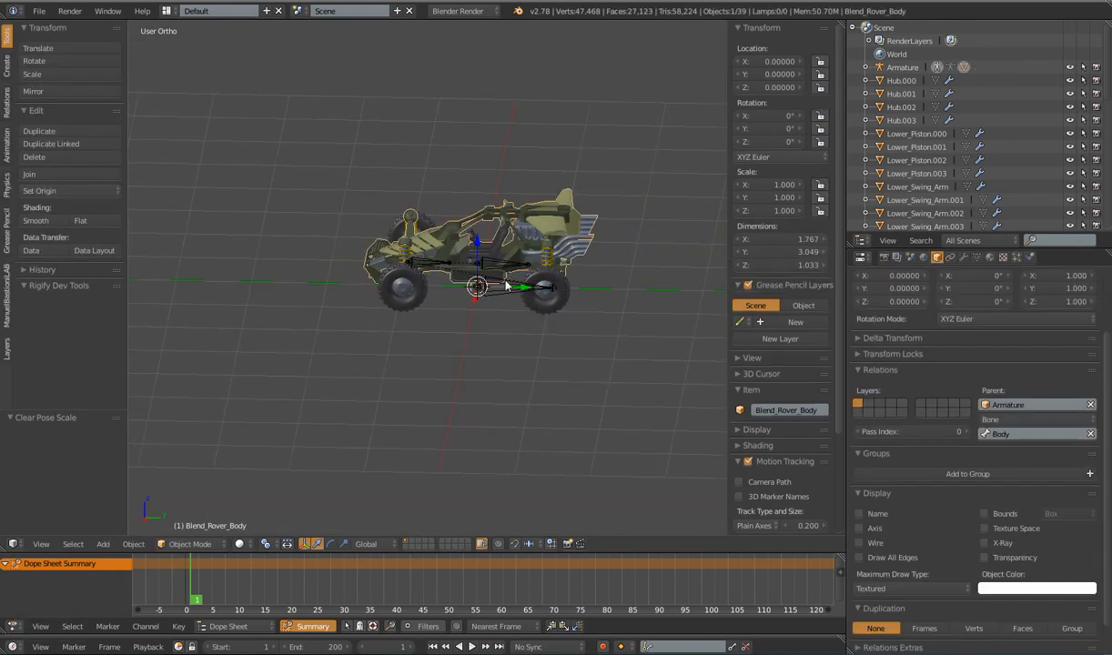
{"action": "left_click", "coordinate": [189, 543]}
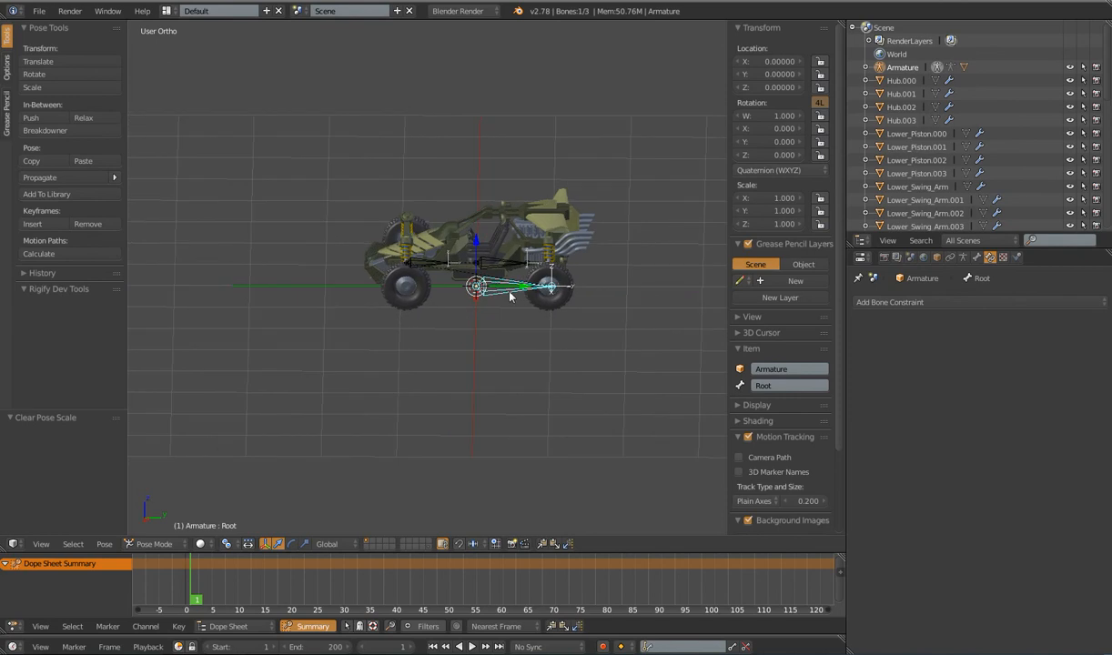
{"action": "key", "text": "r"}
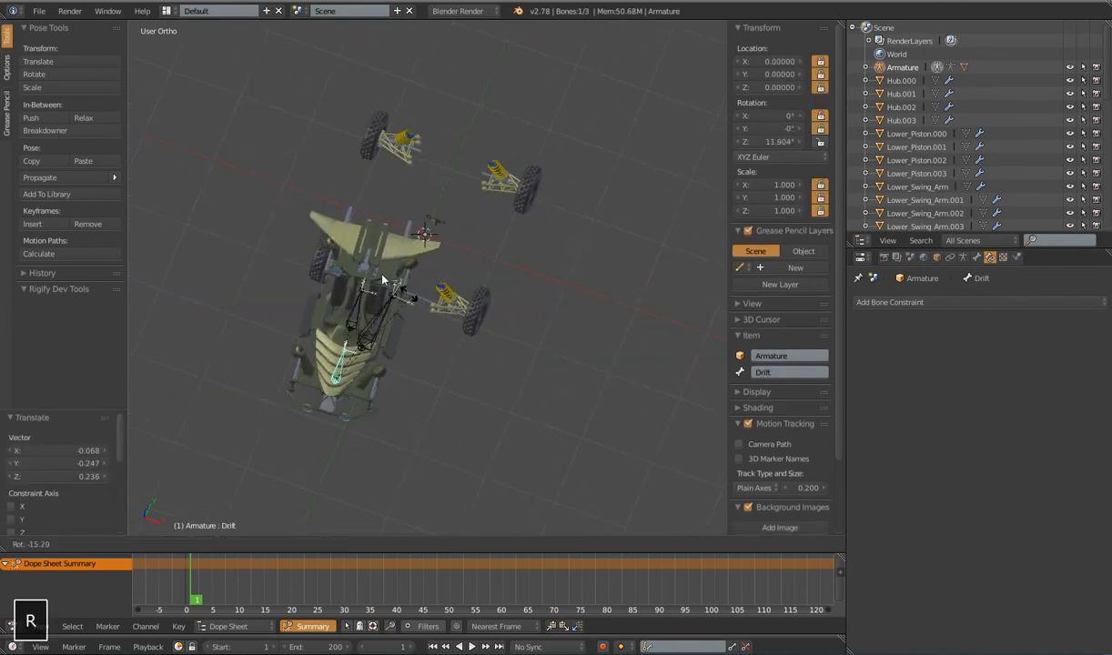
{"action": "mouse_move", "coordinate": [446, 328]}
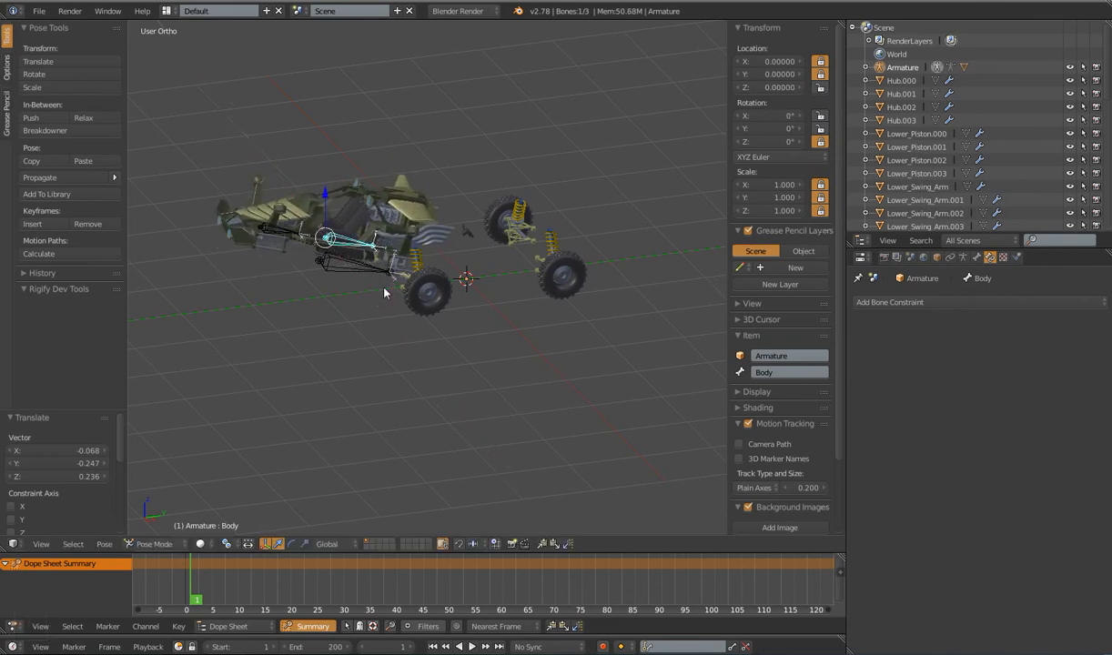
{"action": "key", "text": "y"}
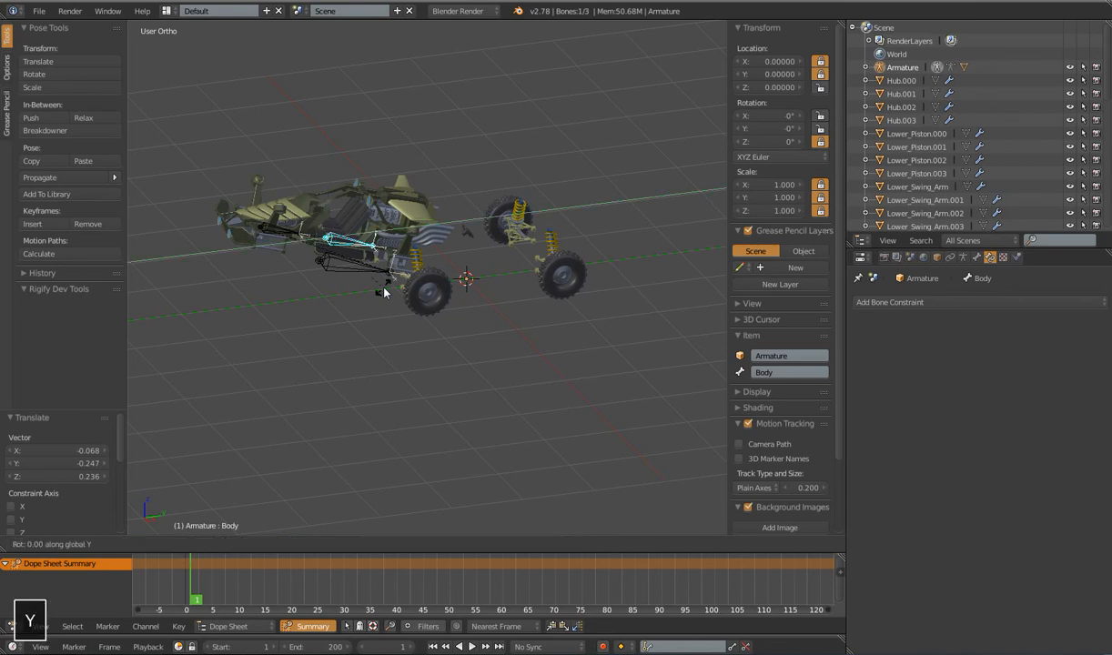
{"action": "mouse_move", "coordinate": [387, 301]}
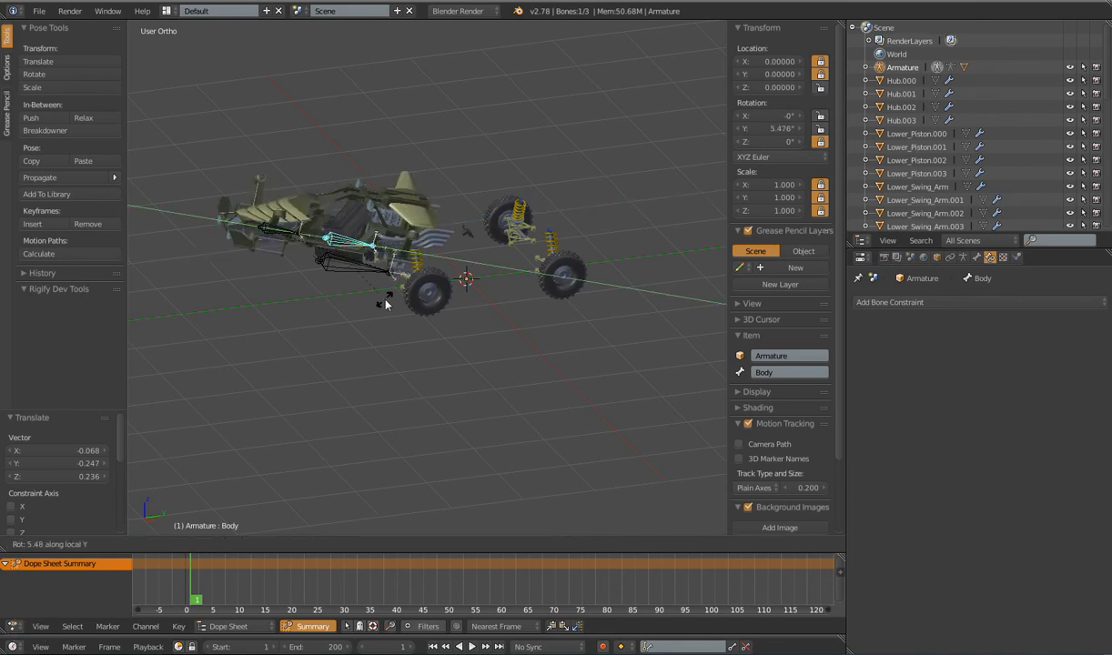
{"action": "key", "text": "a"}
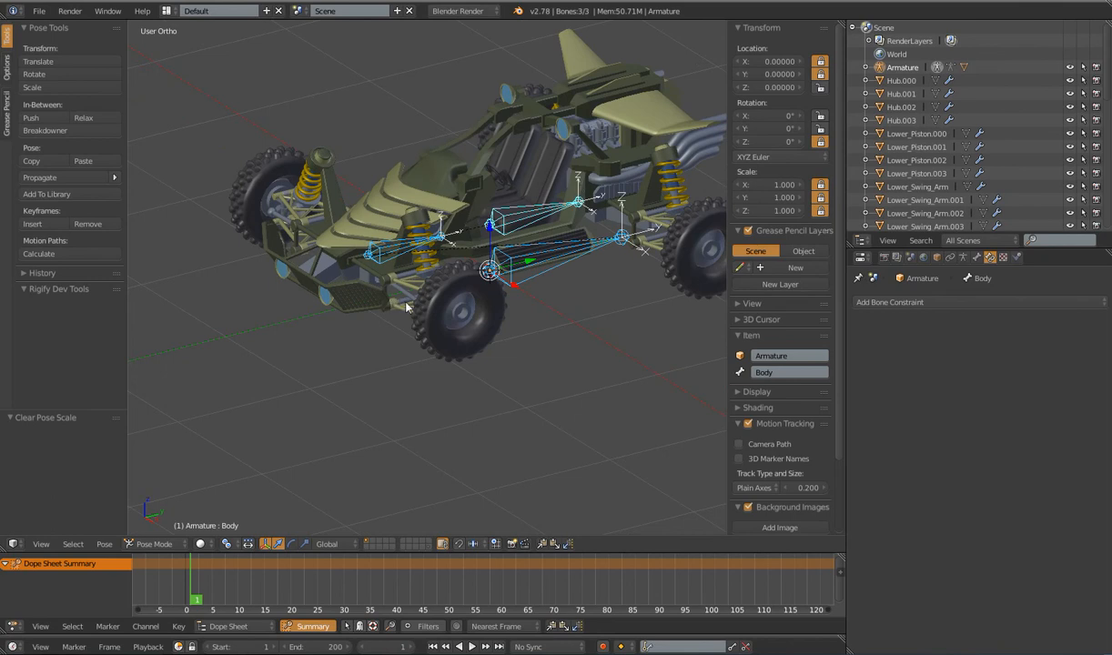
{"action": "mouse_move", "coordinate": [422, 316]}
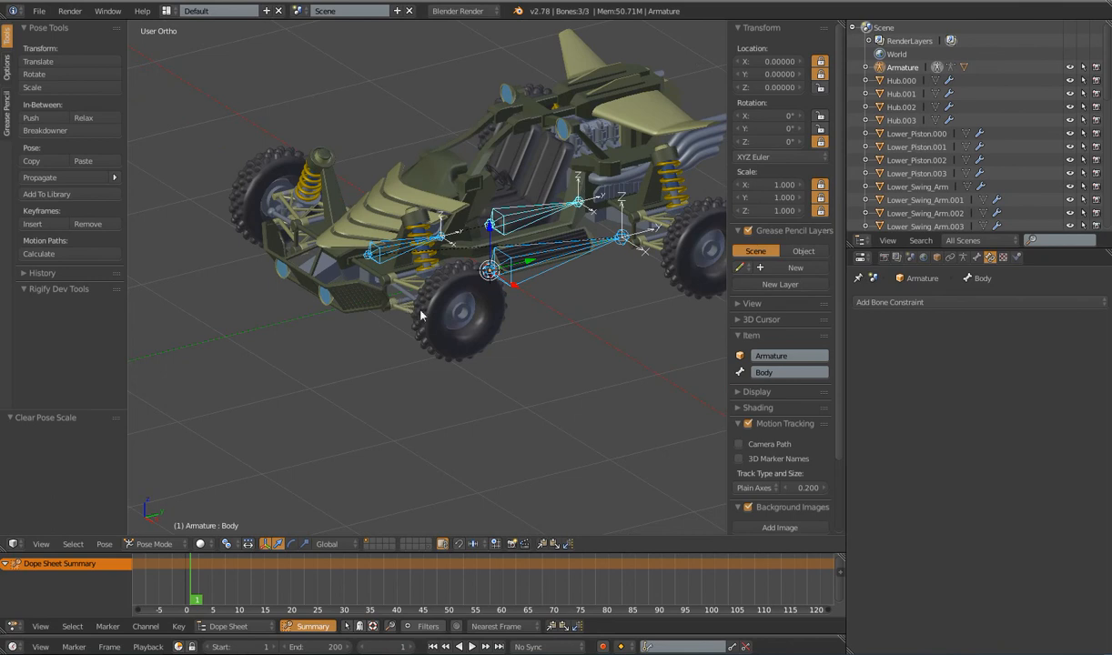